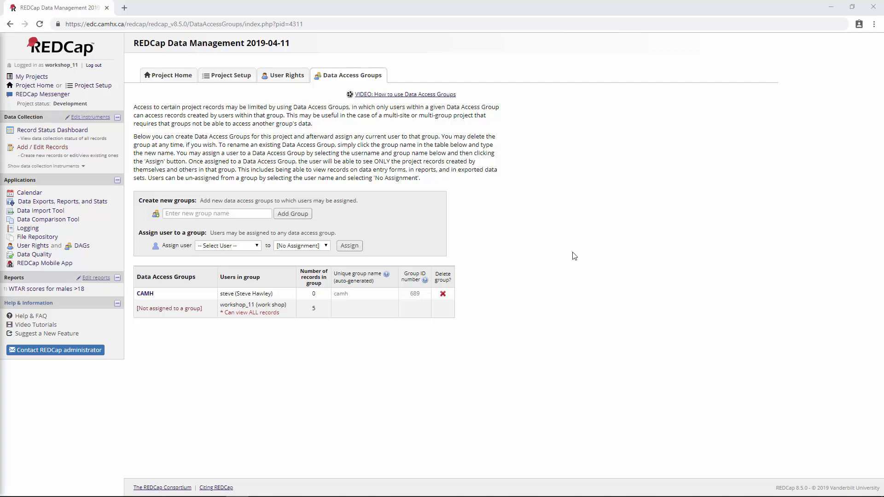
mouse_move(524, 198)
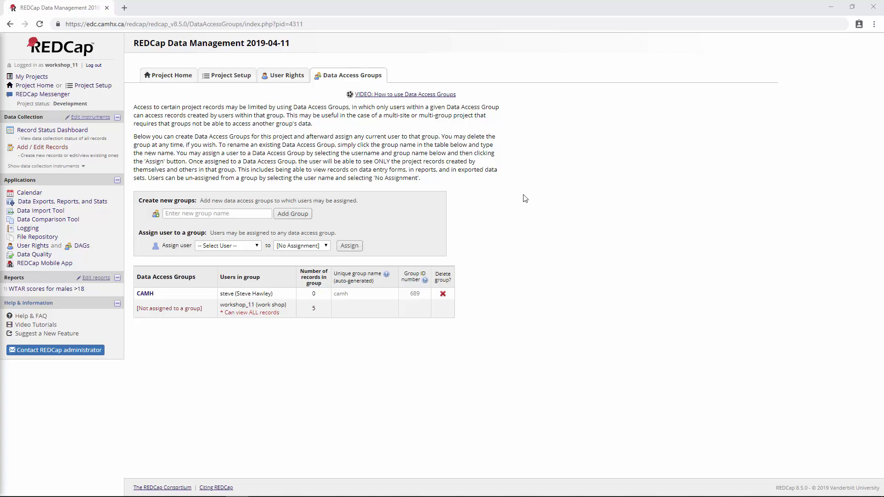
mouse_move(462, 253)
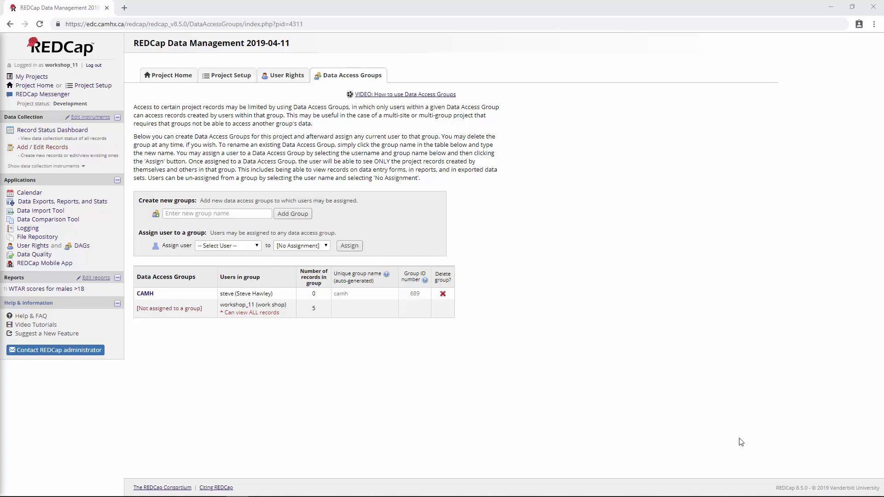
mouse_move(791, 489)
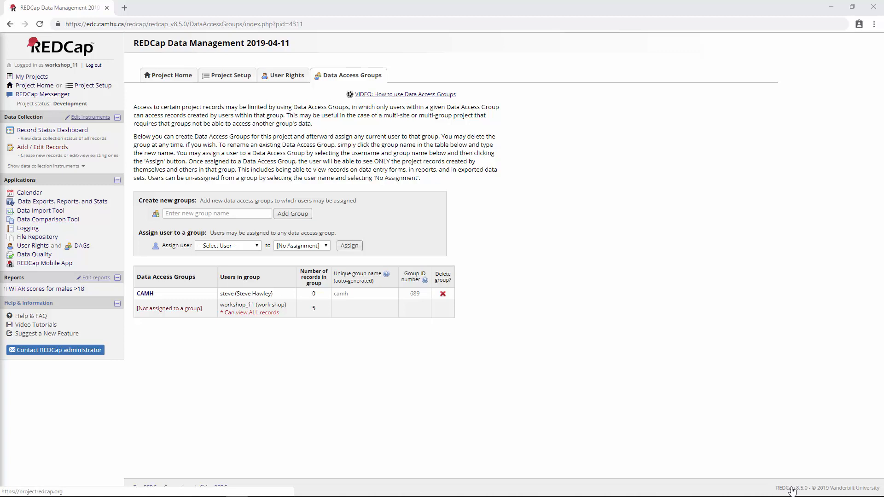
mouse_move(533, 213)
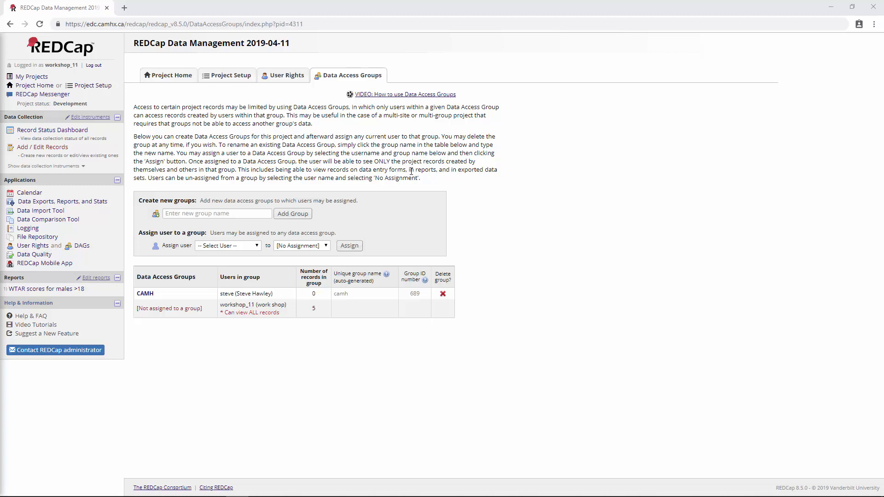
mouse_move(210, 133)
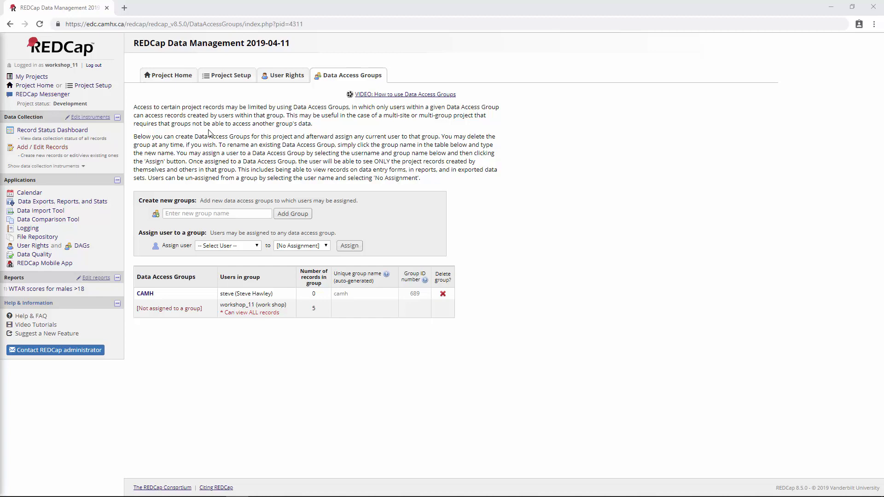
mouse_move(230, 79)
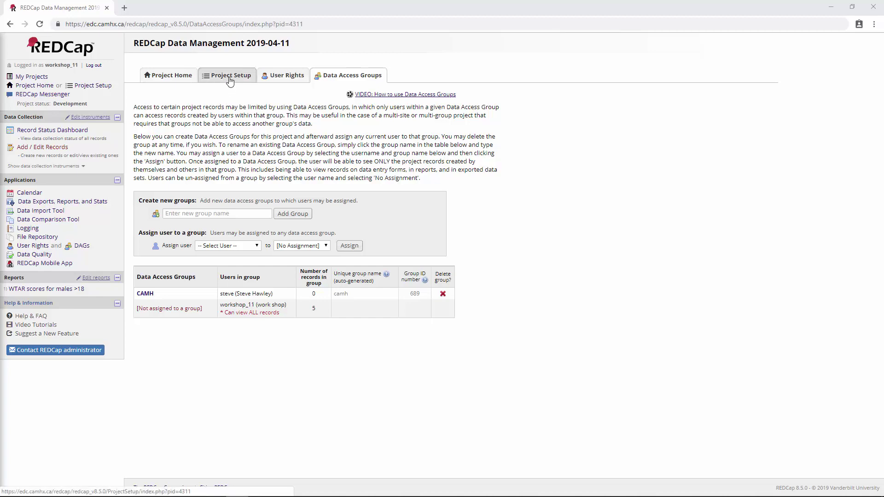
Open Additional customizations from Project Setup and enable the custom record label option.
left_click(229, 75)
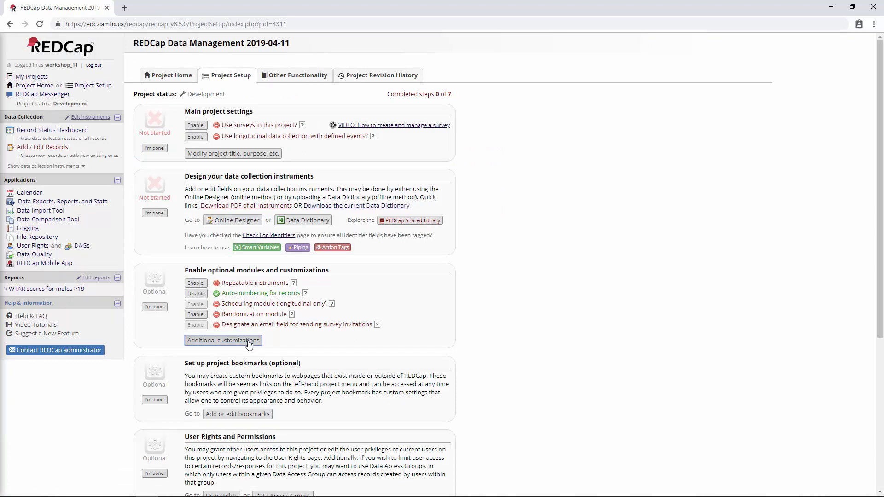
left_click(223, 341)
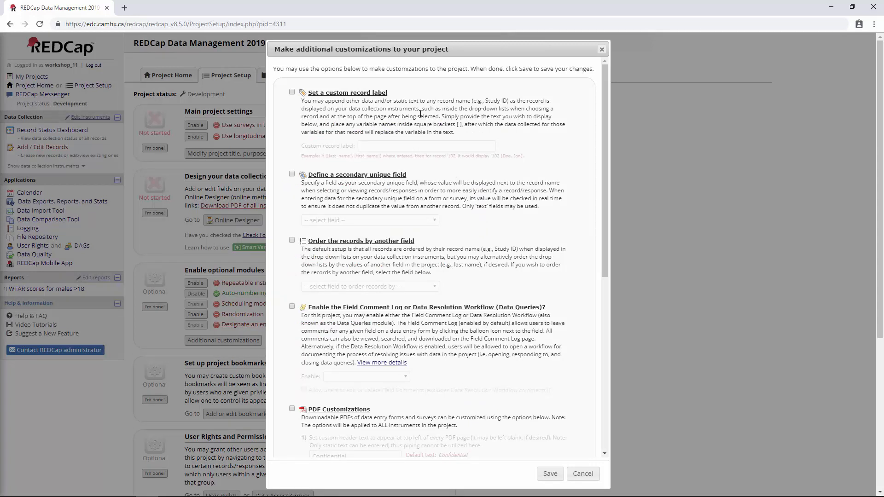
mouse_move(417, 98)
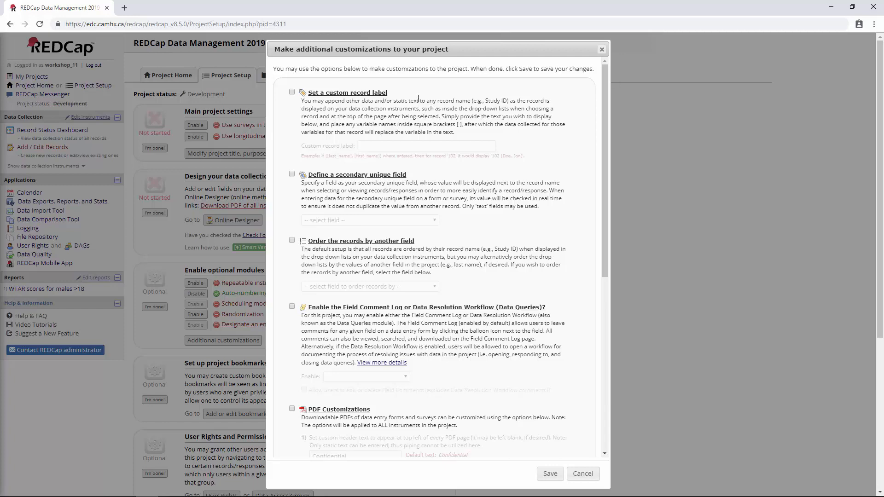
mouse_move(414, 98)
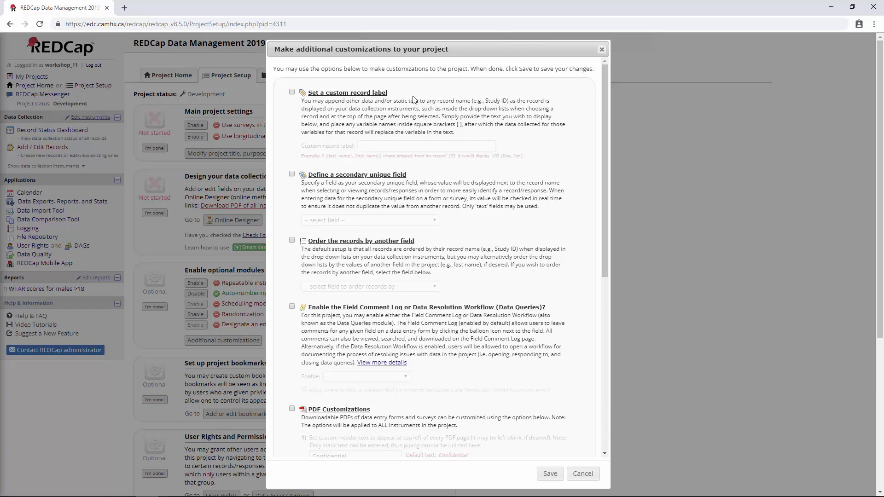
scroll("down", 3)
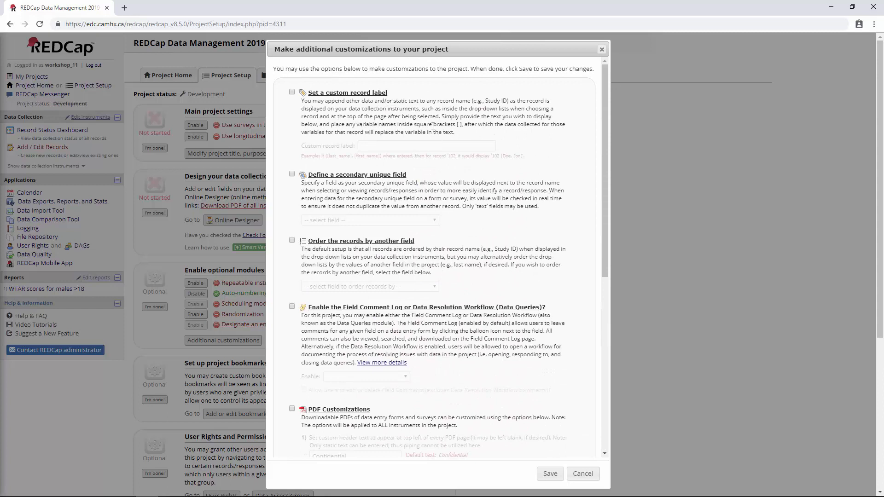
double_click(333, 93)
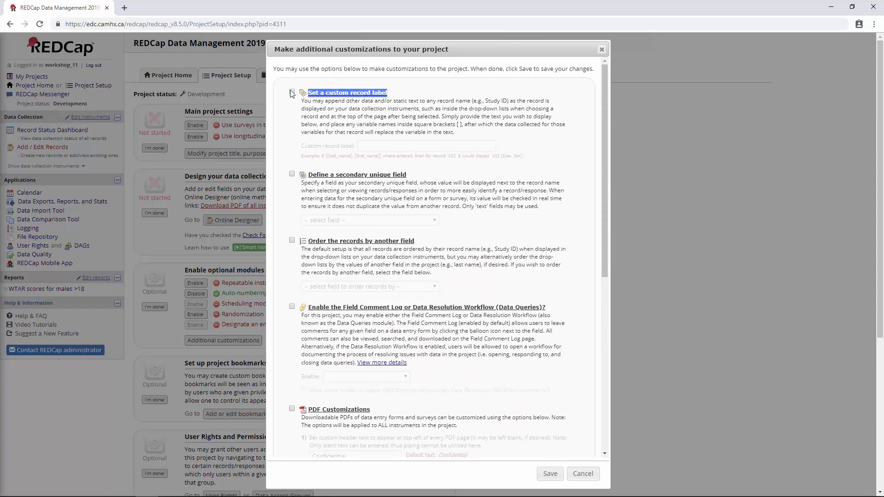
left_click(292, 92)
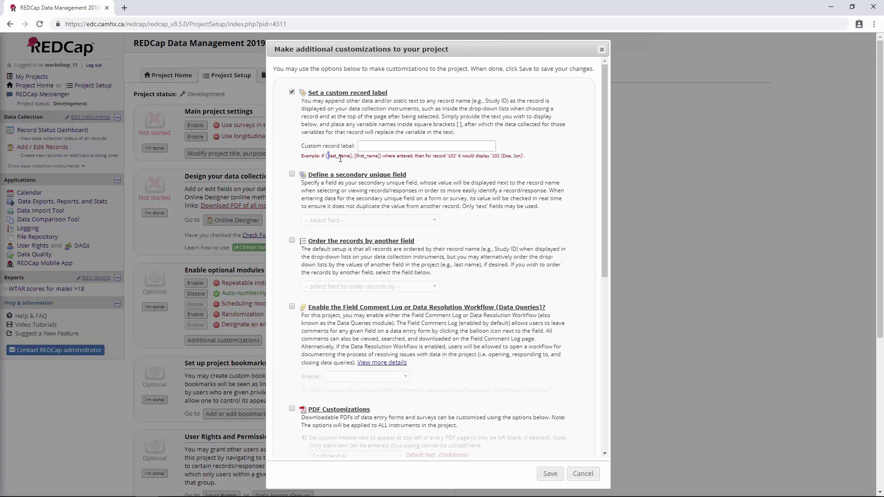
Enter [record_ini] as the custom record label.
left_click(430, 145)
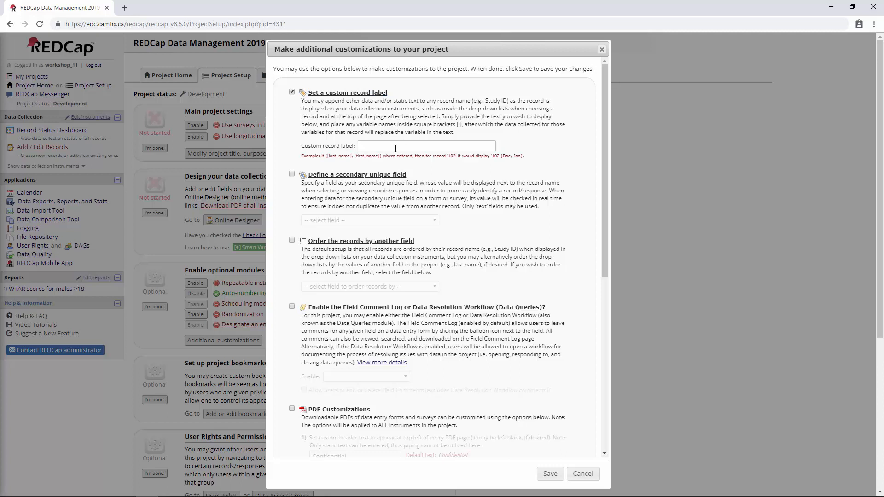
left_click(425, 146)
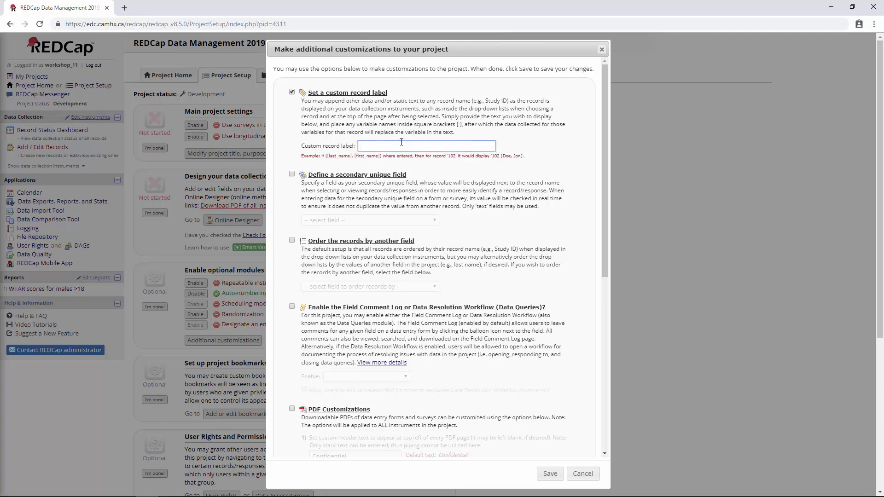
type("[record")
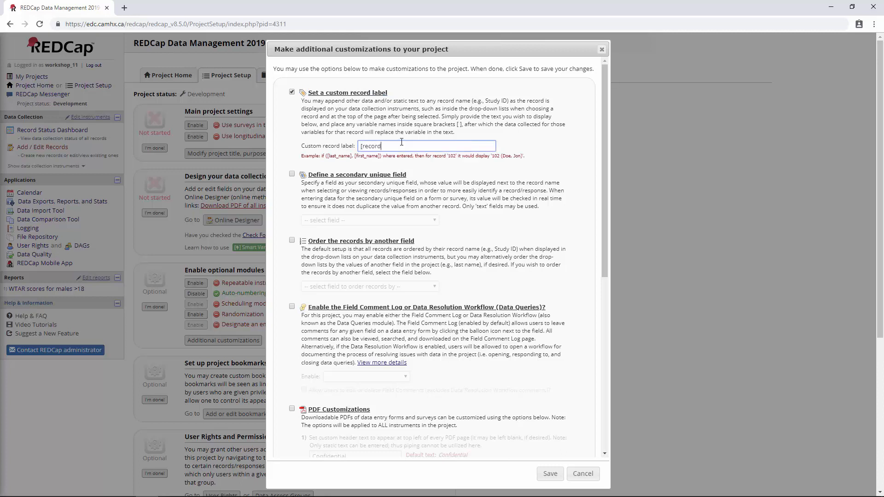
type("_ini")
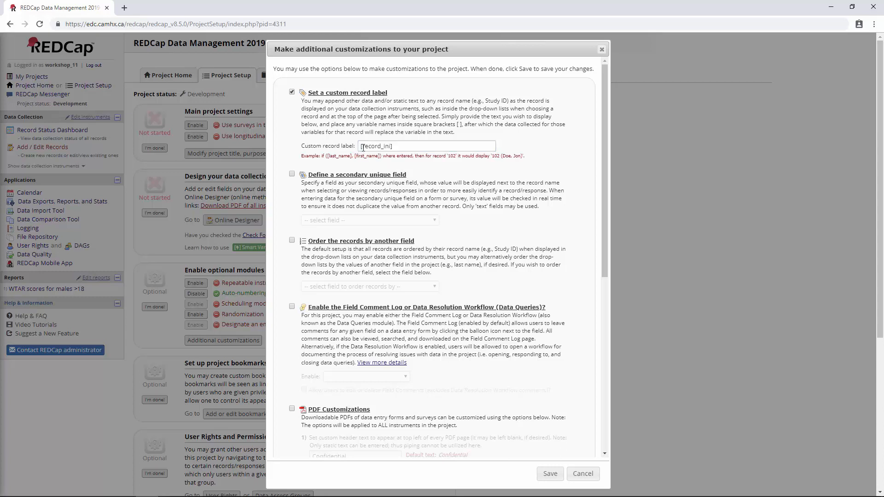
double_click(367, 146)
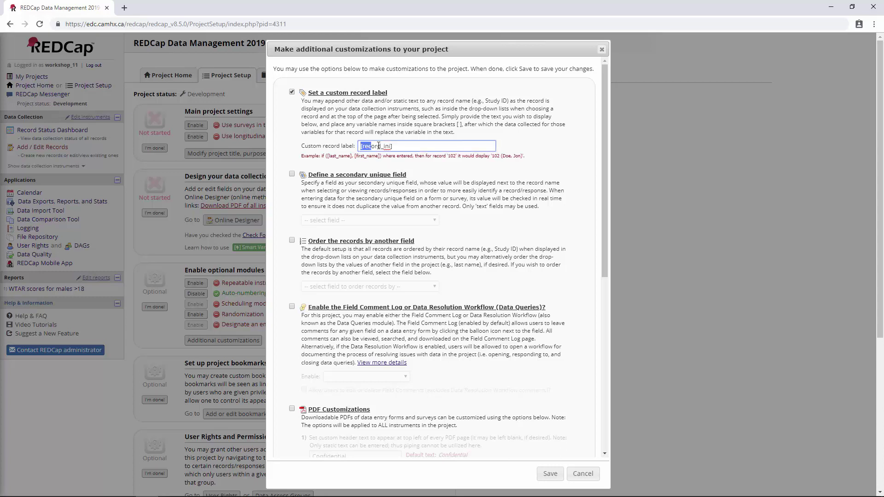
left_click(411, 146)
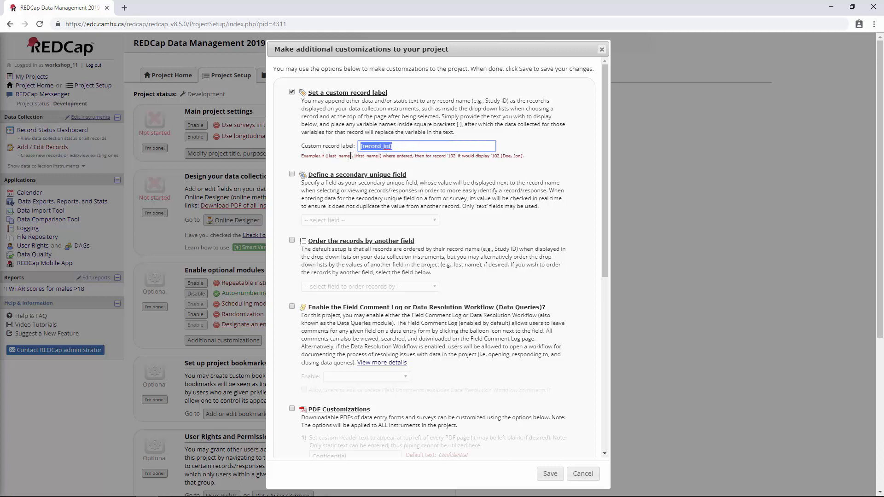
mouse_move(500, 425)
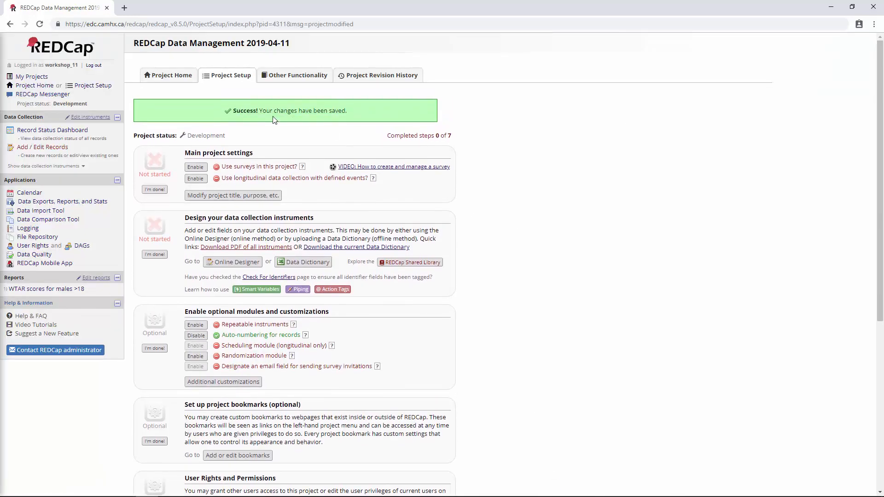
View the Record Status Dashboard with initials labels beside record IDs.
left_click(52, 130)
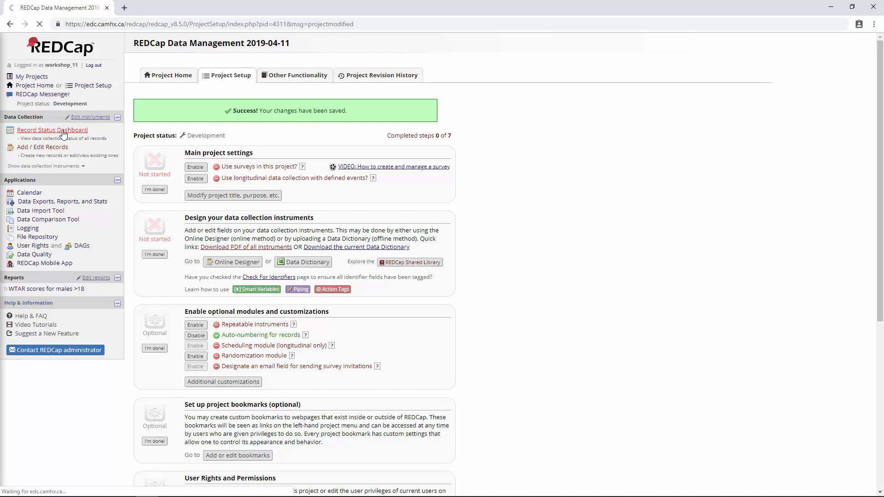
left_click(52, 129)
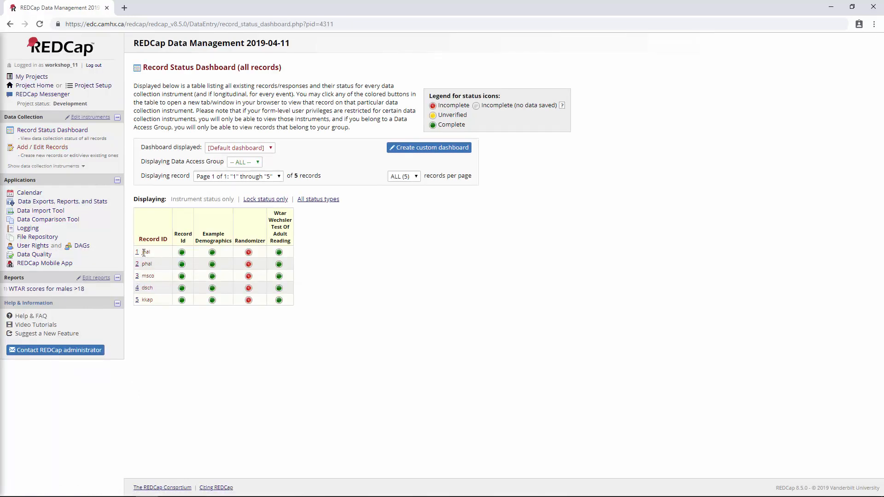
double_click(145, 252)
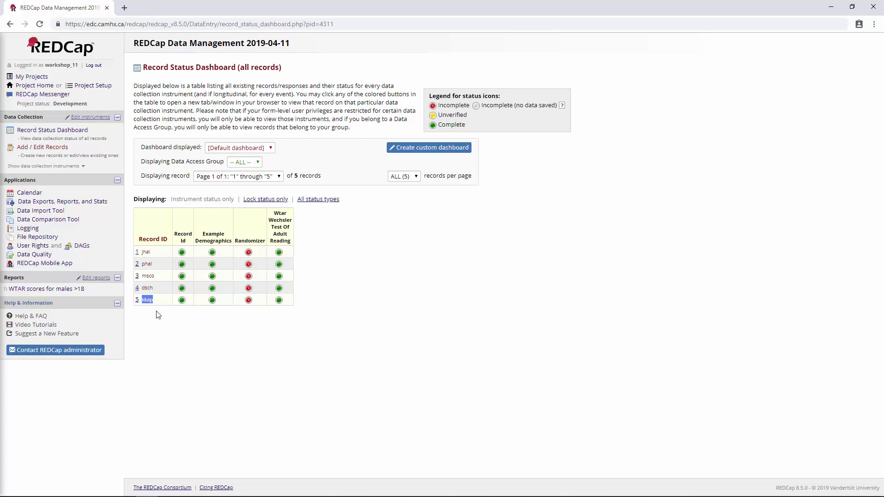
mouse_move(169, 330)
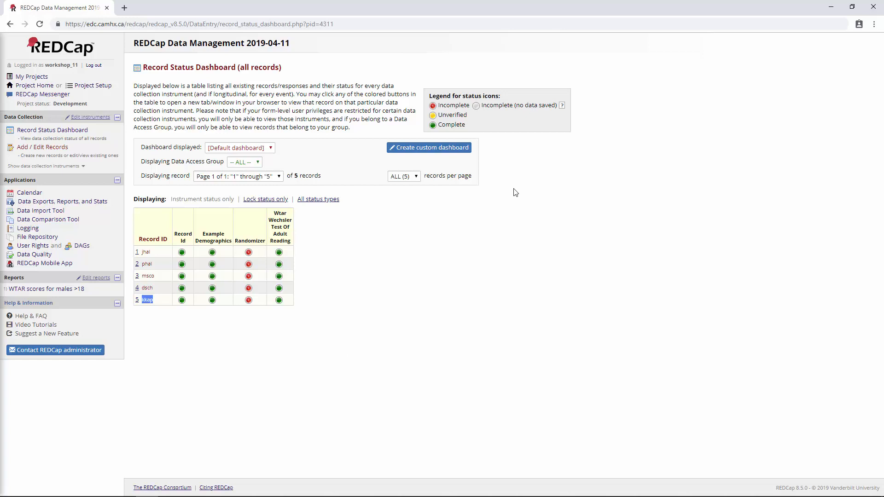
mouse_move(148, 264)
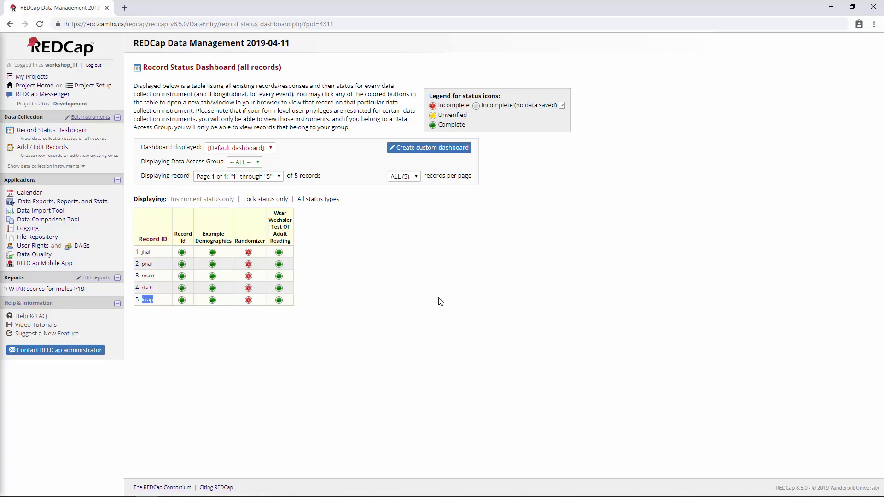
mouse_move(148, 251)
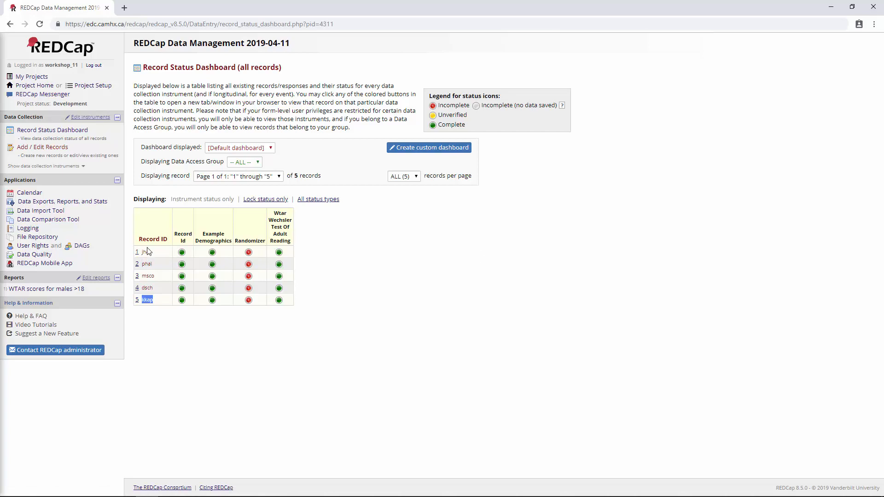
Check record 1's Example Demographics form, then go to Add / Edit Records.
left_click(145, 252)
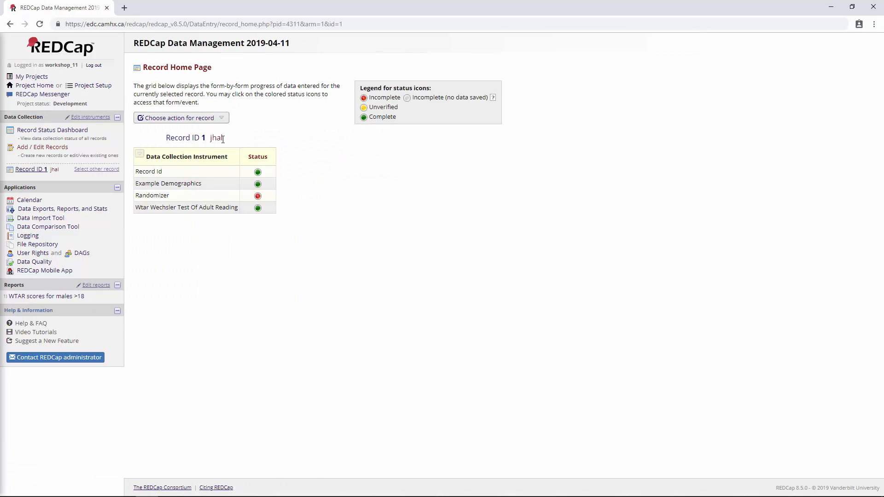
left_click(258, 183)
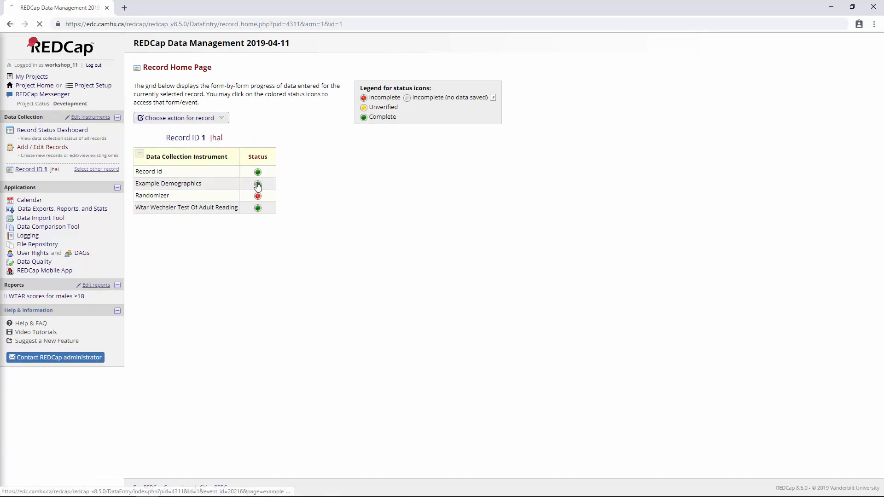
left_click(257, 184)
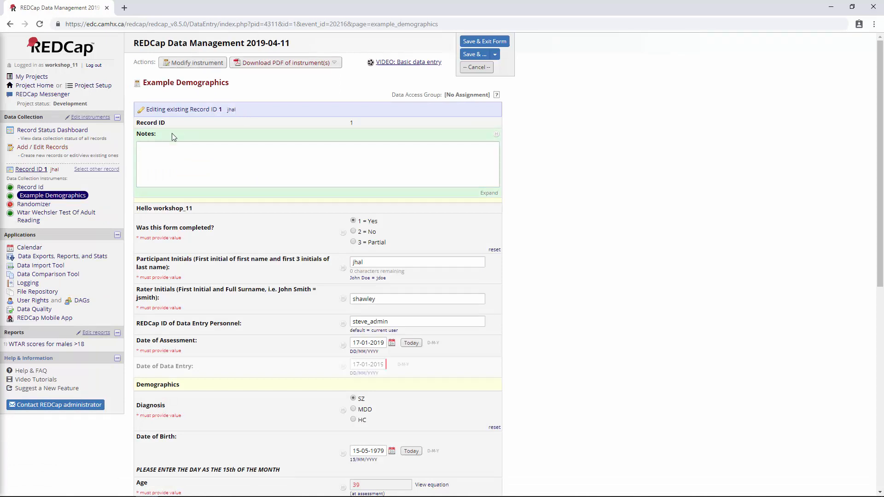
left_click(42, 147)
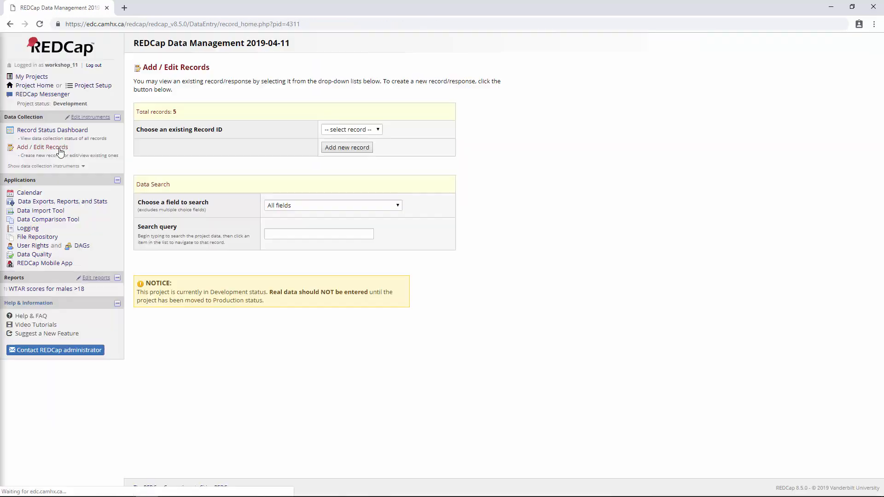
left_click(351, 129)
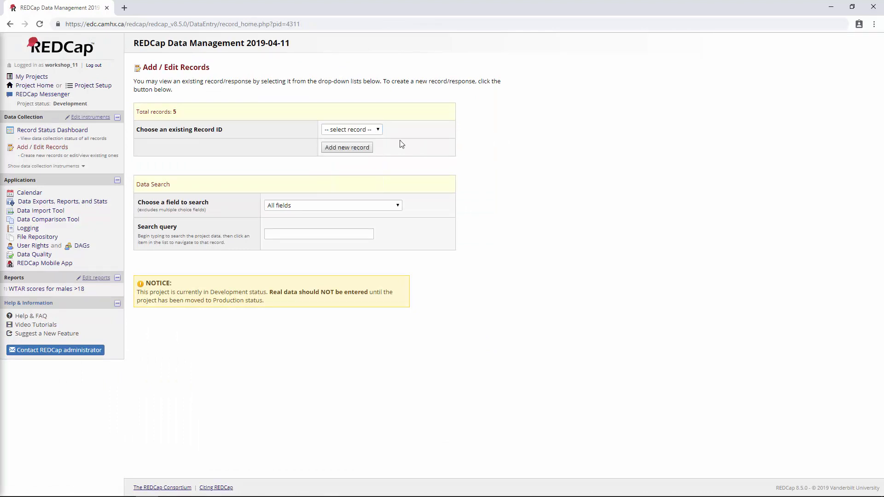
mouse_move(295, 129)
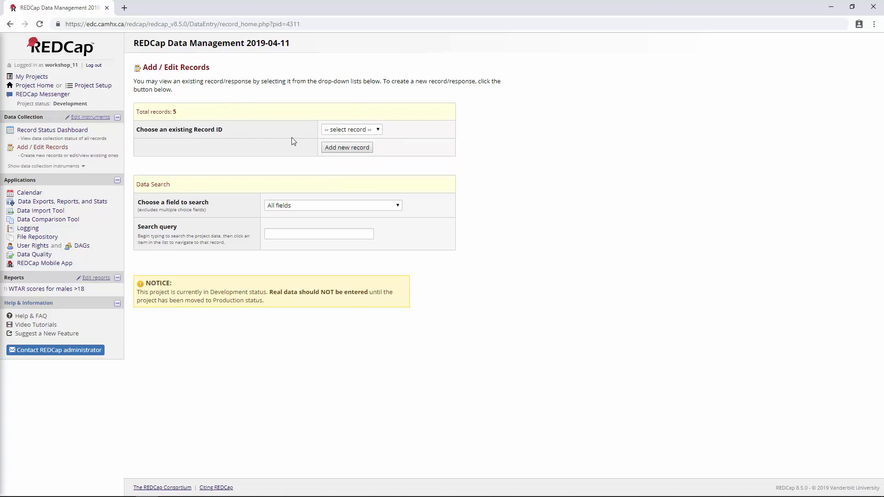
mouse_move(110, 96)
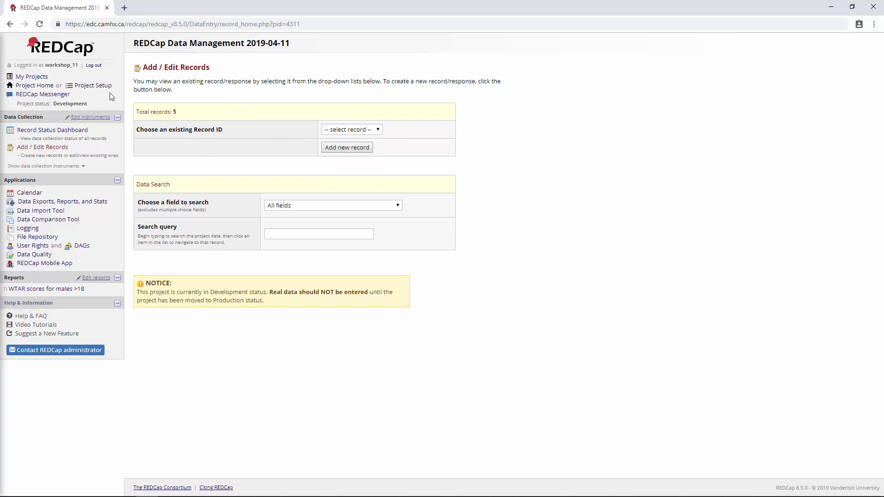
Reopen Additional customizations and briefly enable, then disable, Define a secondary unique field.
left_click(93, 86)
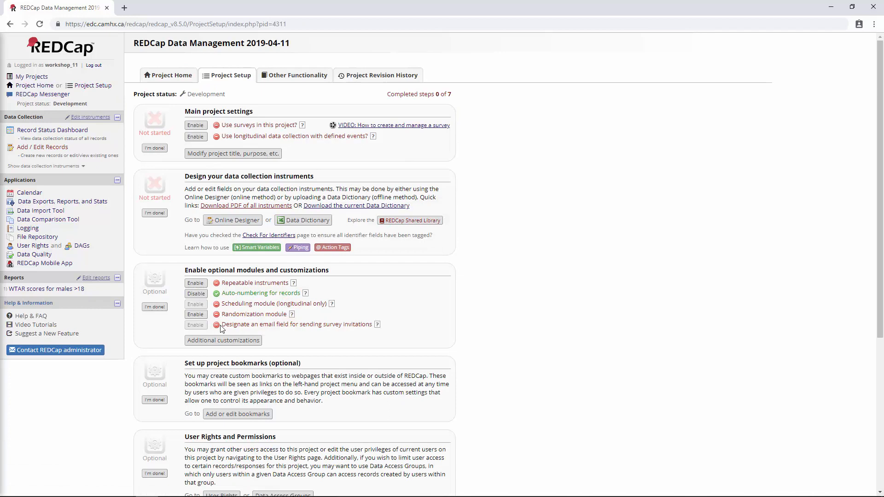
left_click(223, 340)
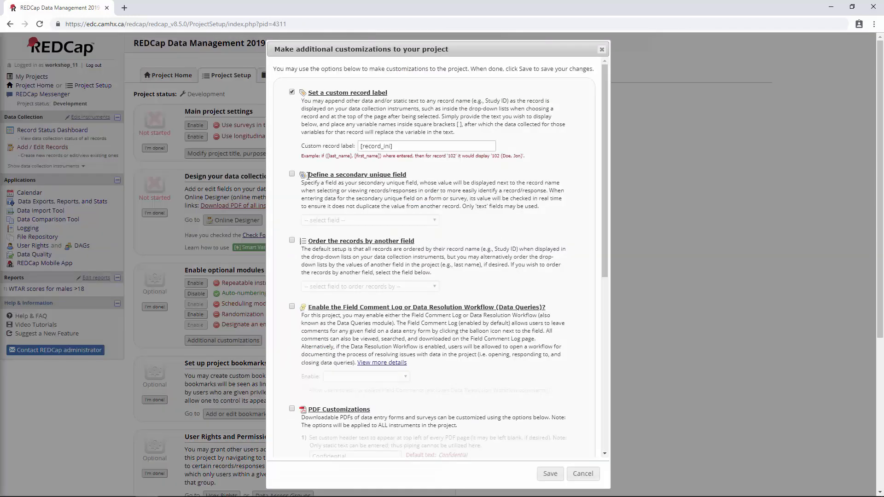
mouse_move(420, 182)
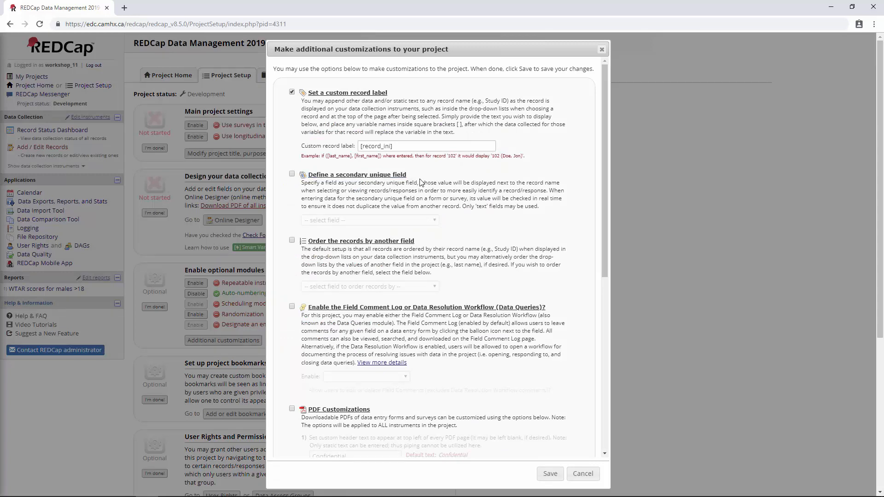
left_click(292, 173)
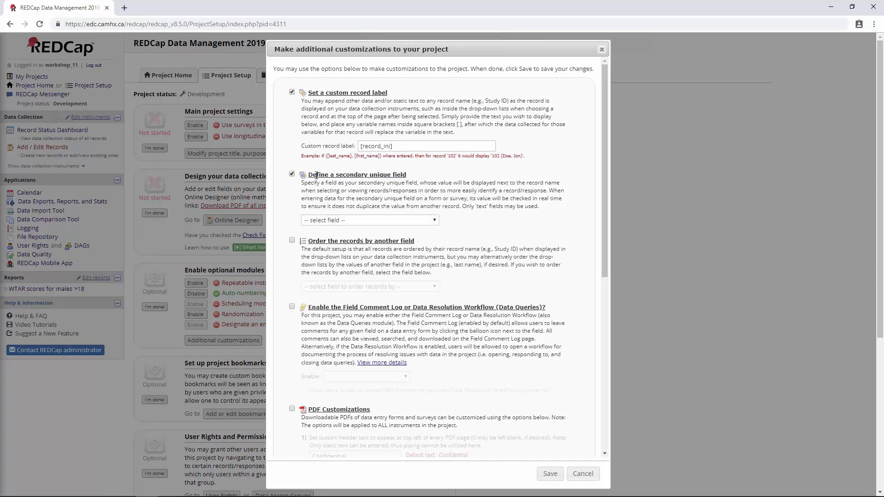
double_click(357, 174)
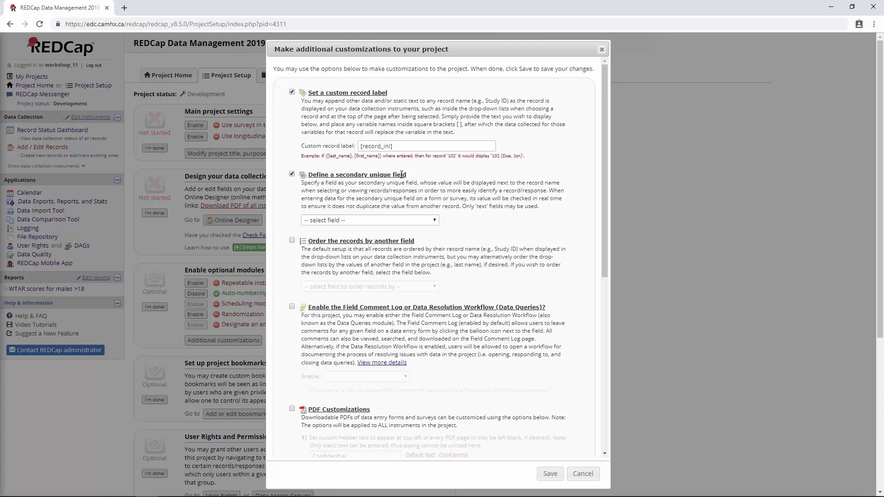
double_click(366, 174)
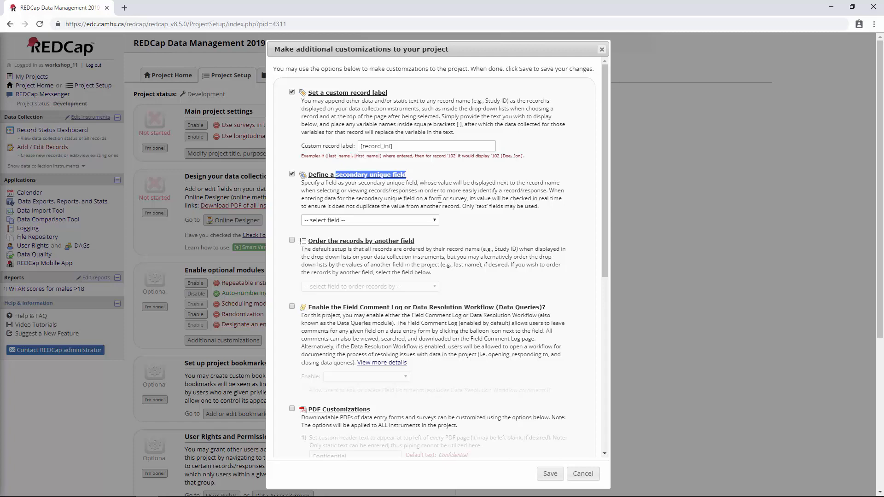
mouse_move(442, 209)
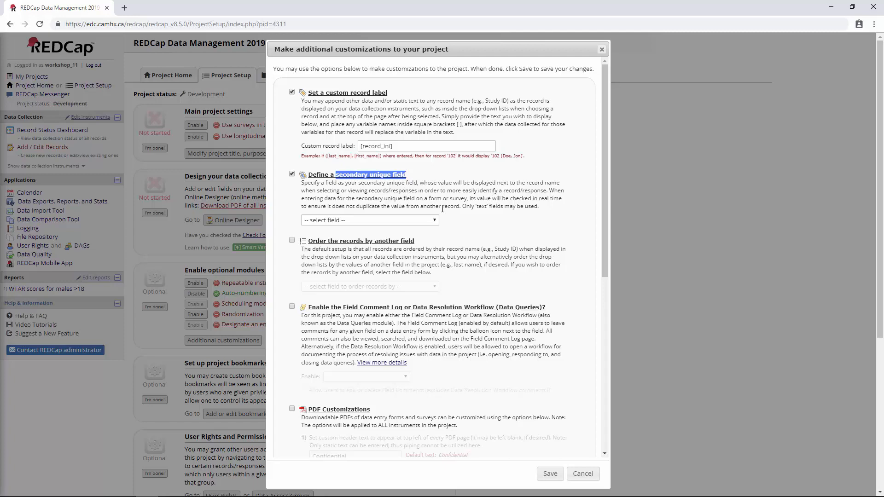
left_click(369, 220)
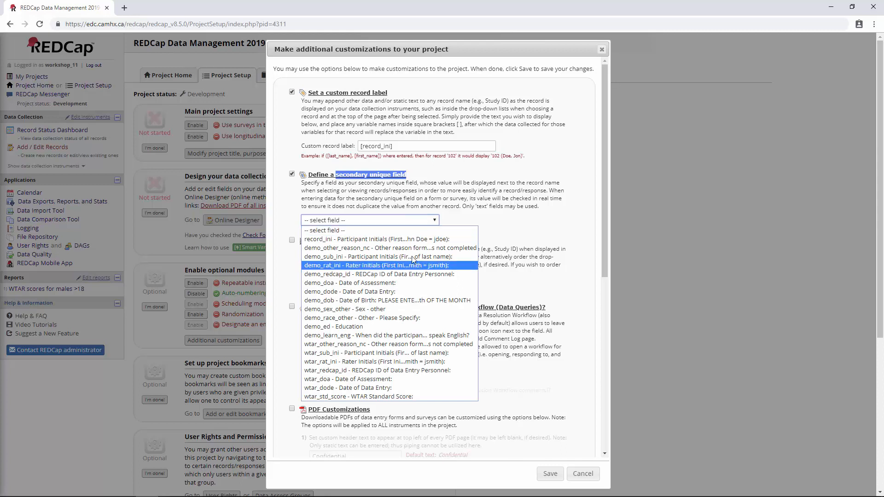
mouse_move(344, 308)
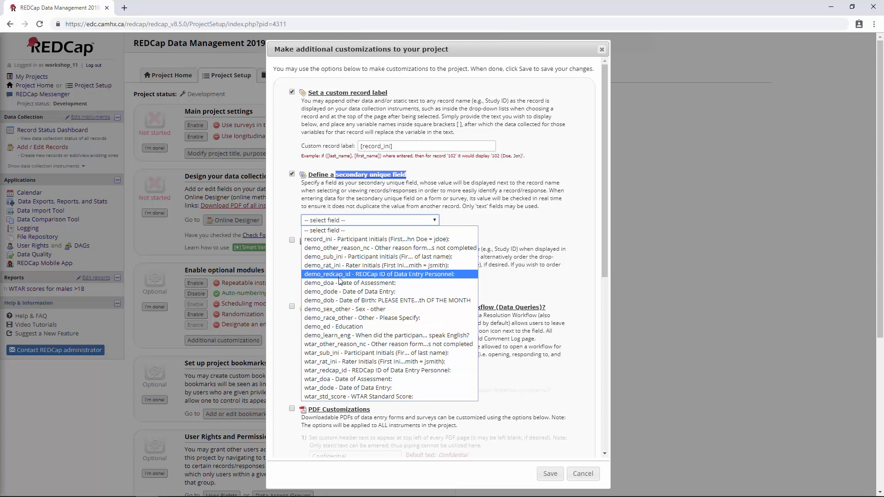
mouse_move(335, 292)
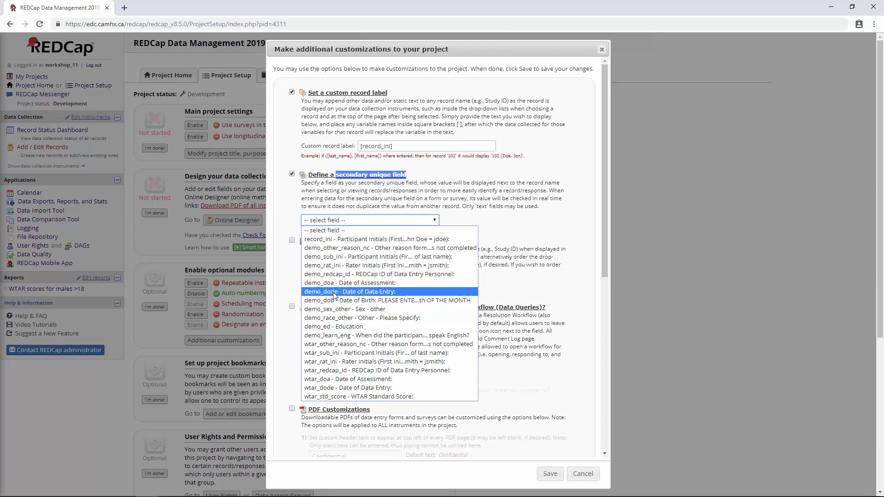
mouse_move(378, 283)
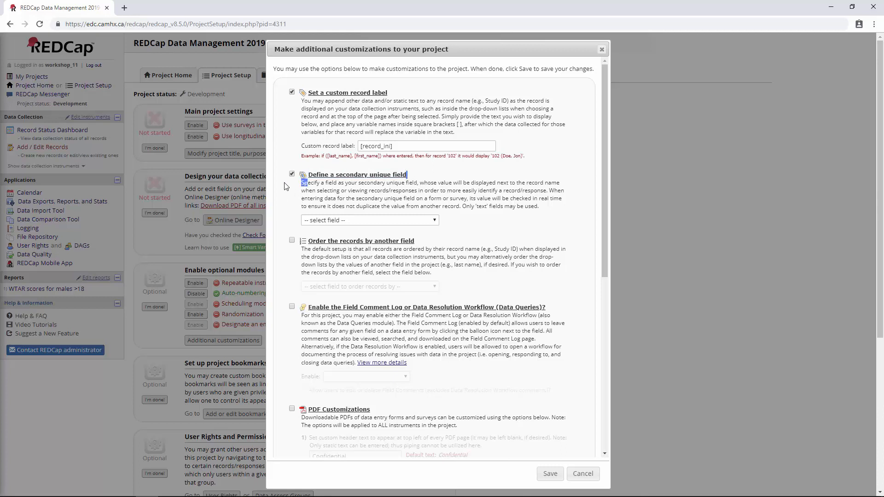
left_click(292, 173)
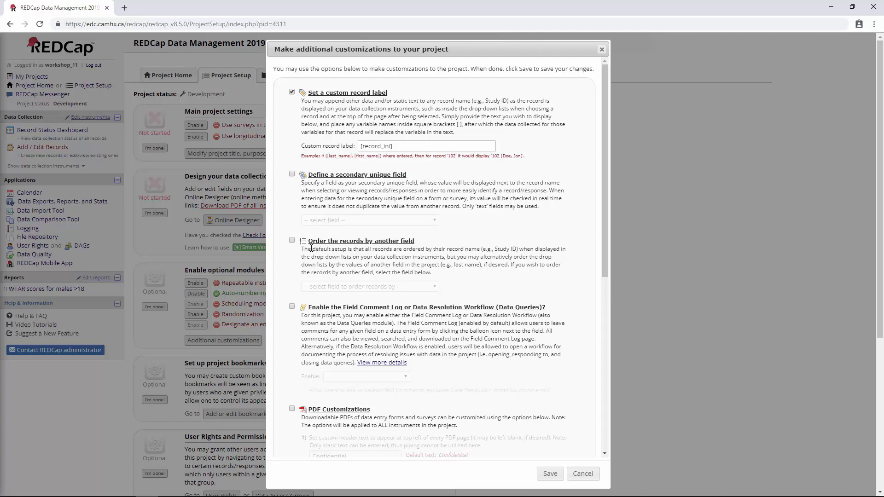
left_click(292, 240)
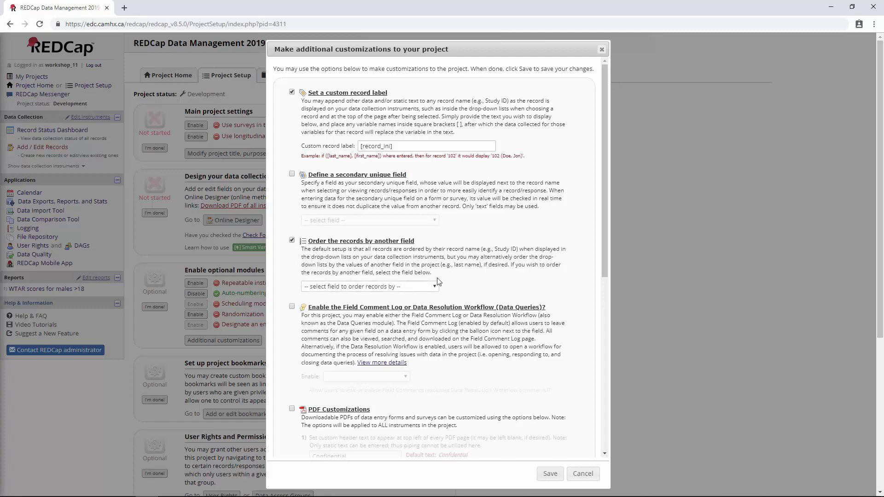
left_click(369, 286)
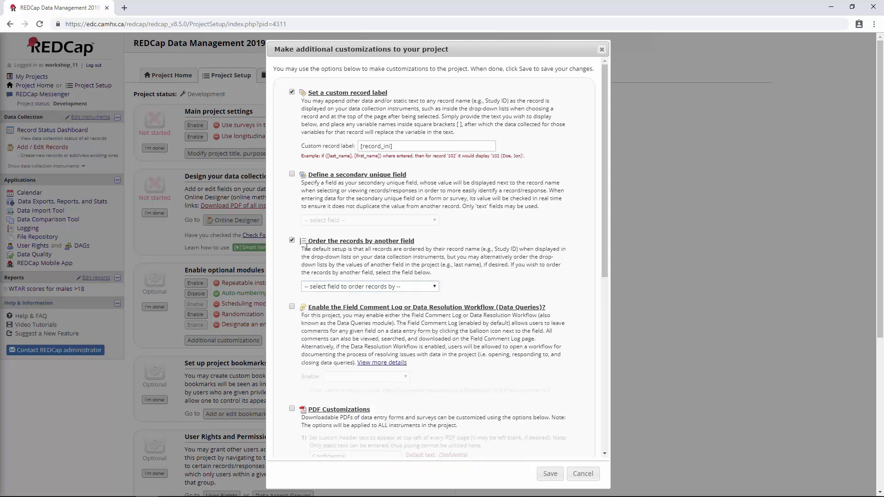
left_click(292, 241)
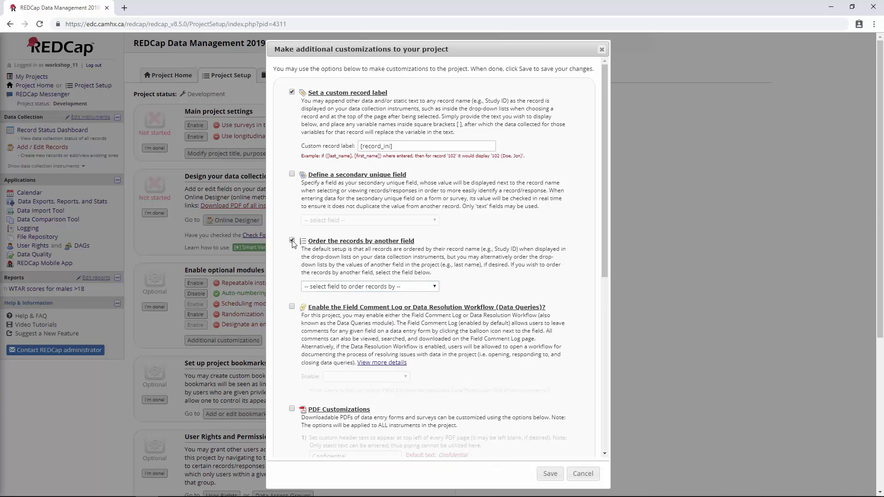
left_click(292, 241)
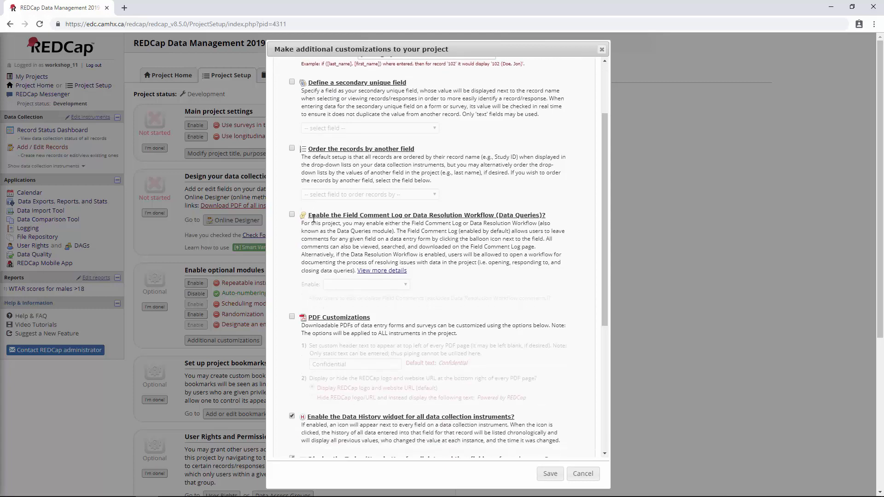
mouse_move(434, 215)
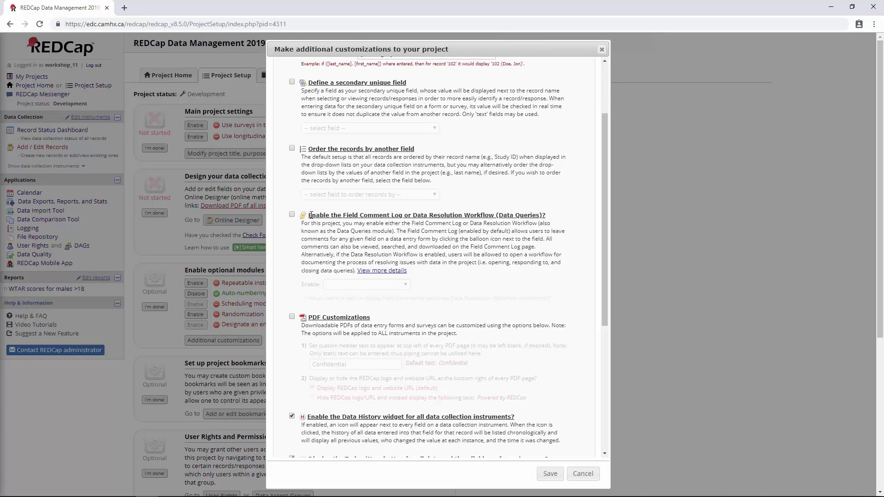
mouse_move(316, 209)
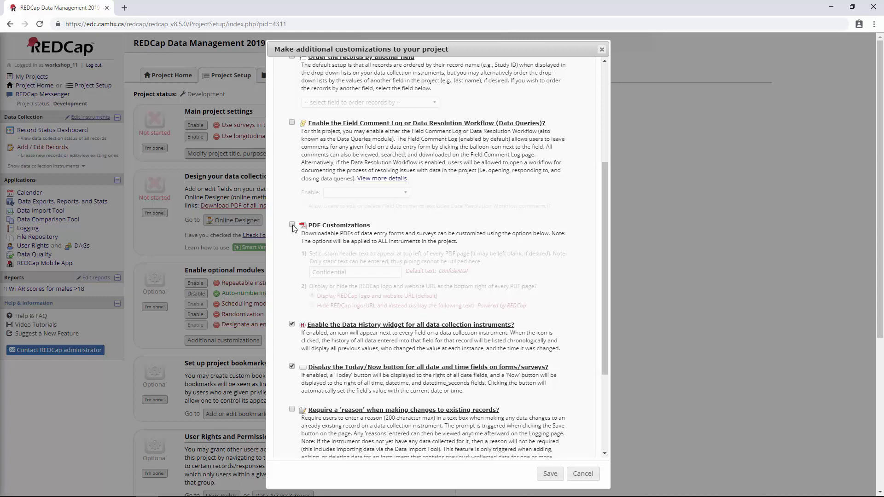
left_click(292, 225)
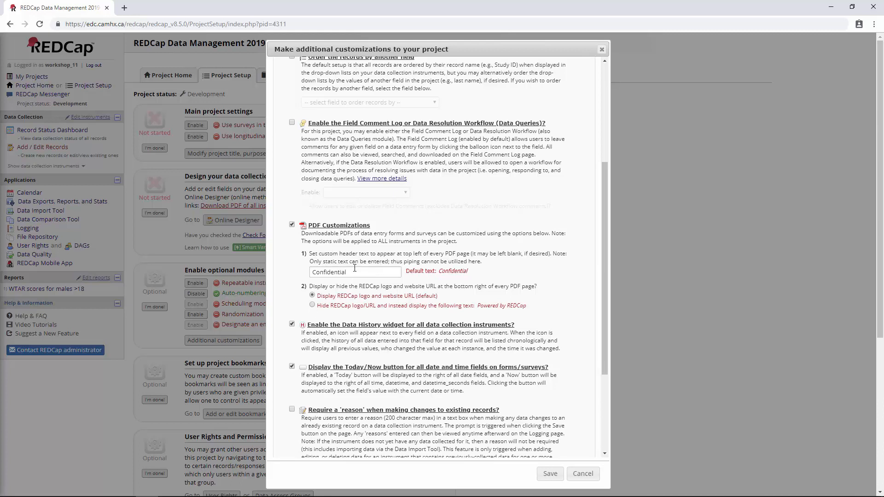
double_click(328, 271)
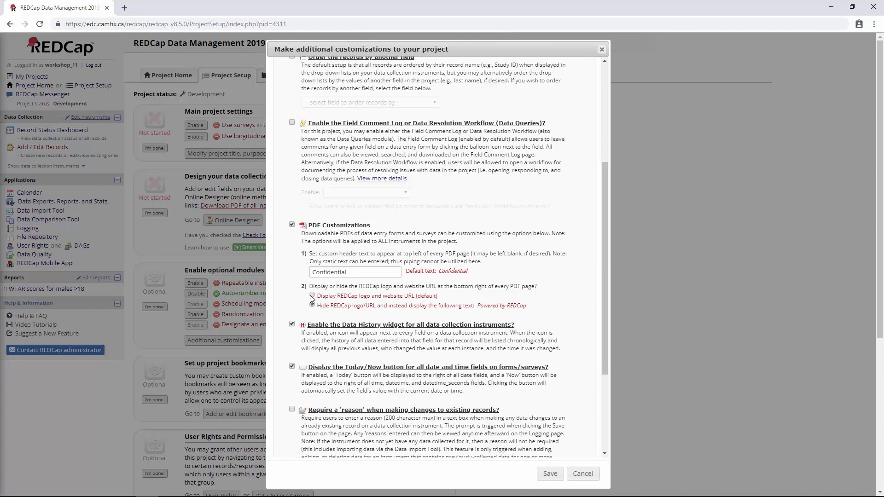
left_click(312, 295)
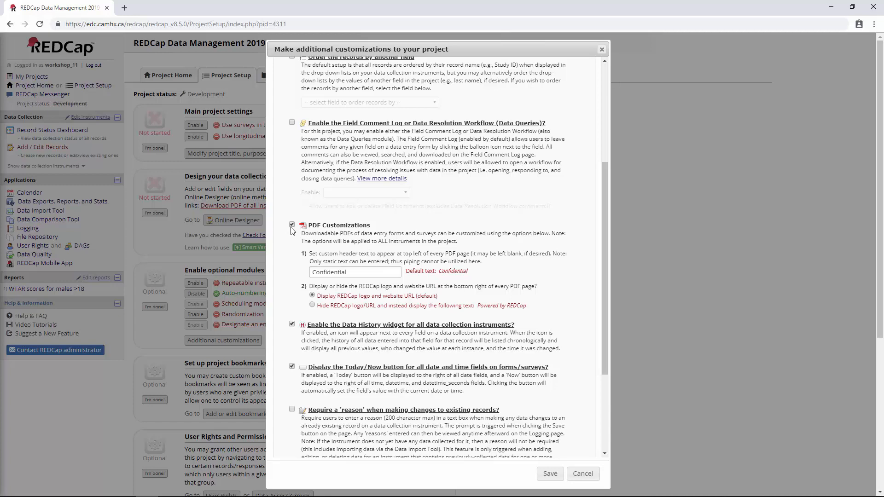
left_click(291, 225)
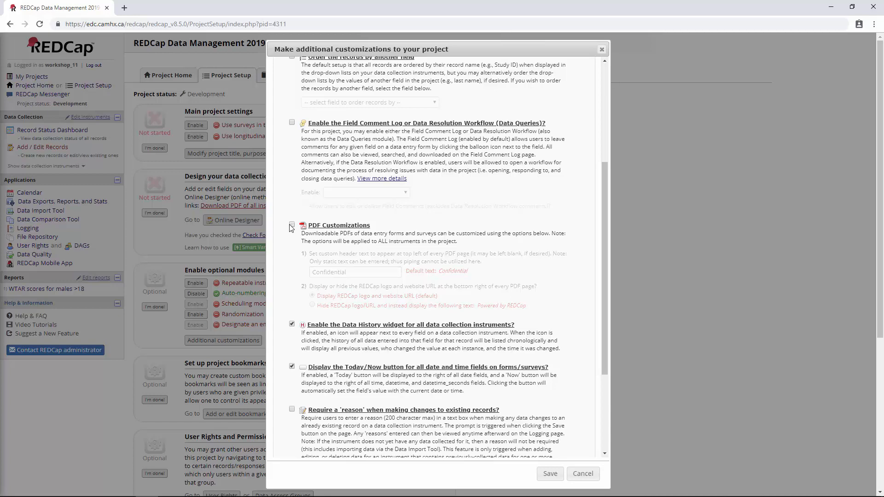
scroll("down", 3)
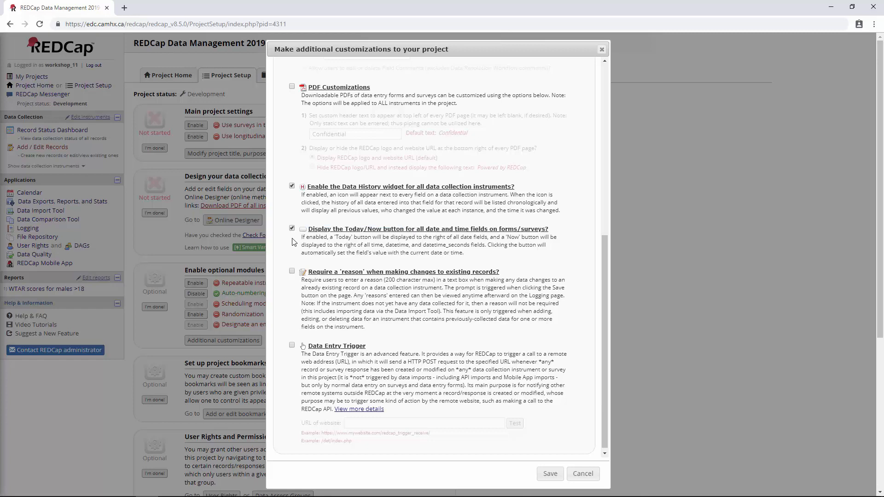
left_click(291, 228)
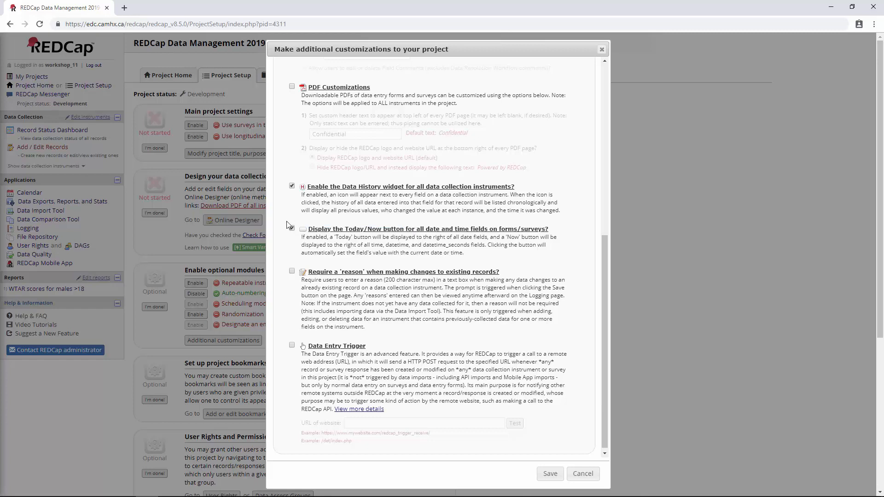
left_click(292, 228)
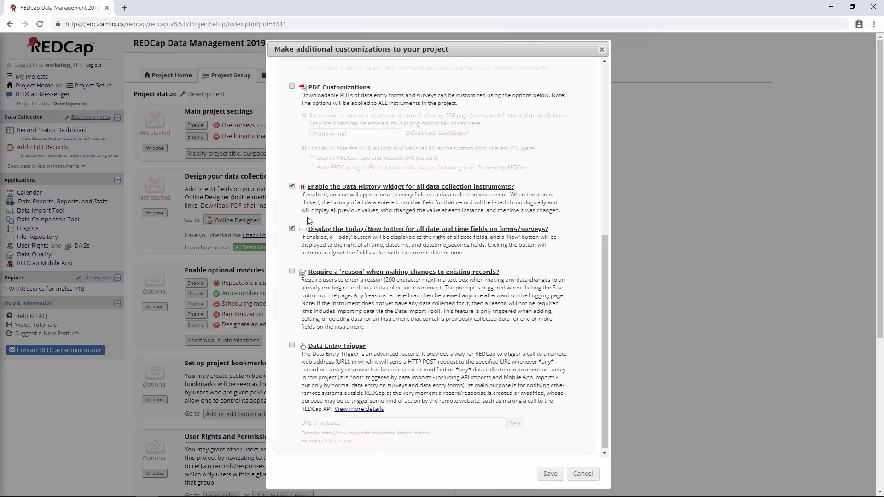
left_click(292, 229)
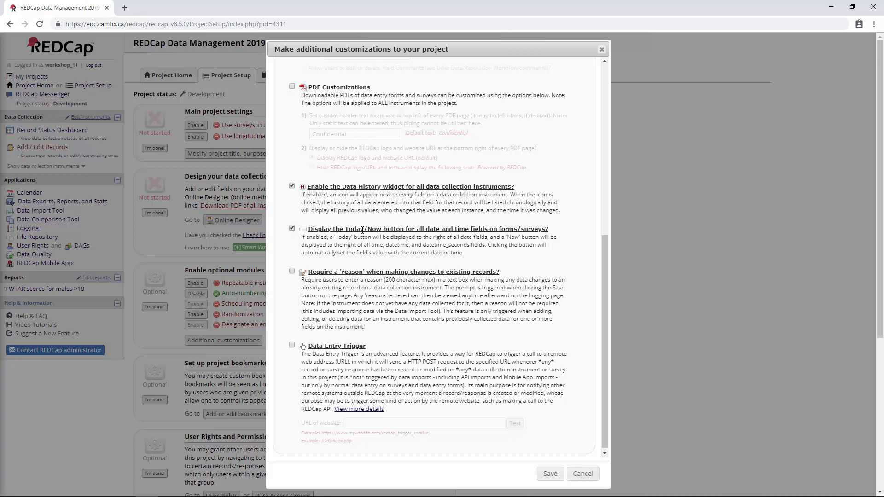
scroll("down", 3)
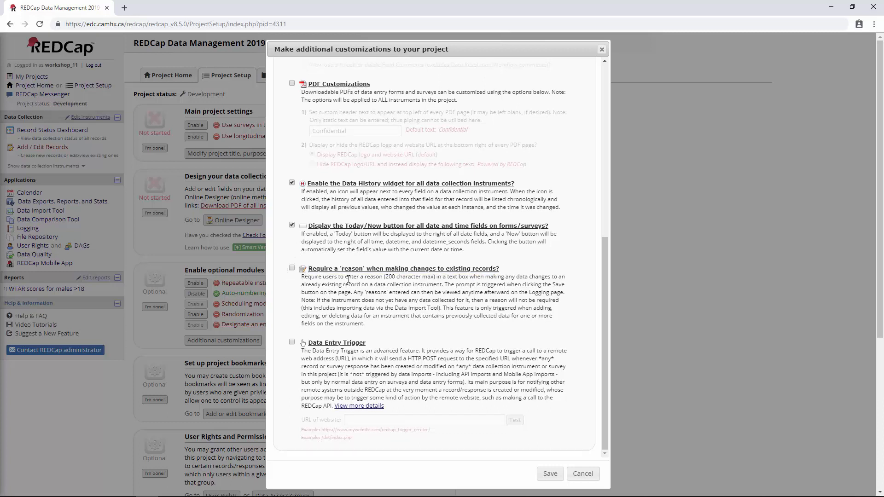
Enable 'Require a reason when making changes to existing records' and review other options.
left_click(291, 268)
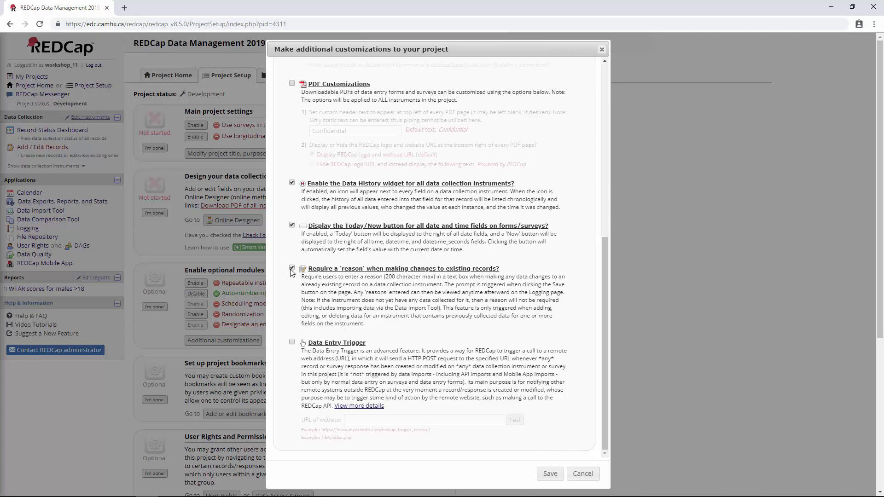
left_click(292, 268)
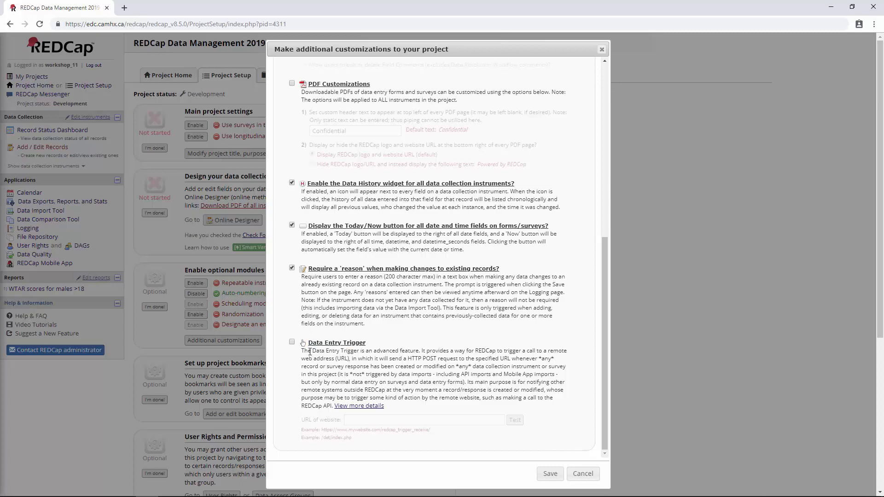
left_click_drag(301, 350, 329, 350)
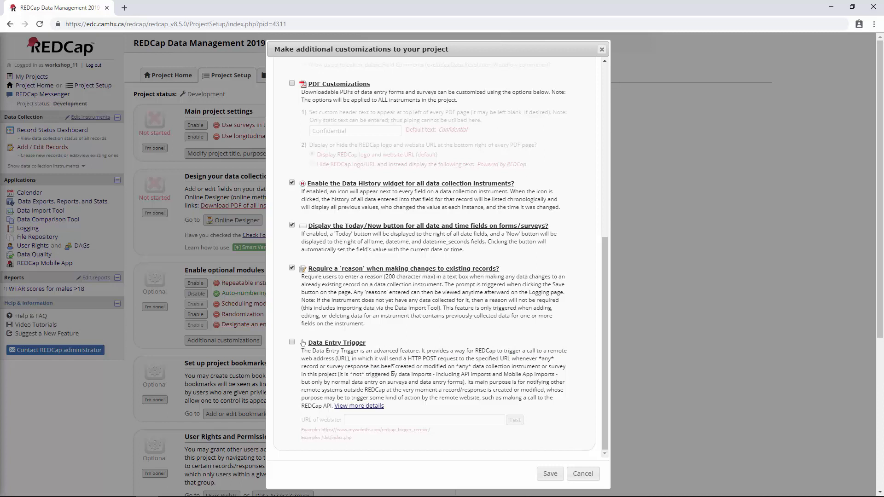
mouse_move(438, 375)
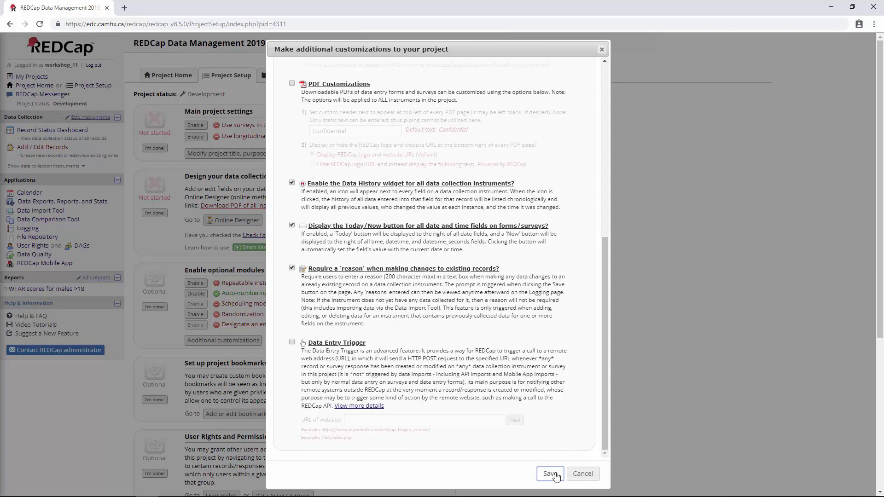
Save customizations, then set Diagnosis to MDD on record 1's Example Demographics form.
left_click(549, 474)
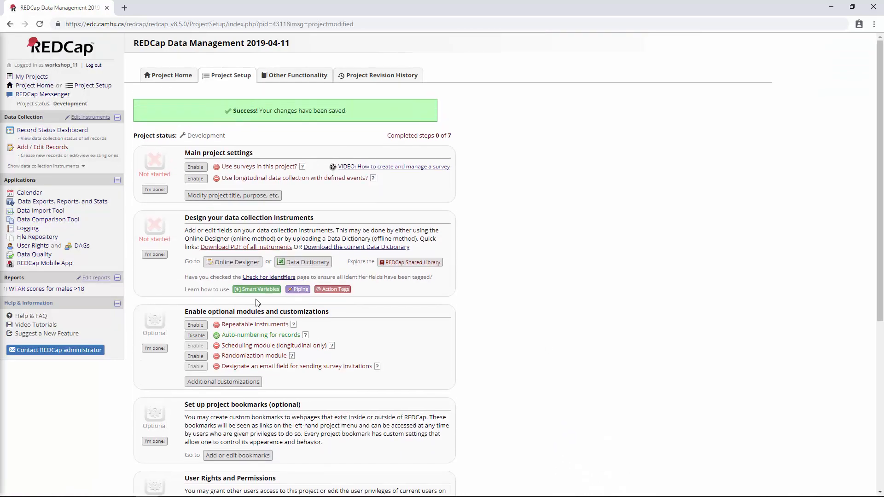
mouse_move(69, 131)
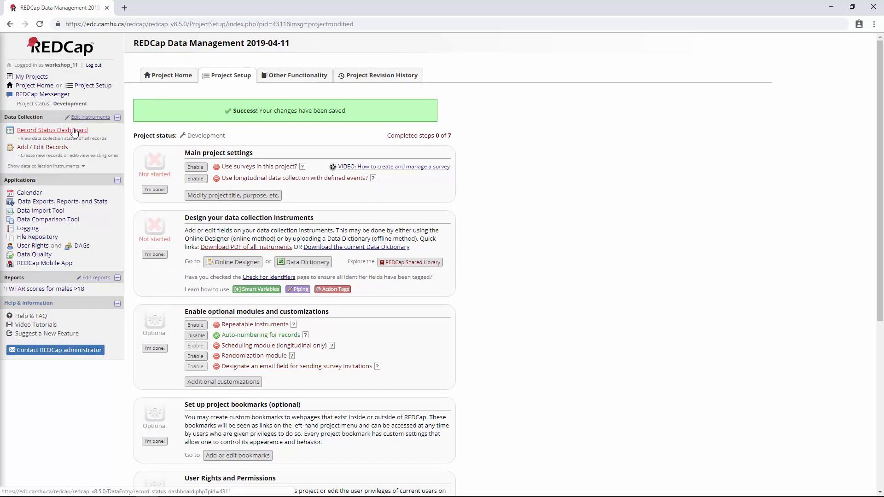
left_click(52, 130)
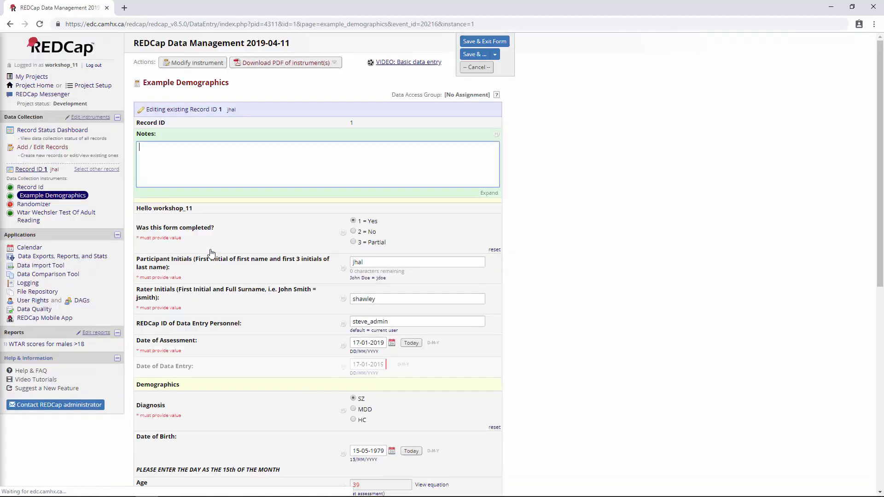
scroll("down", 3)
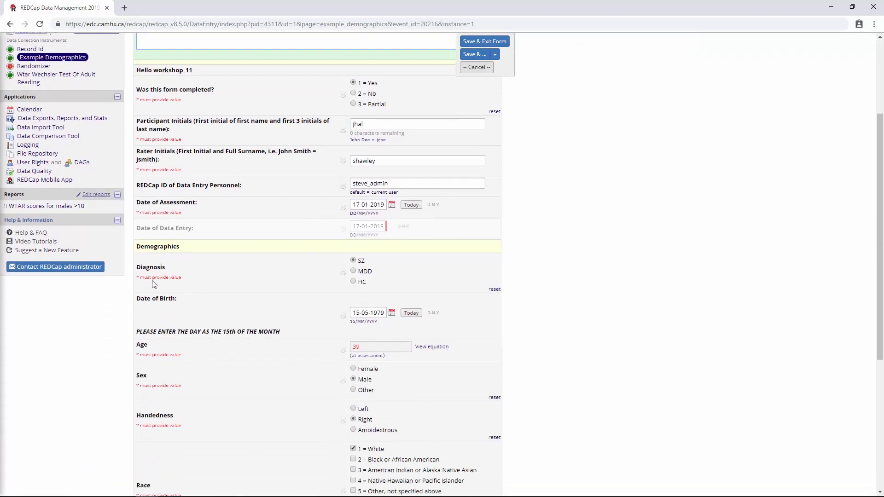
double_click(151, 267)
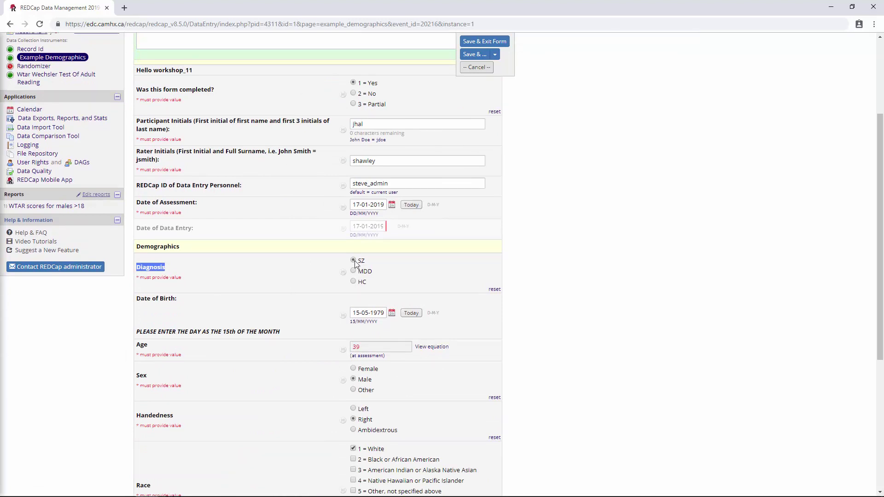
left_click(353, 271)
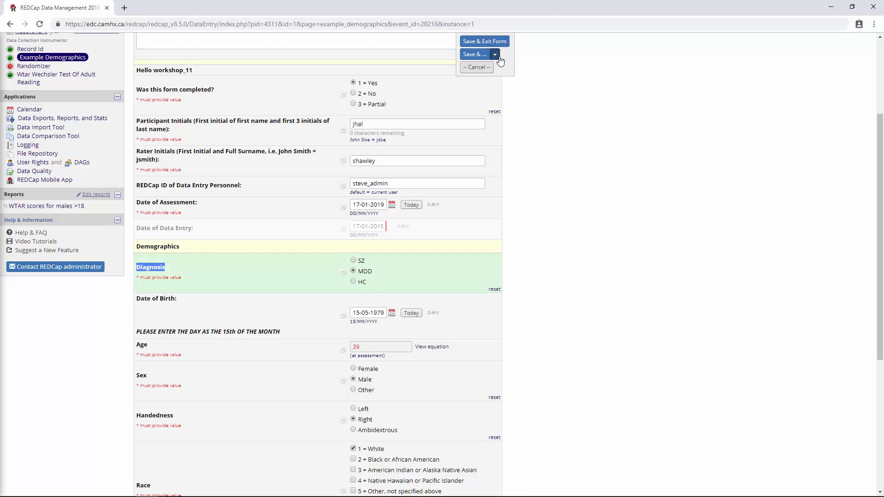
Save record 1's form with 'Dx was incorrect' as the reason for change.
left_click(472, 54)
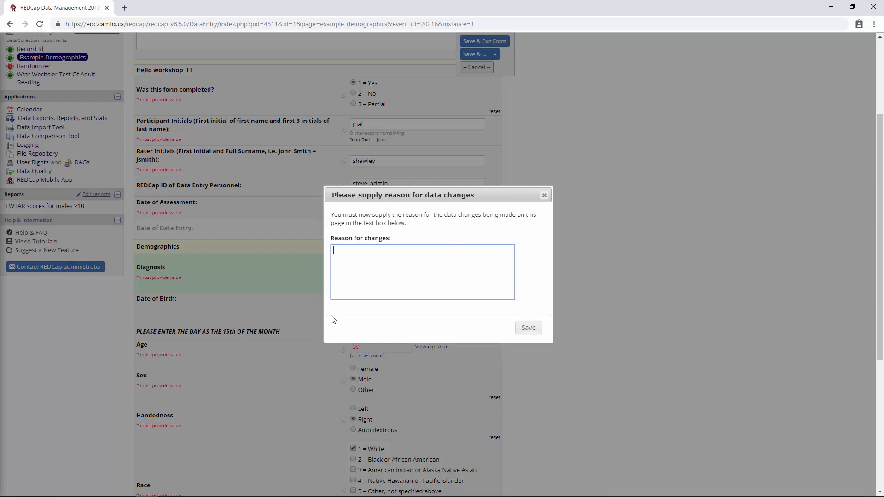
mouse_move(530, 256)
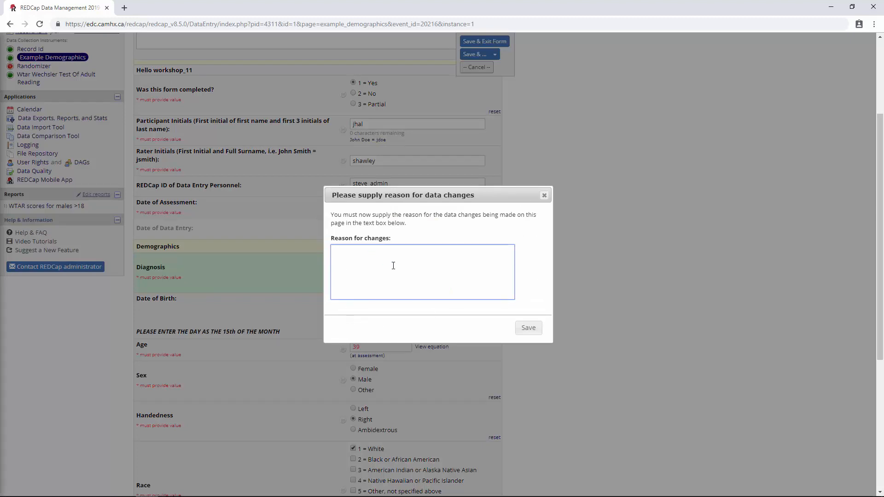
type("Dx")
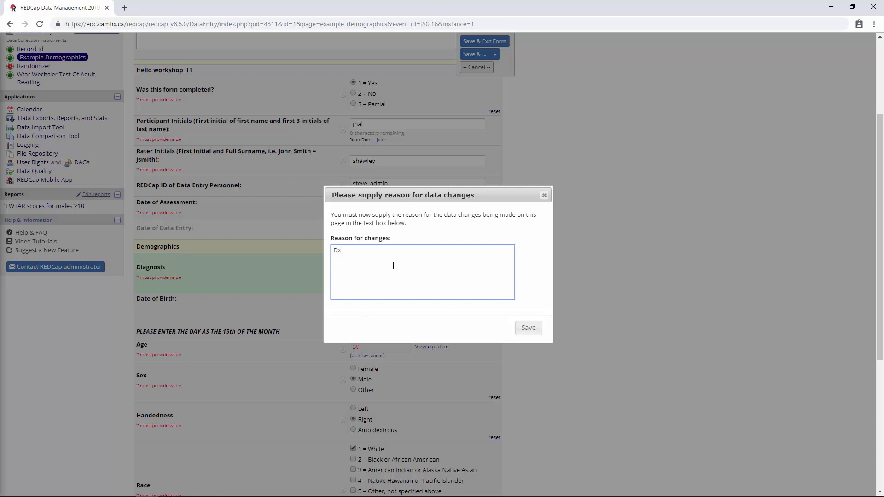
type("was incor")
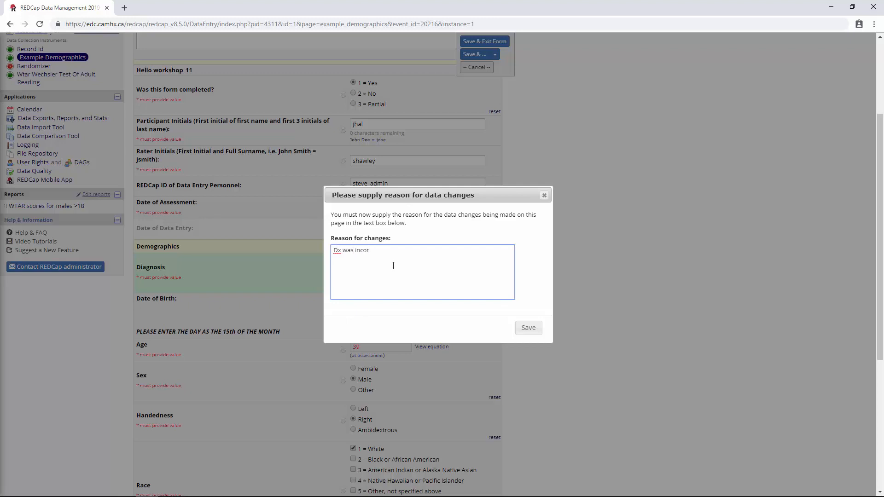
type("rect")
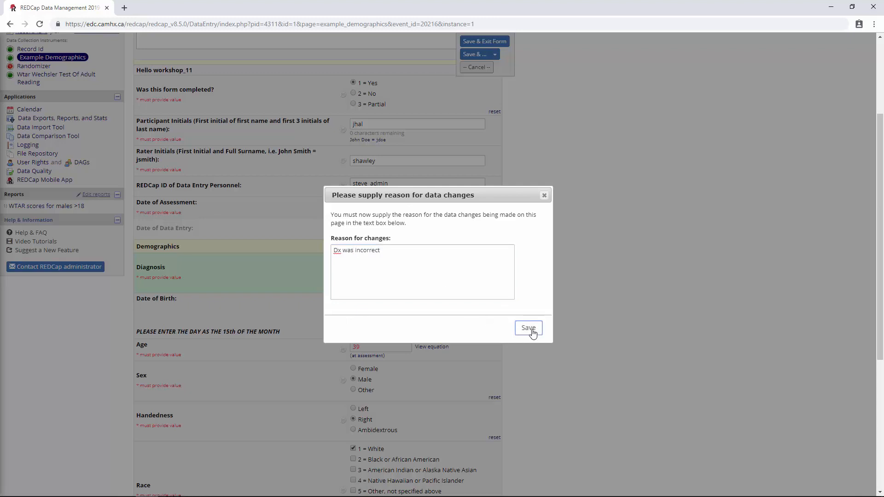
left_click(528, 328)
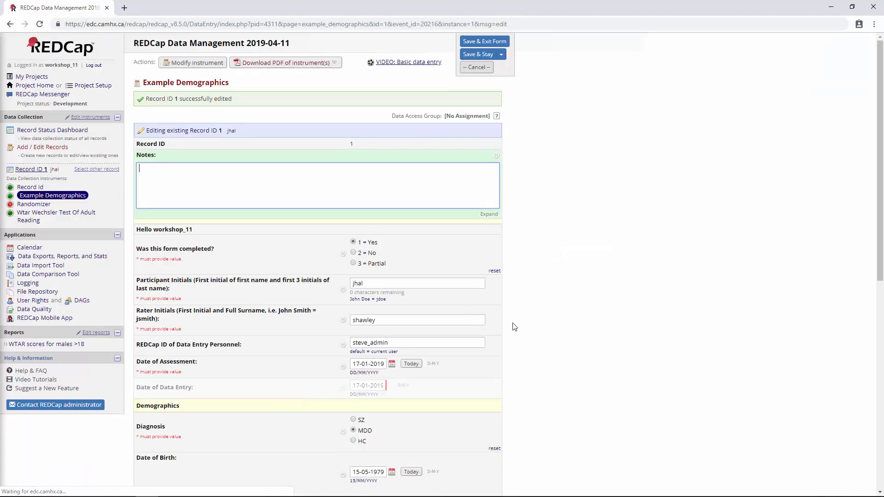
scroll("down", 3)
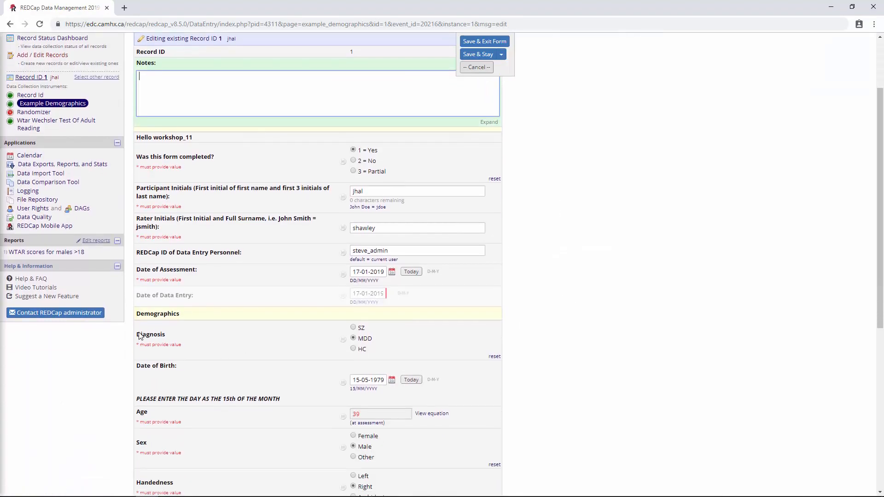
mouse_move(348, 342)
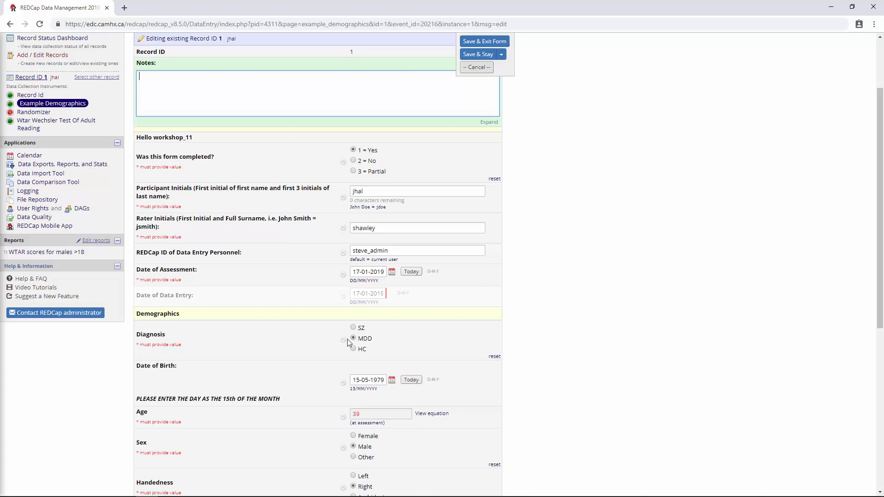
Open the Diagnosis field's Data History popup.
left_click(342, 339)
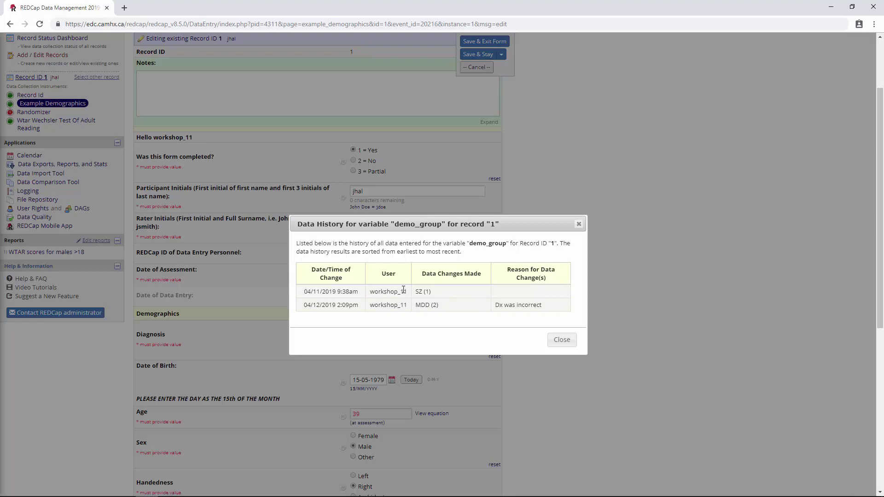
mouse_move(314, 302)
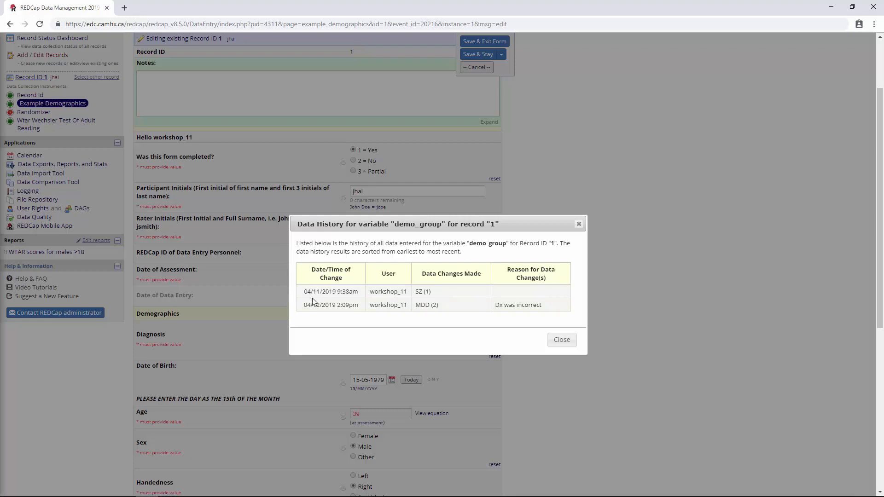
mouse_move(446, 307)
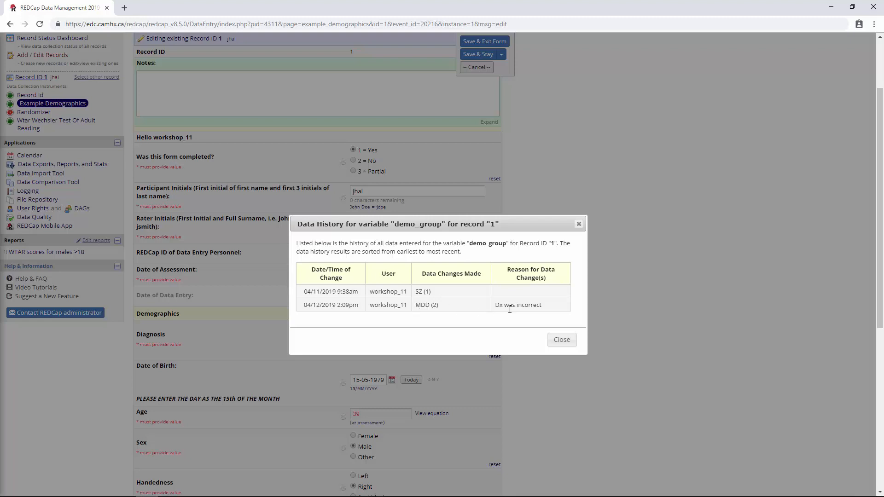
mouse_move(554, 307)
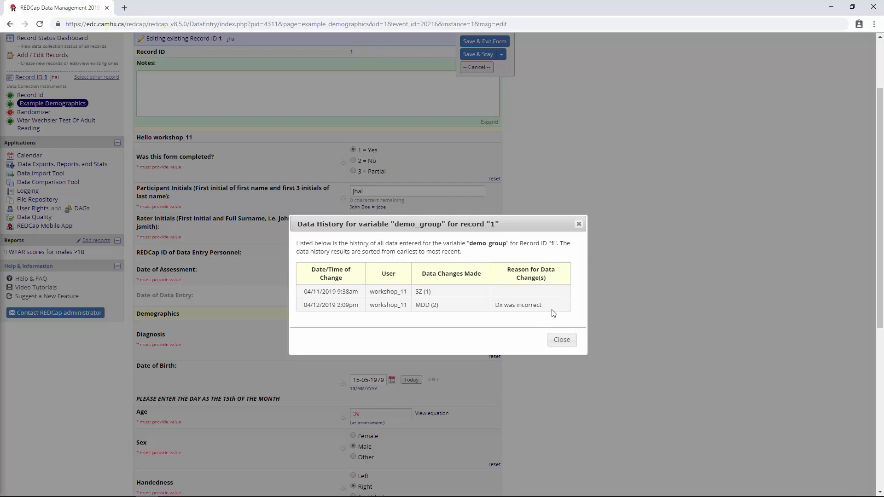
mouse_move(535, 302)
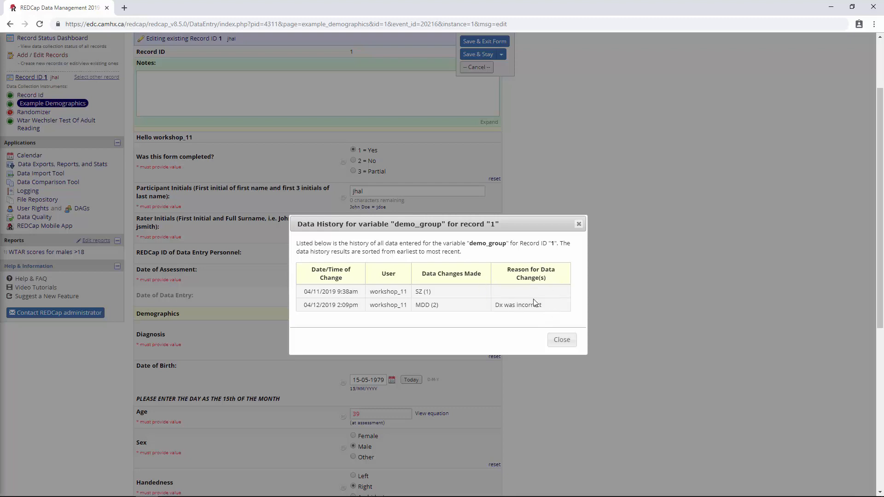
mouse_move(554, 342)
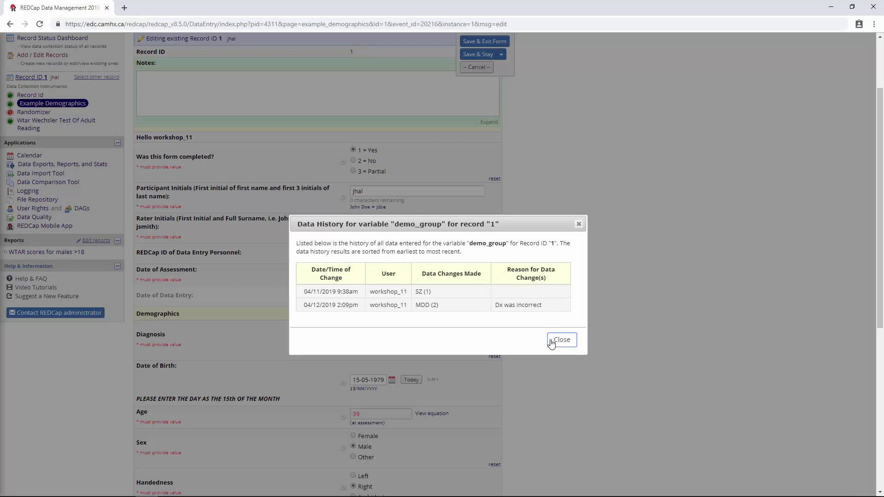
Close Data History and change record 1's Diagnosis to HC.
left_click(561, 339)
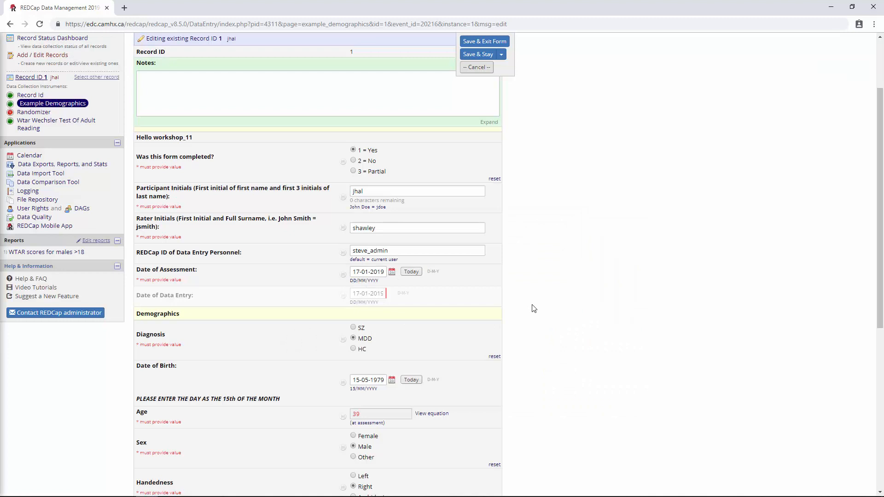
mouse_move(649, 241)
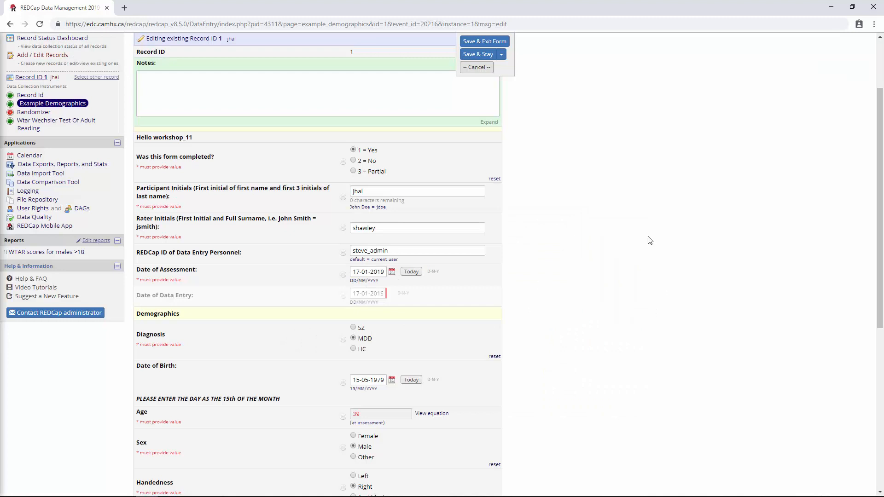
scroll("down", 3)
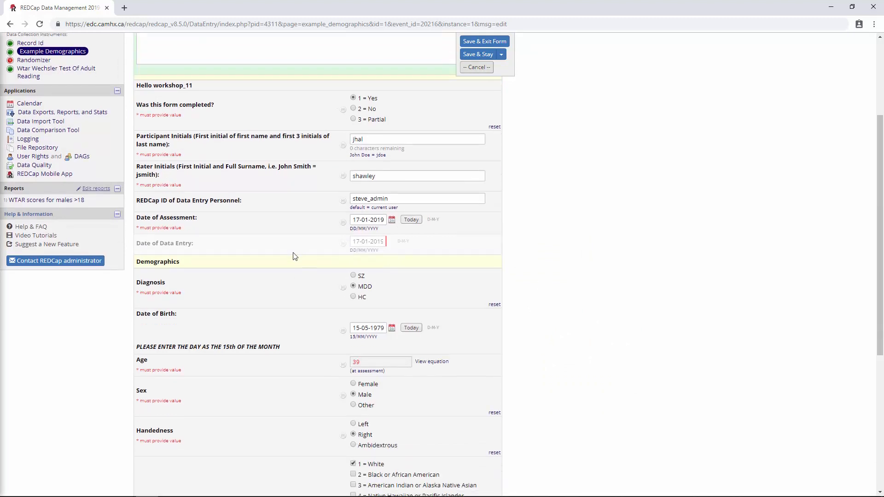
scroll("down", 3)
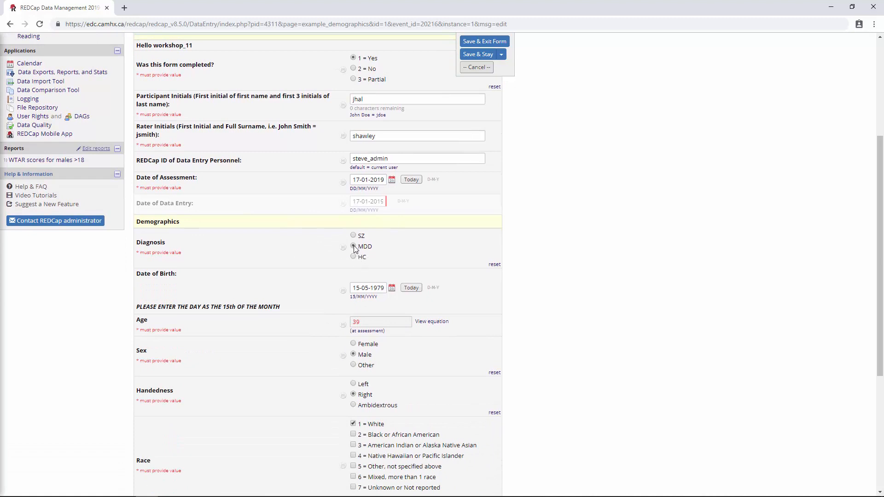
left_click(352, 257)
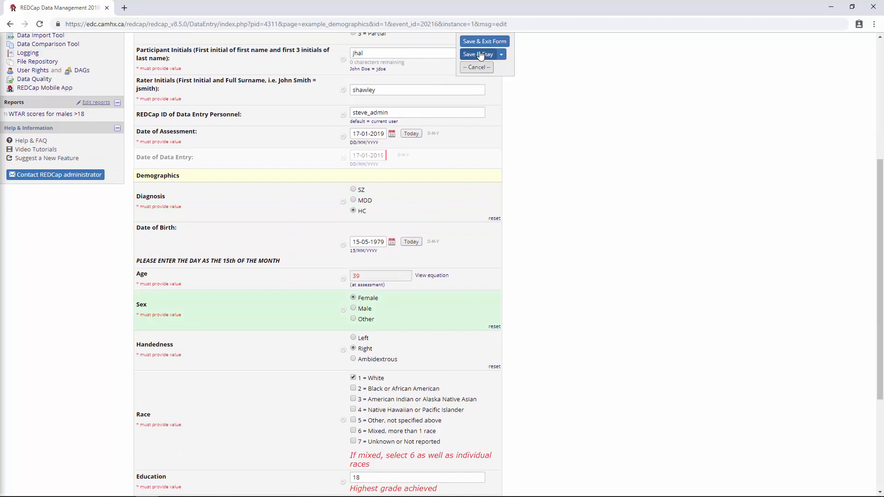
Save the form with reasons 'Dx was incorrect' and 'Sex was incorrect'.
left_click(478, 54)
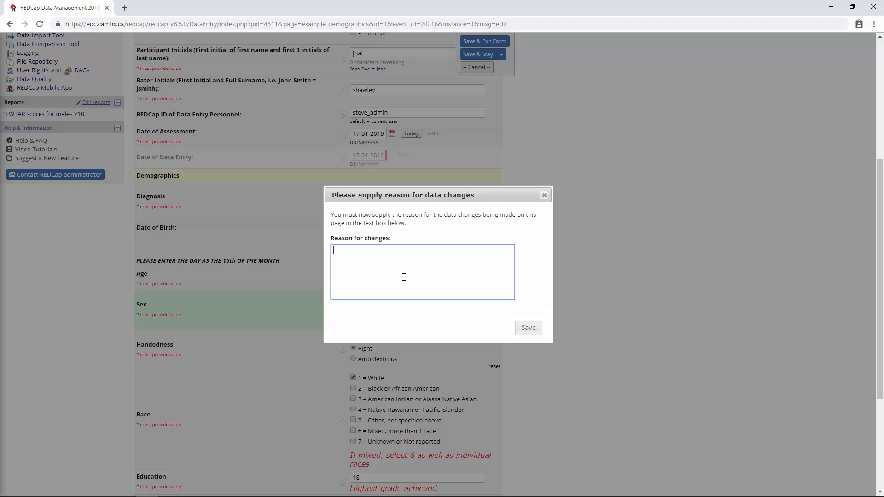
type("Dx")
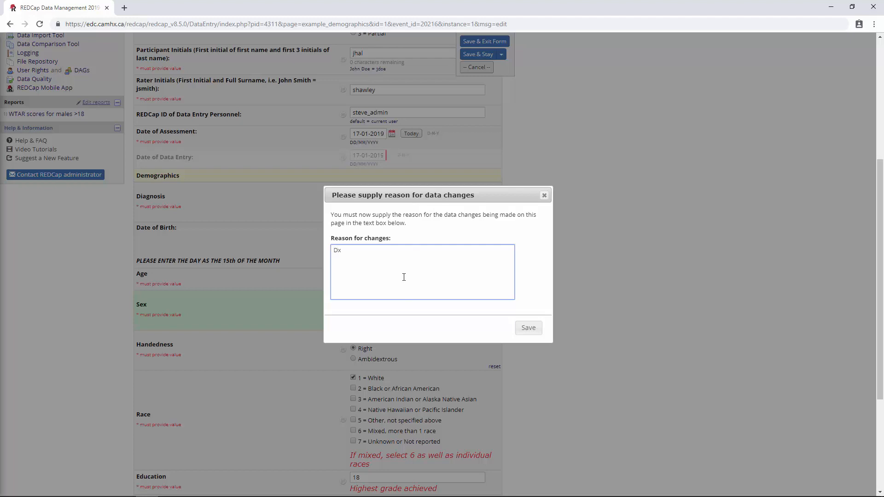
type("was")
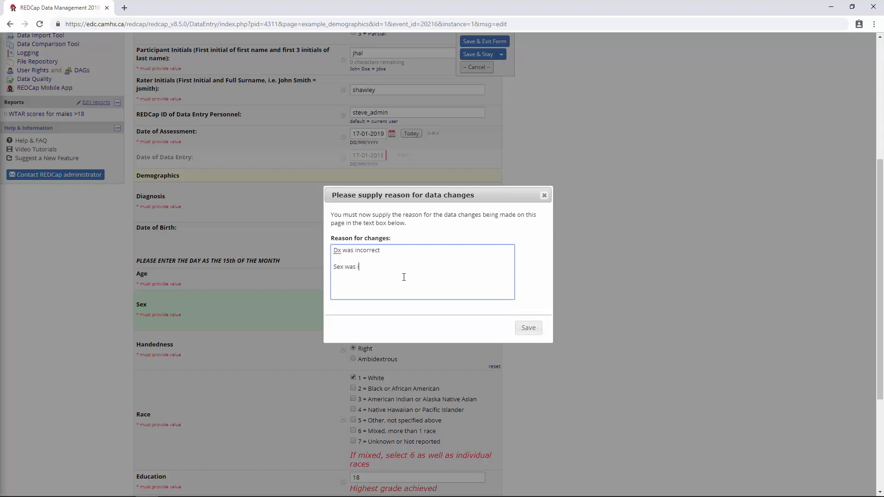
type("incorrect")
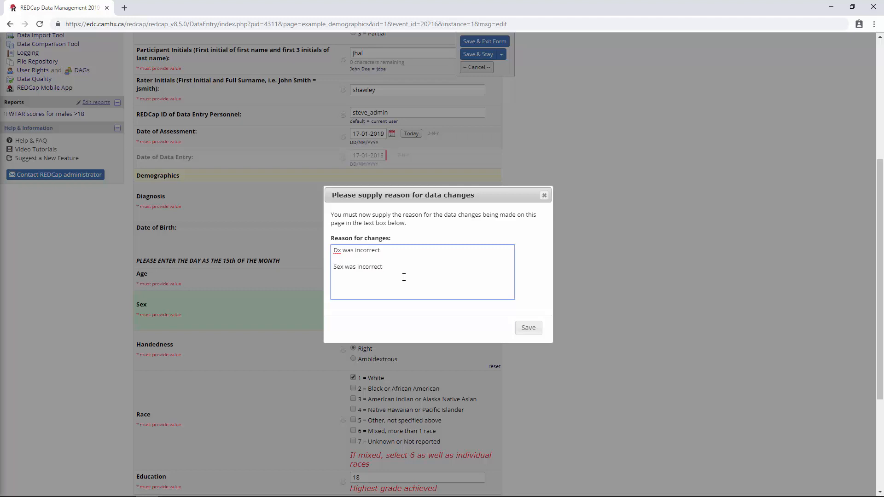
left_click(528, 327)
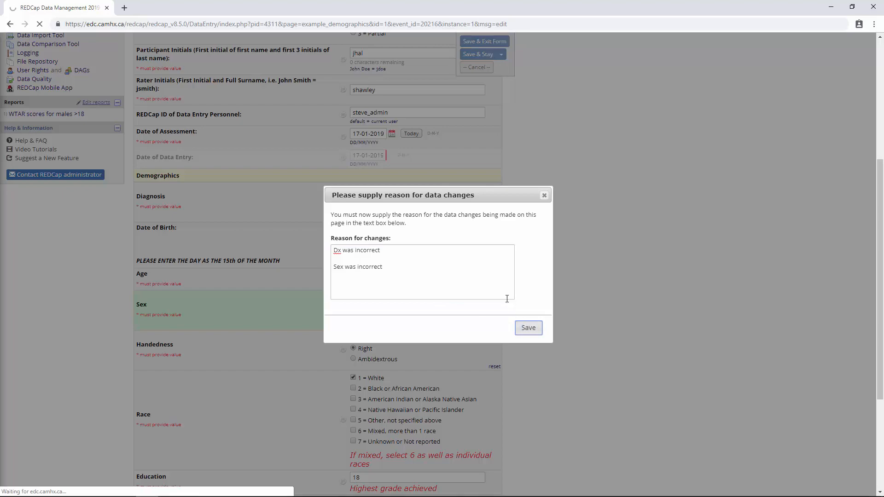
left_click(528, 328)
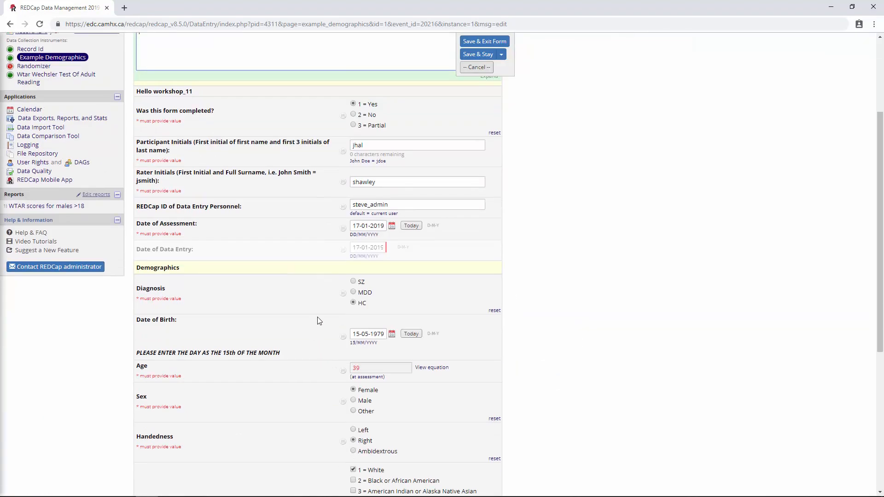
left_click(343, 293)
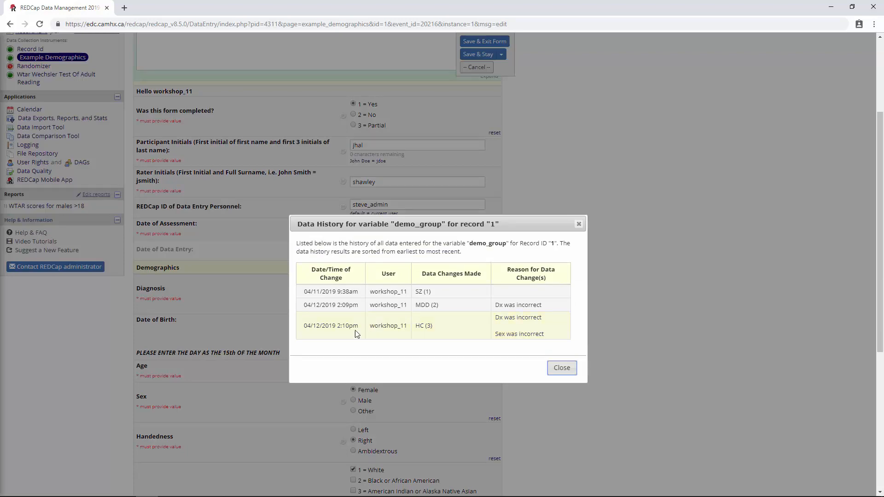
left_click(561, 368)
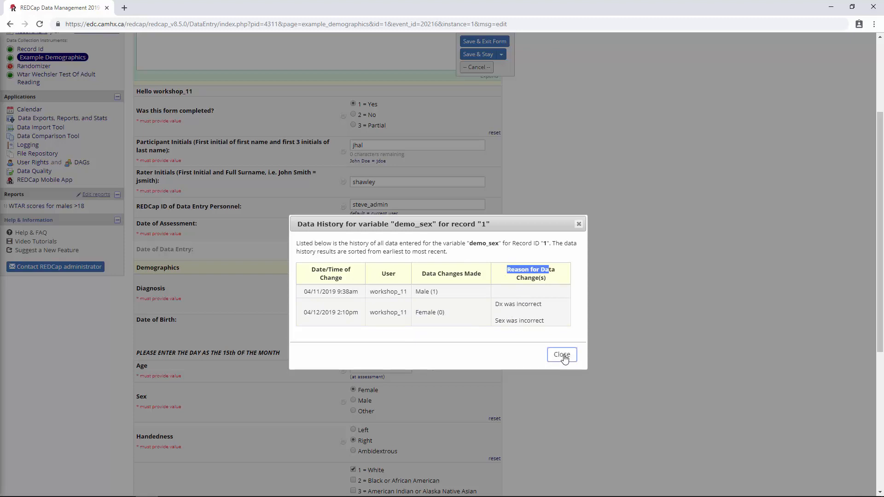
left_click(562, 355)
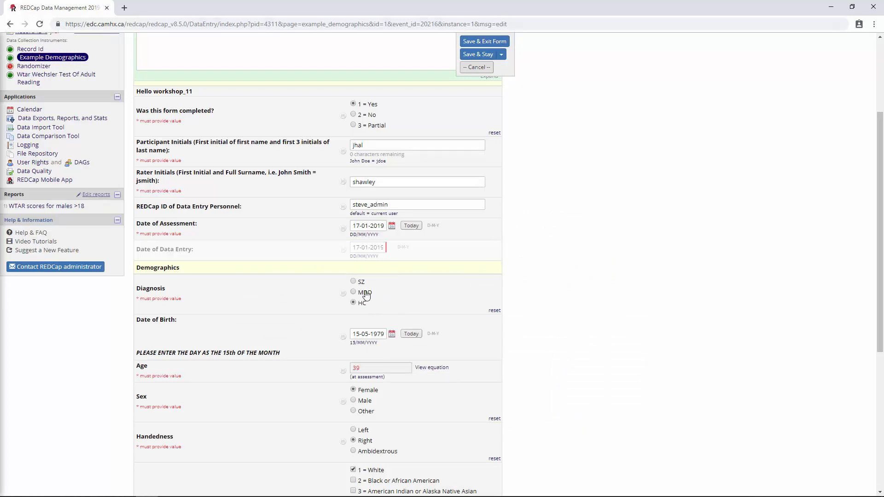
scroll("down", 3)
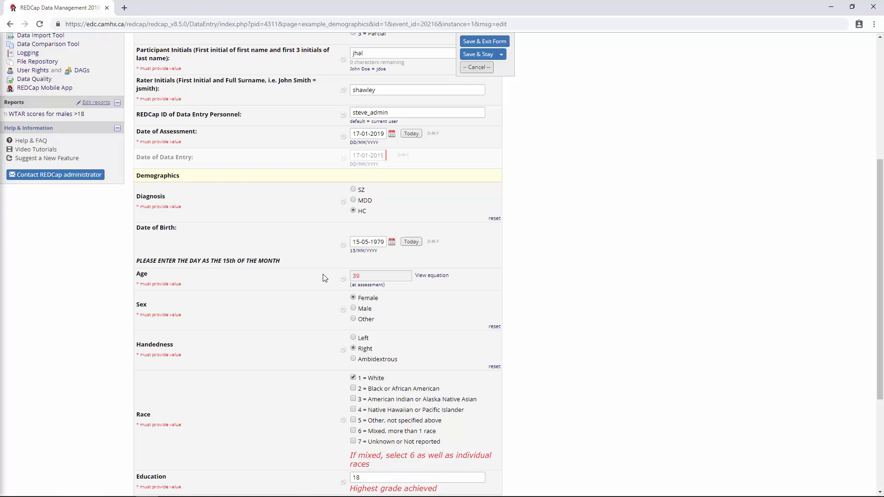
mouse_move(304, 308)
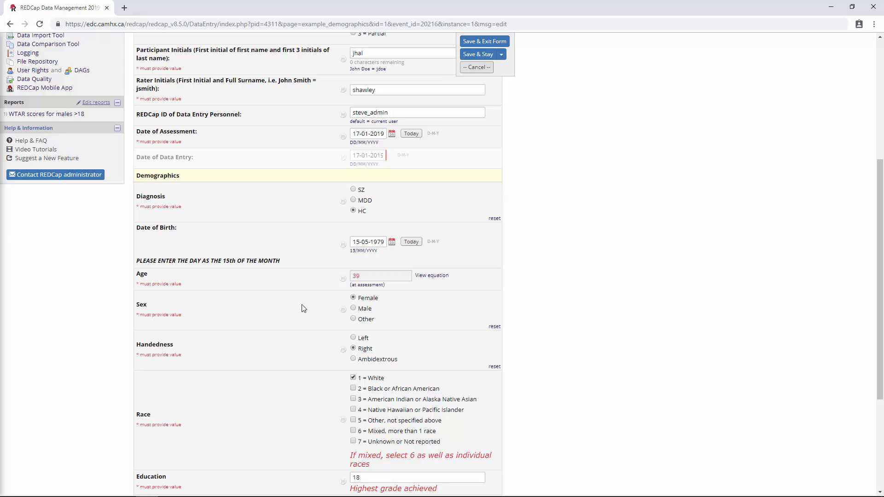
mouse_move(414, 311)
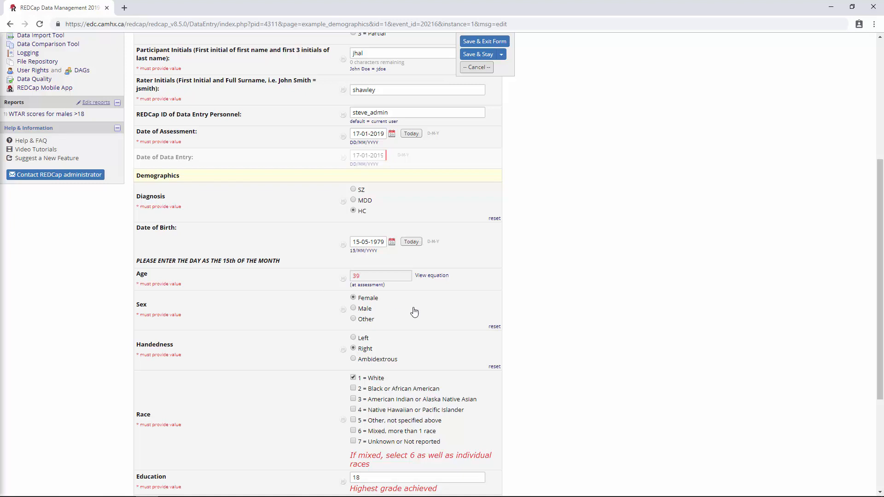
mouse_move(563, 290)
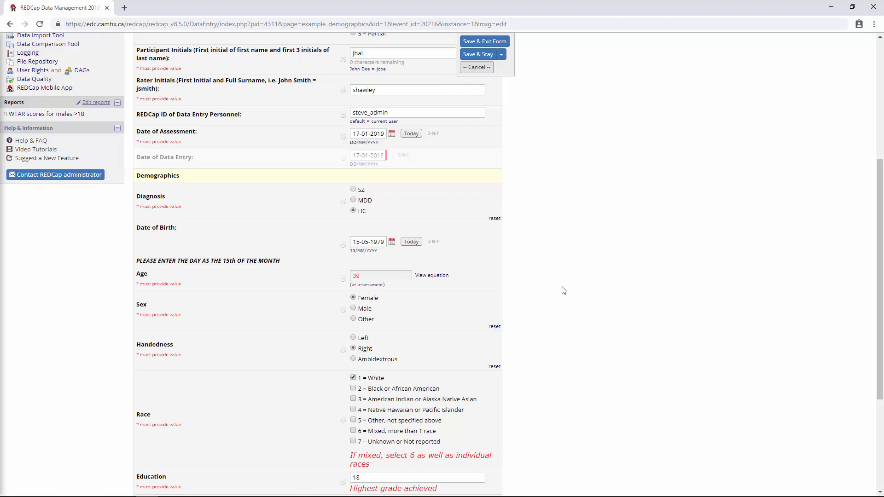
mouse_move(596, 267)
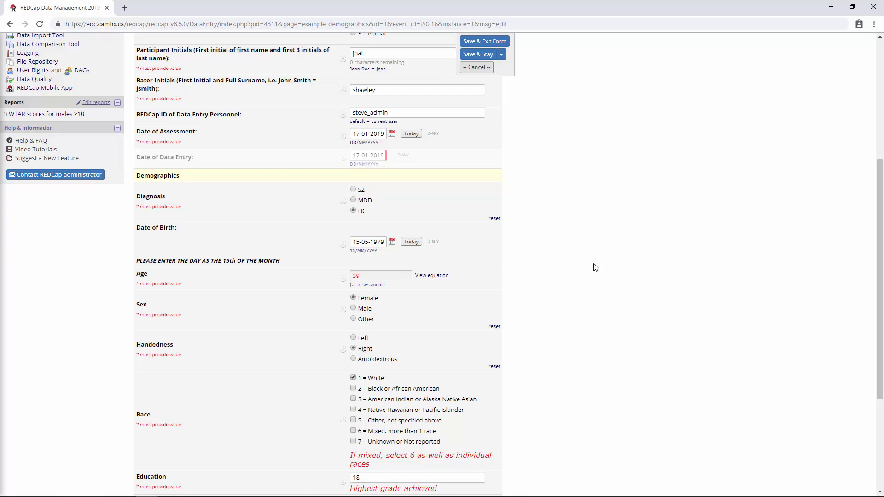
mouse_move(288, 301)
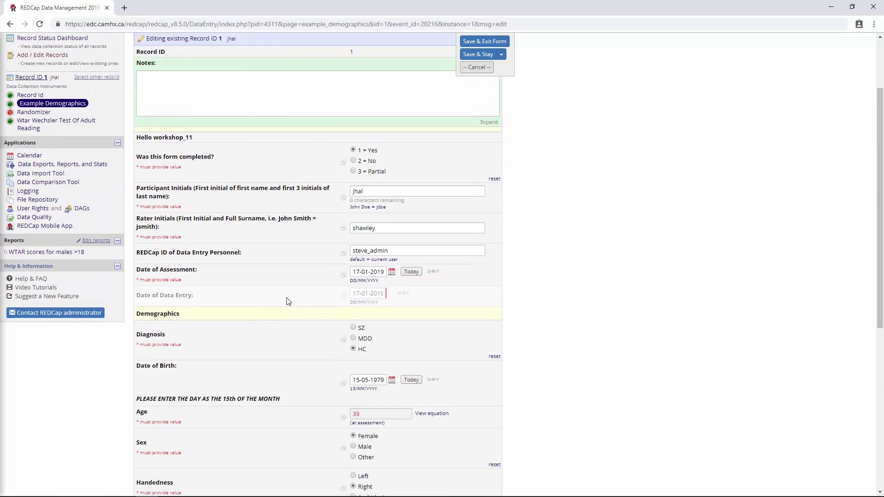
mouse_move(293, 294)
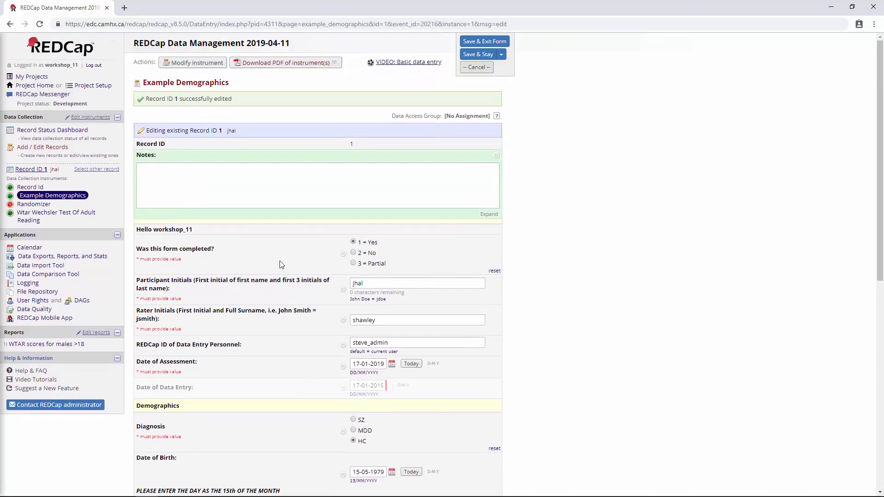
mouse_move(279, 258)
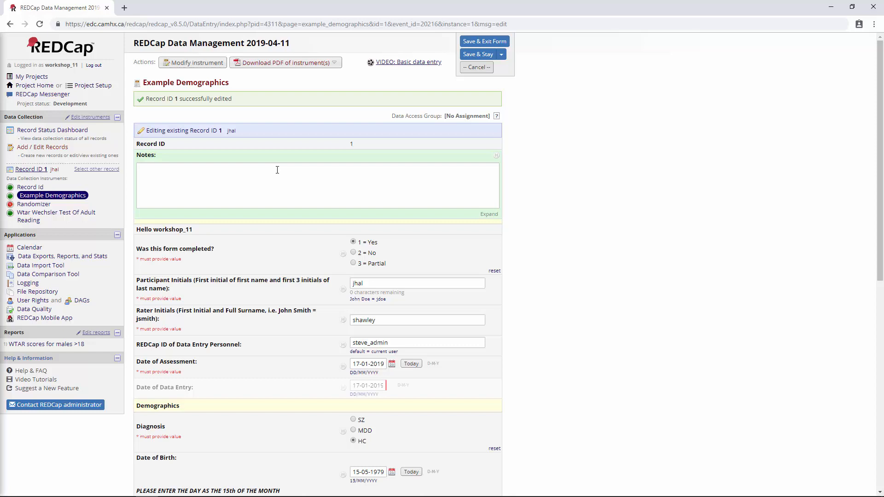
mouse_move(585, 196)
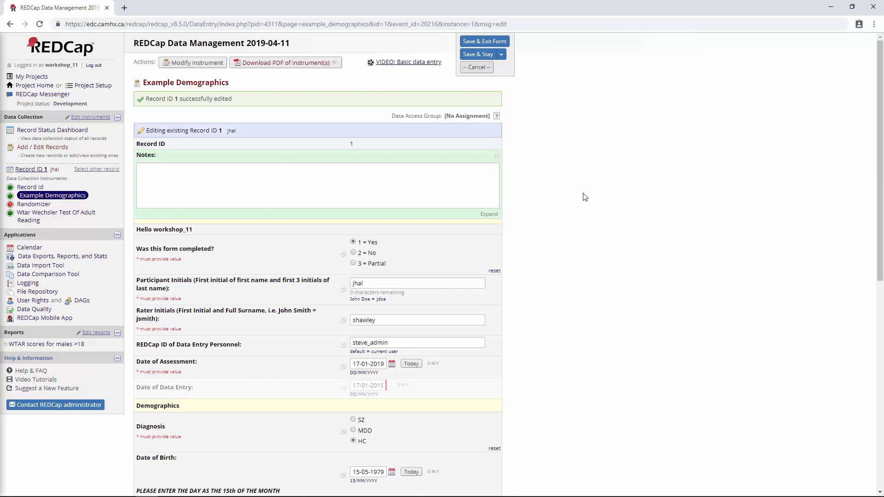
mouse_move(204, 65)
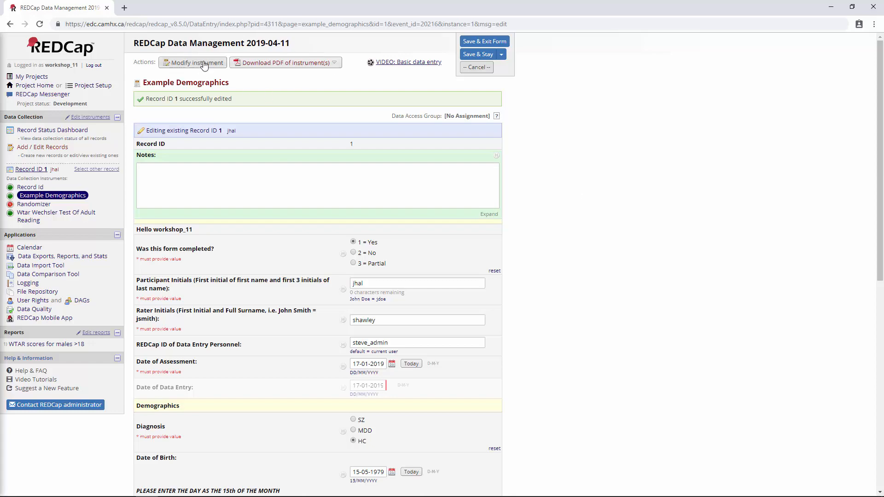
Open Example Demographics in the Online Designer and scroll to its final field.
left_click(192, 62)
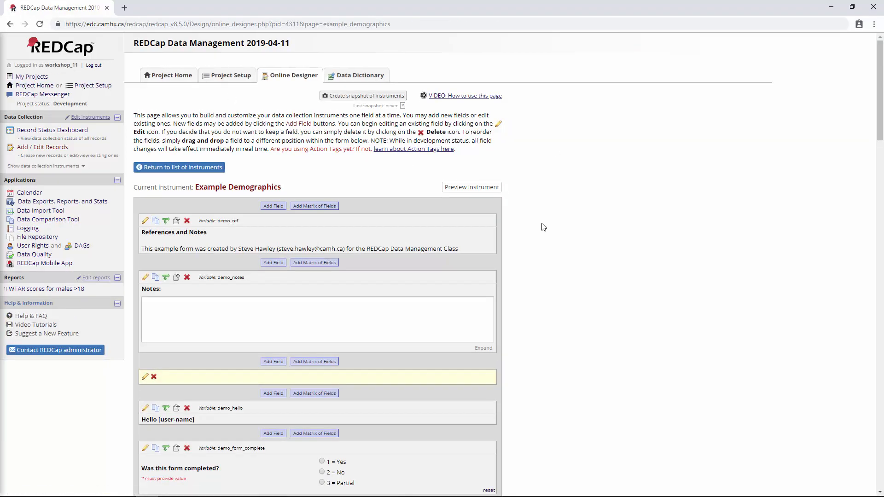
scroll("down", 3)
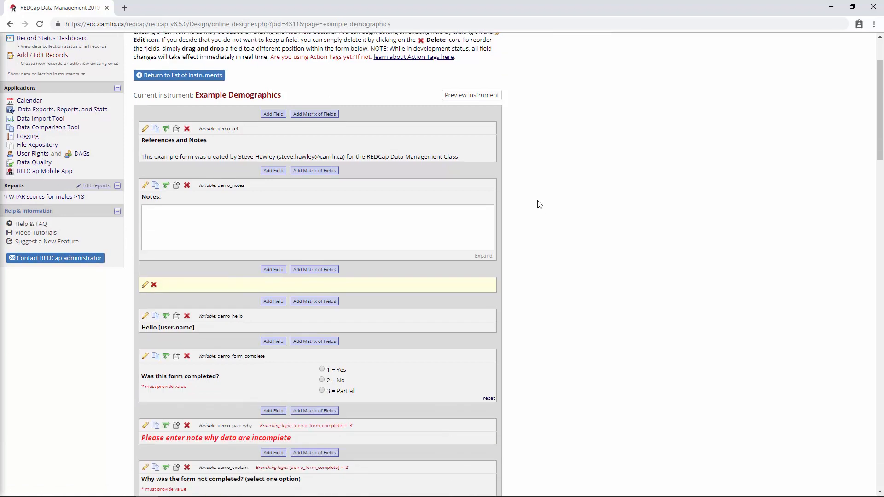
mouse_move(541, 193)
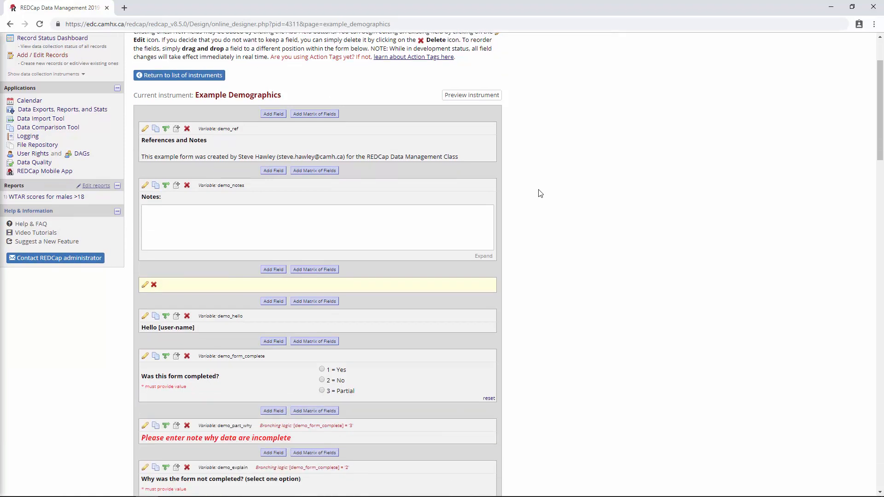
scroll("down", 3)
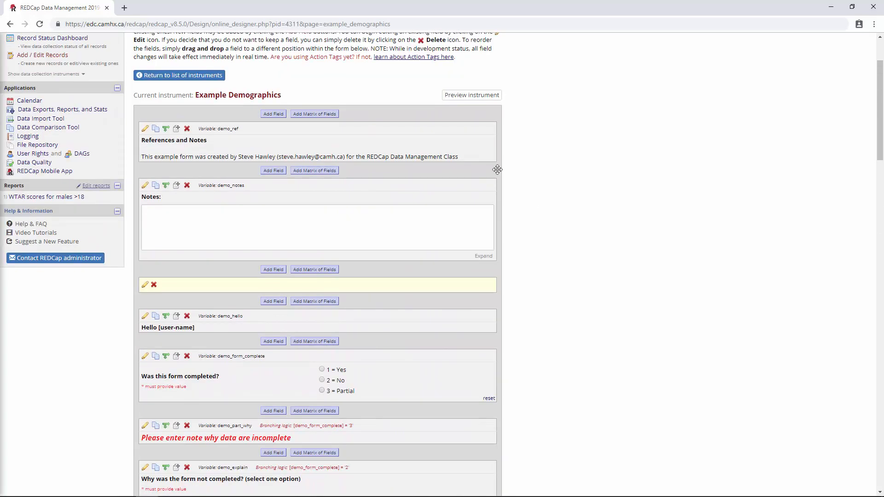
mouse_move(343, 176)
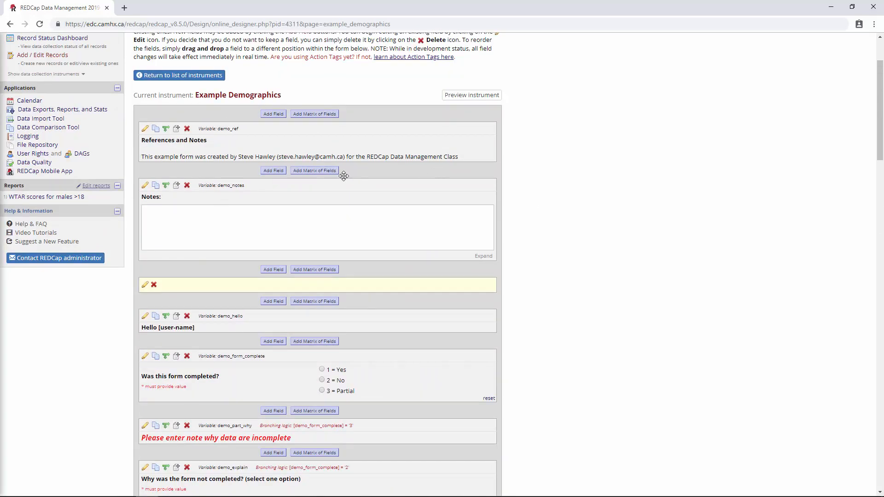
scroll("down", 3)
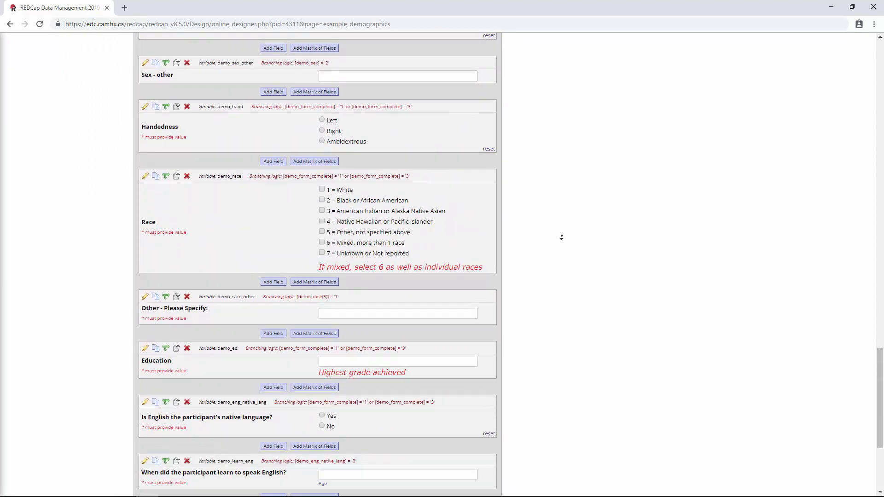
scroll("down", 3)
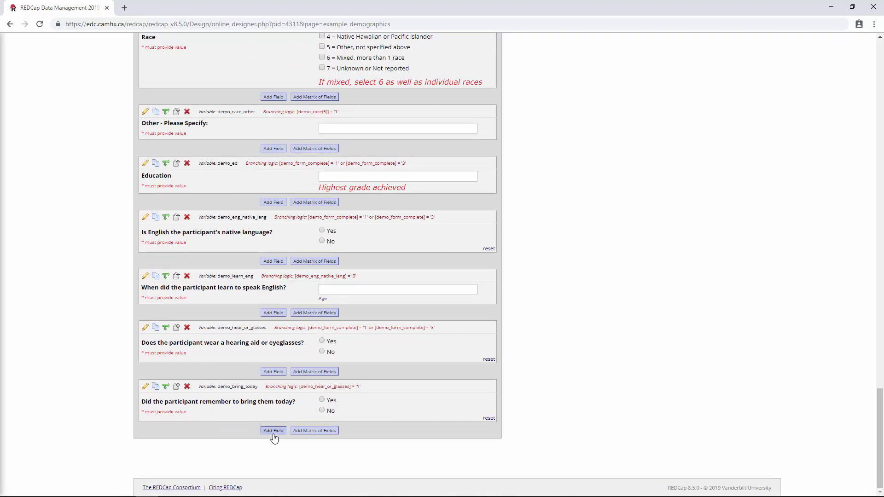
Add a Signature-type field with variable name demo_signature at the end of Example Demographics.
left_click(273, 430)
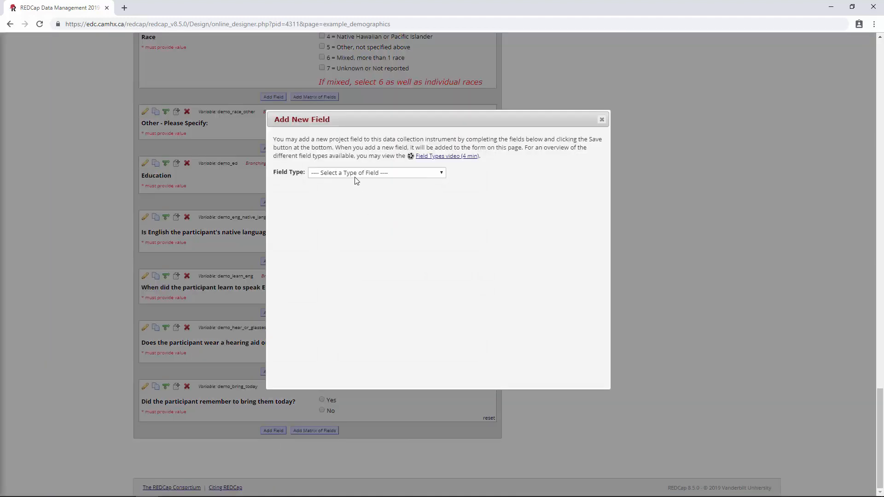
left_click(377, 173)
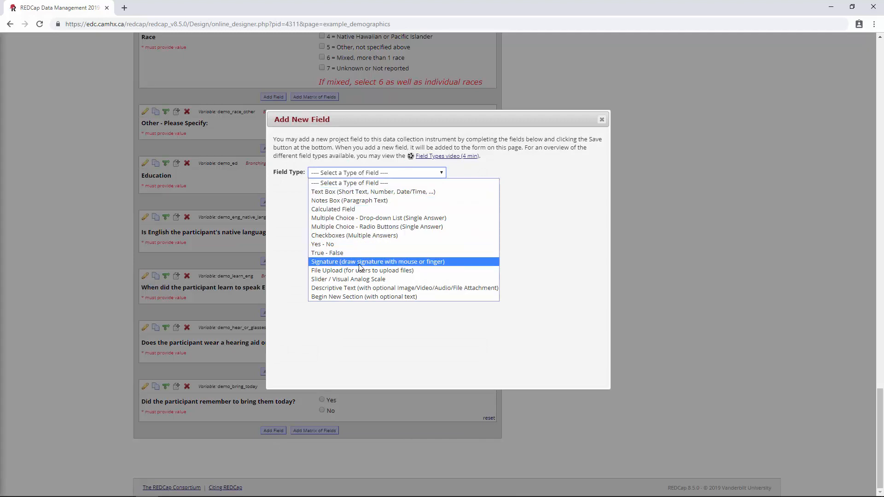
left_click(378, 261)
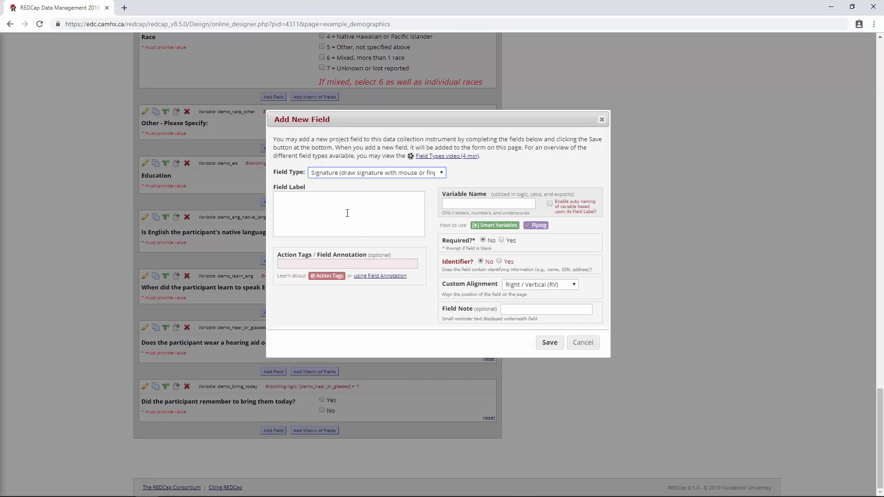
left_click(348, 213)
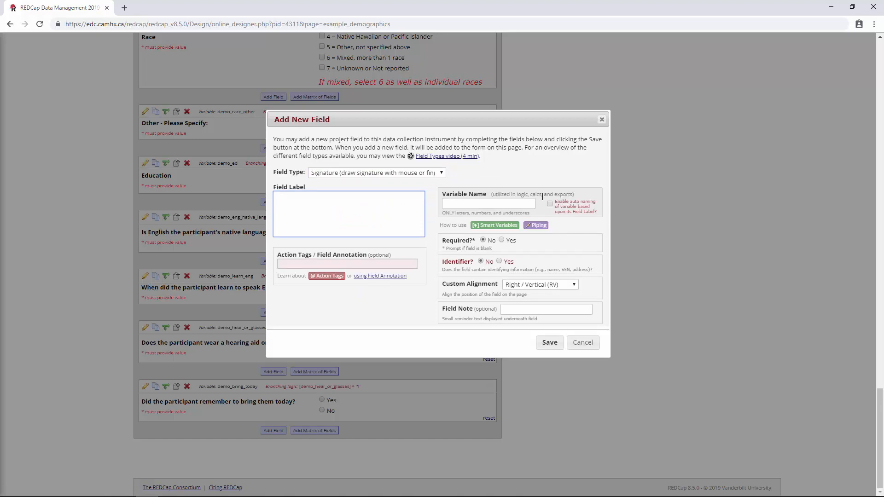
type("Signature")
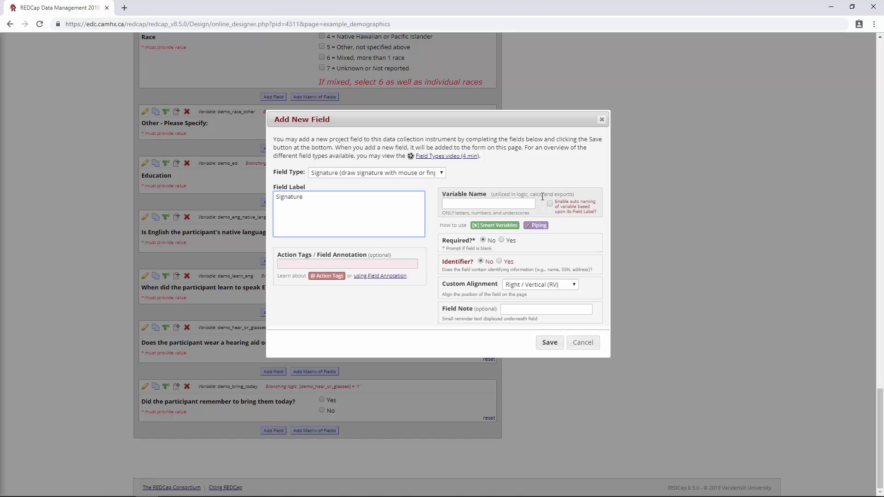
type("demop")
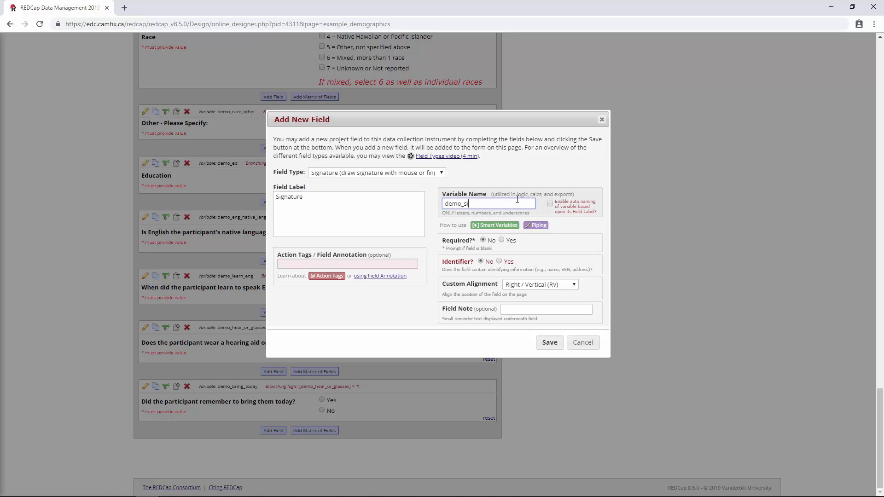
type("gnature")
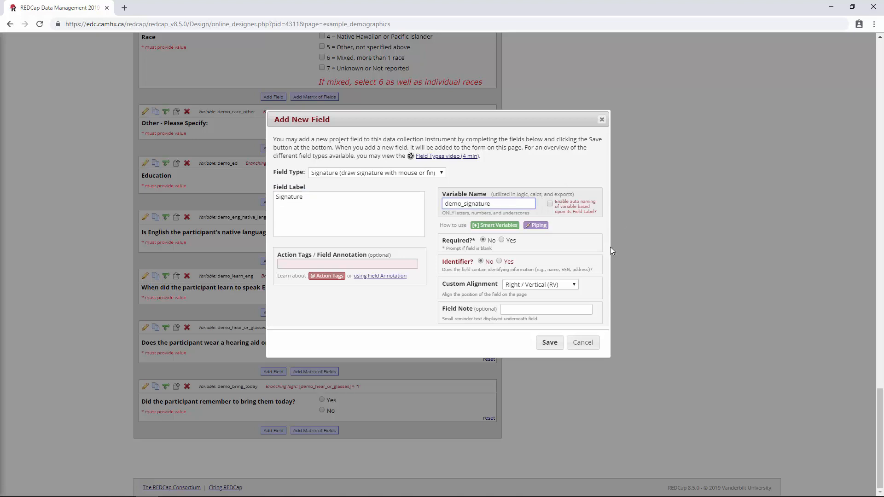
left_click(549, 342)
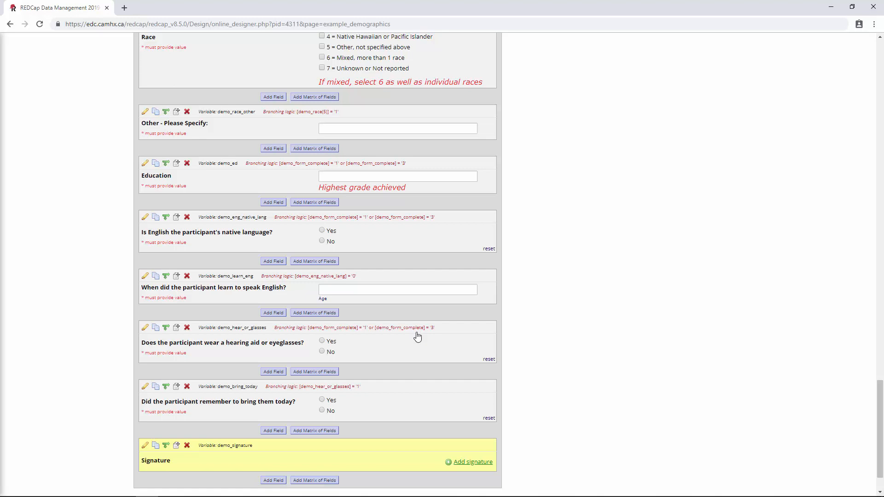
Go to the Record Status Dashboard from the left sidebar.
scroll("up", 3)
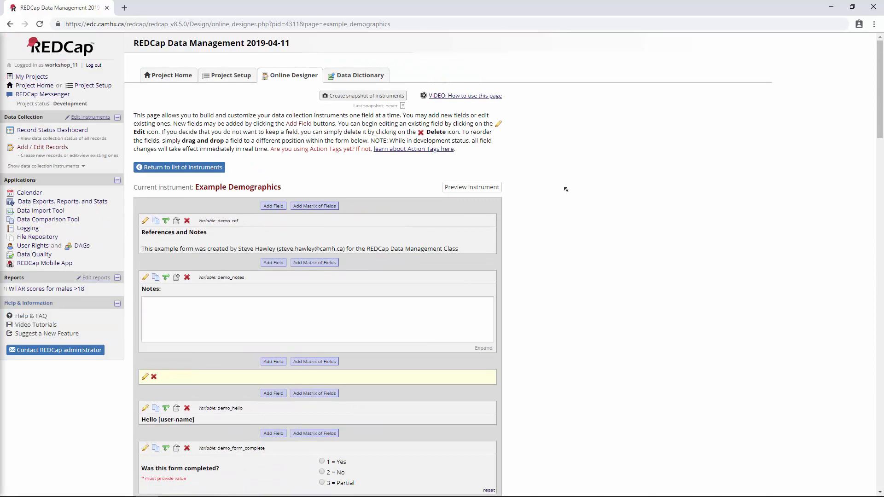
left_click(53, 130)
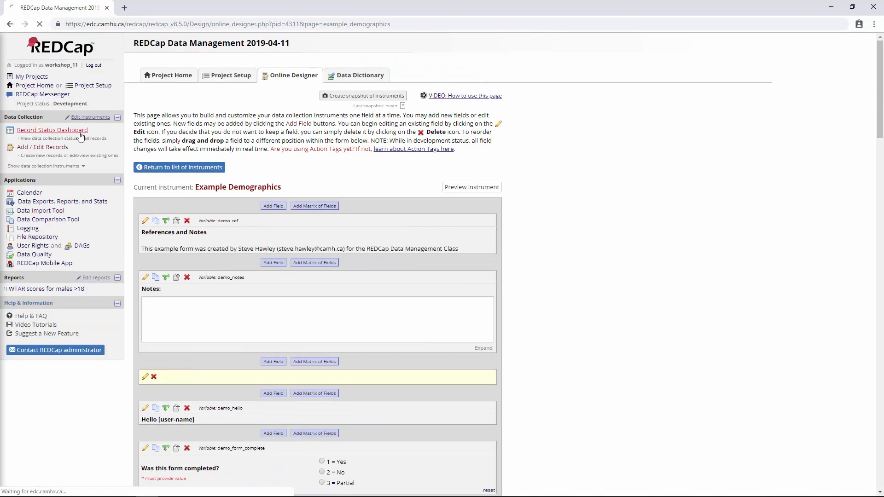
left_click(53, 130)
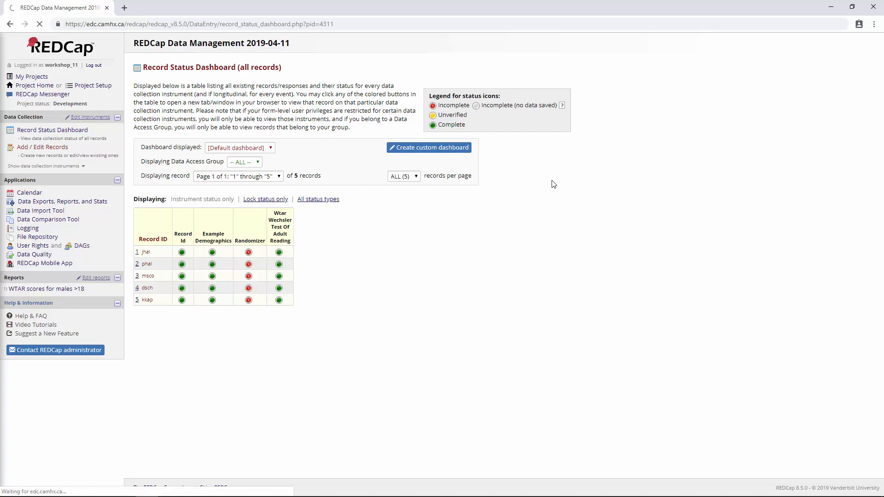
Draw a three-stroke signature in record 1's Example Demographics Signature field and save it.
left_click(213, 251)
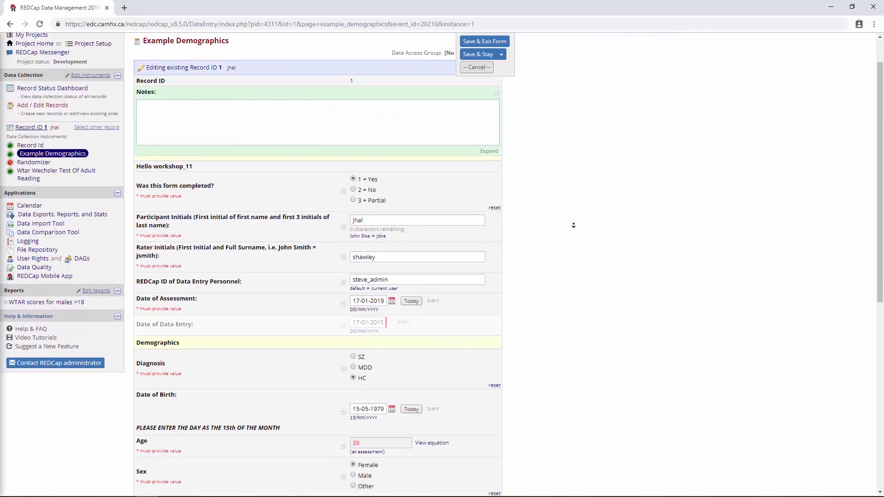
scroll("down", 3)
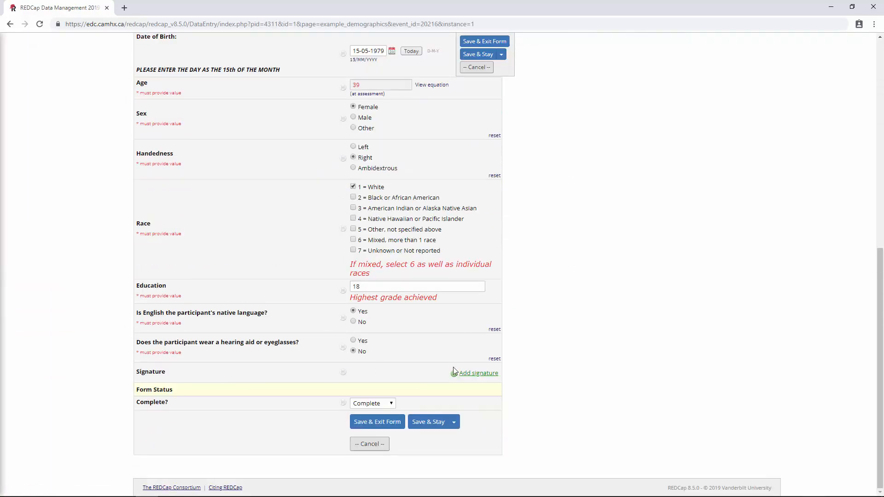
left_click(477, 373)
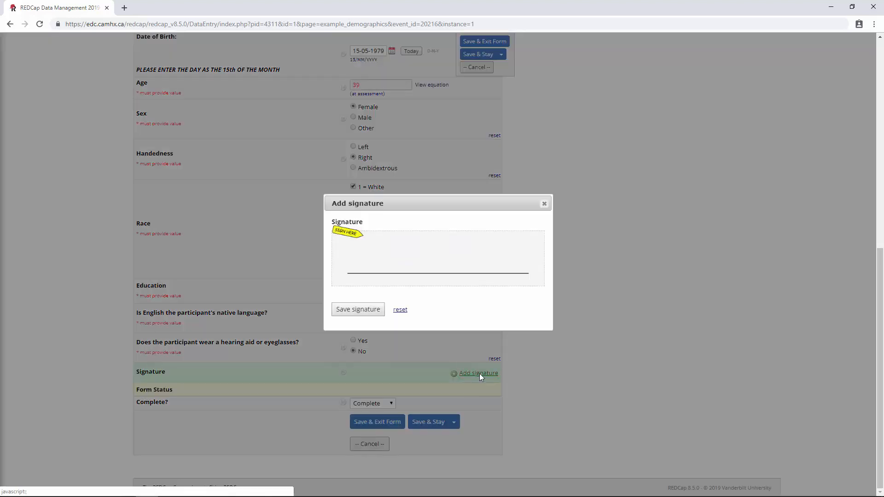
left_click_drag(361, 265, 394, 276)
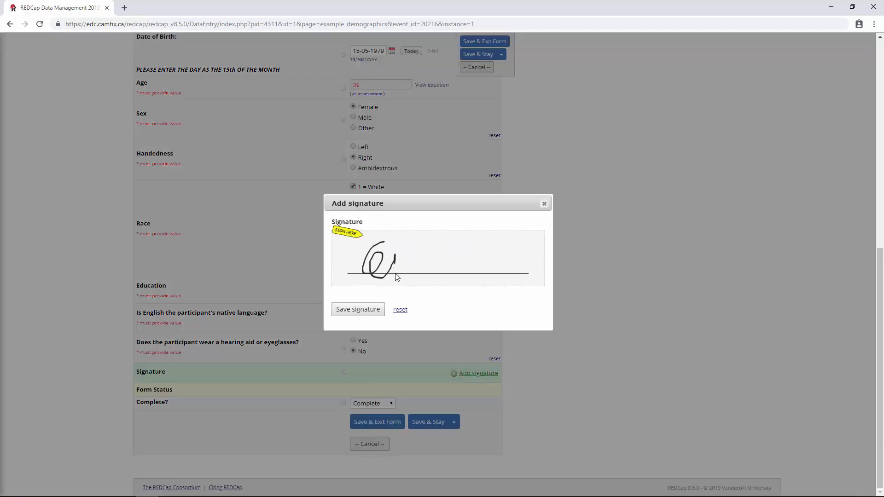
left_click_drag(394, 265, 429, 259)
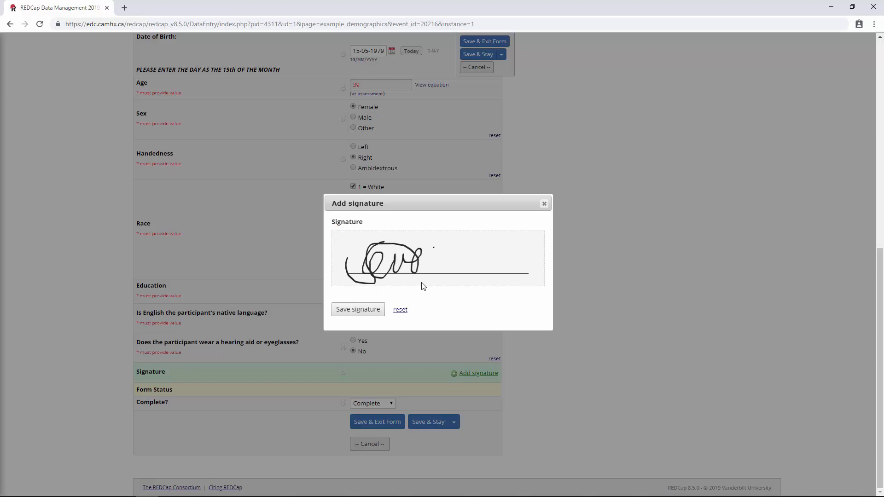
left_click_drag(423, 262, 507, 248)
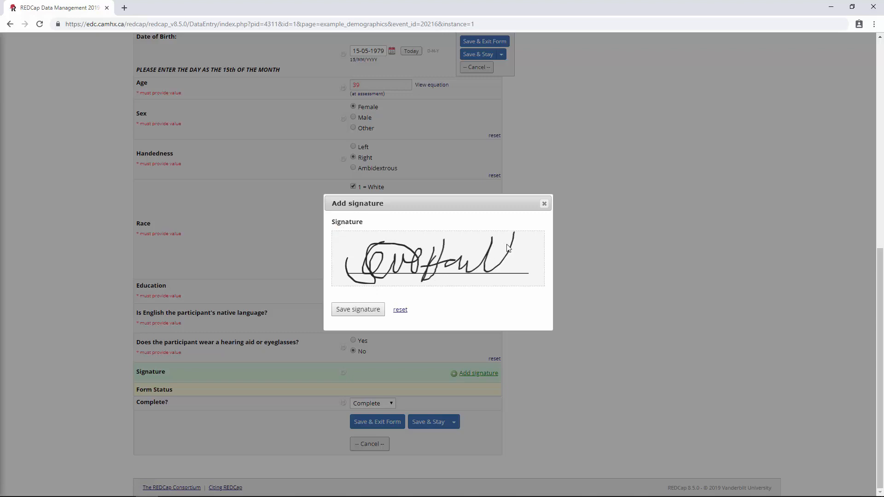
left_click(358, 309)
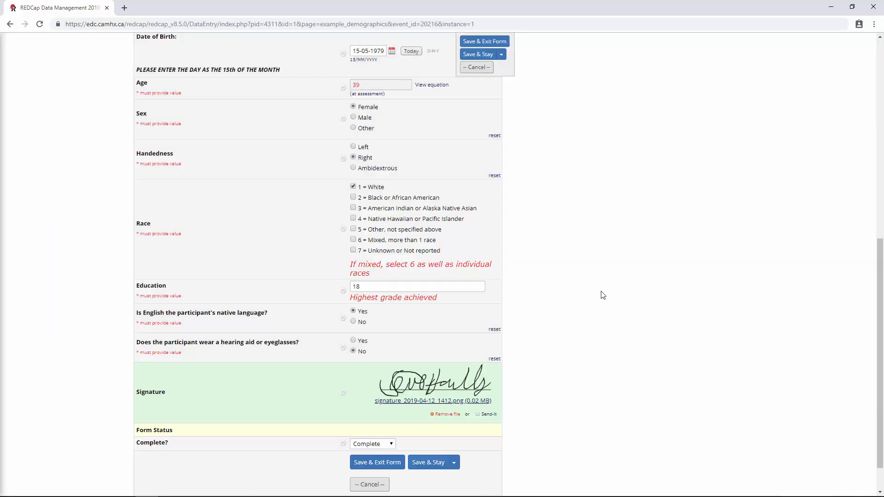
mouse_move(486, 387)
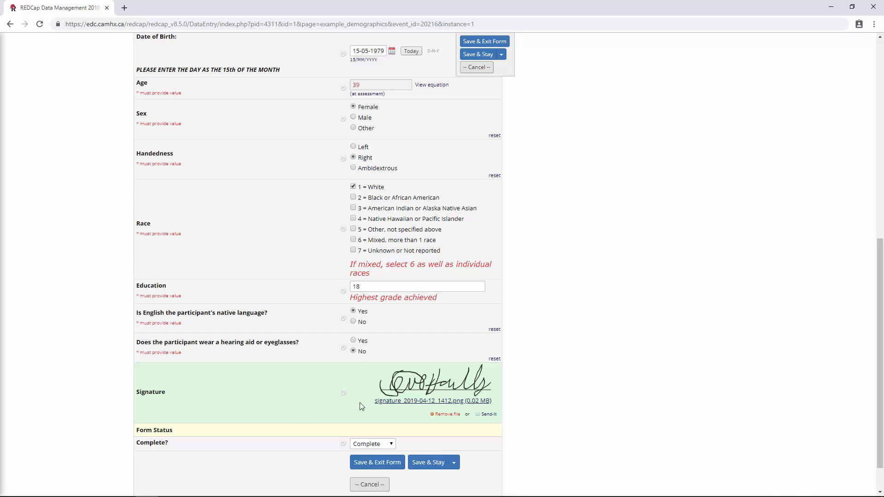
mouse_move(420, 391)
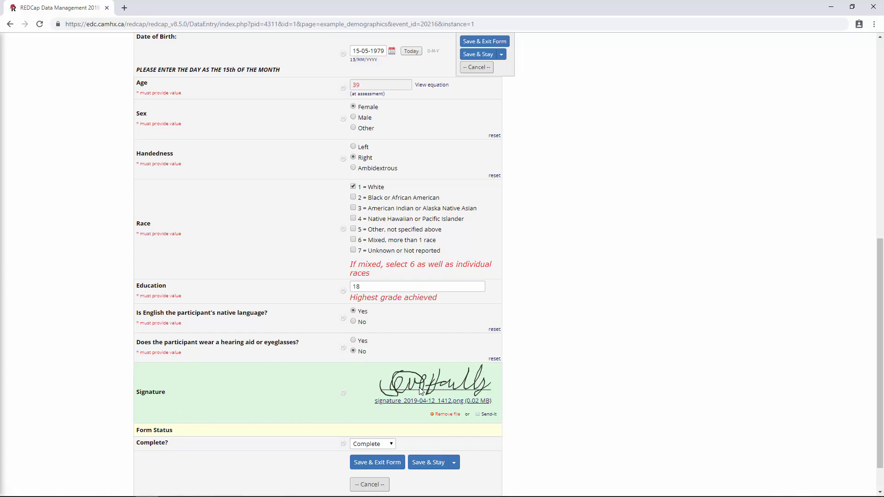
mouse_move(364, 386)
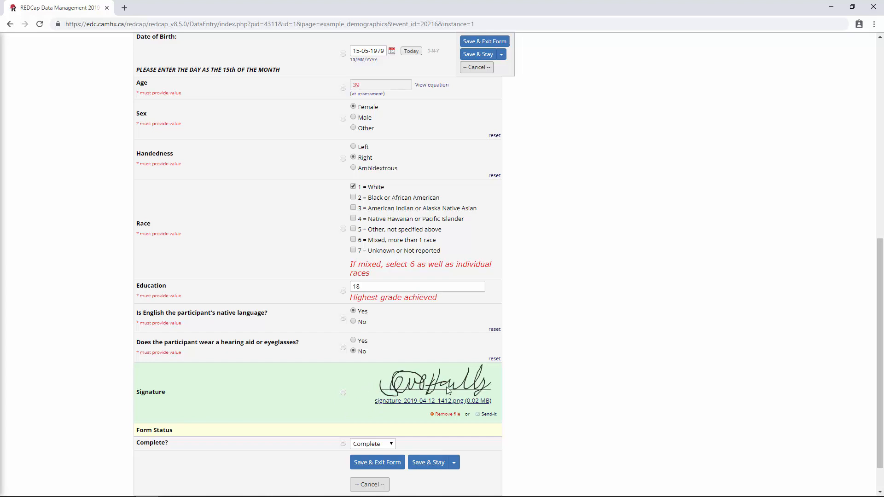
mouse_move(433, 385)
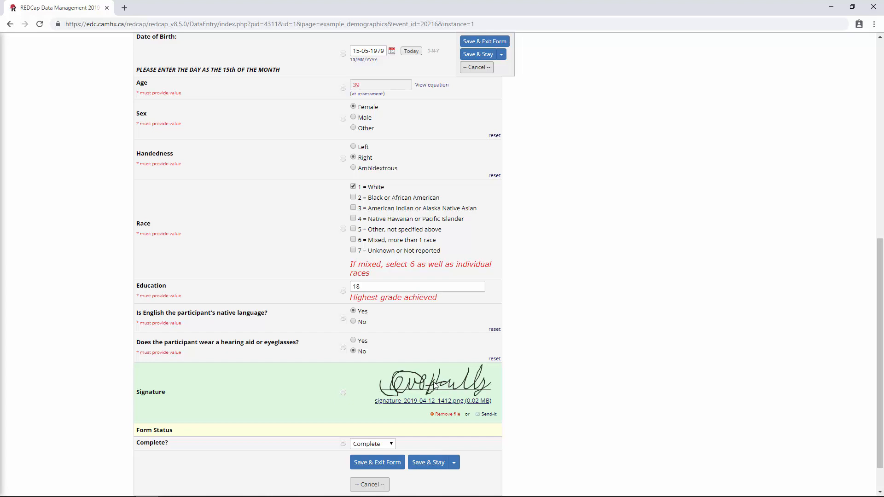
mouse_move(214, 385)
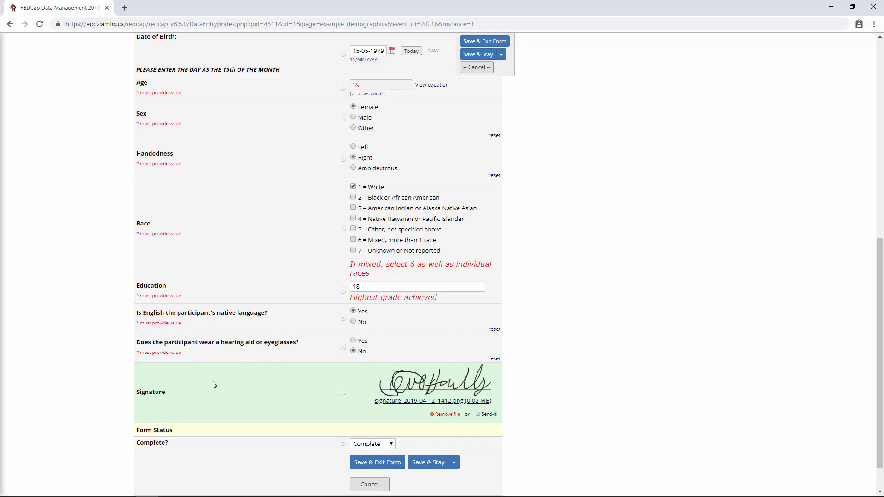
mouse_move(610, 361)
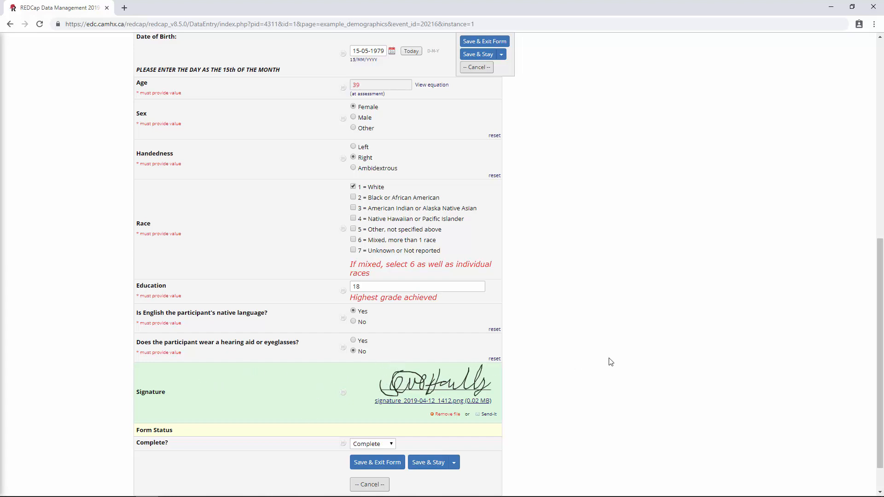
mouse_move(537, 381)
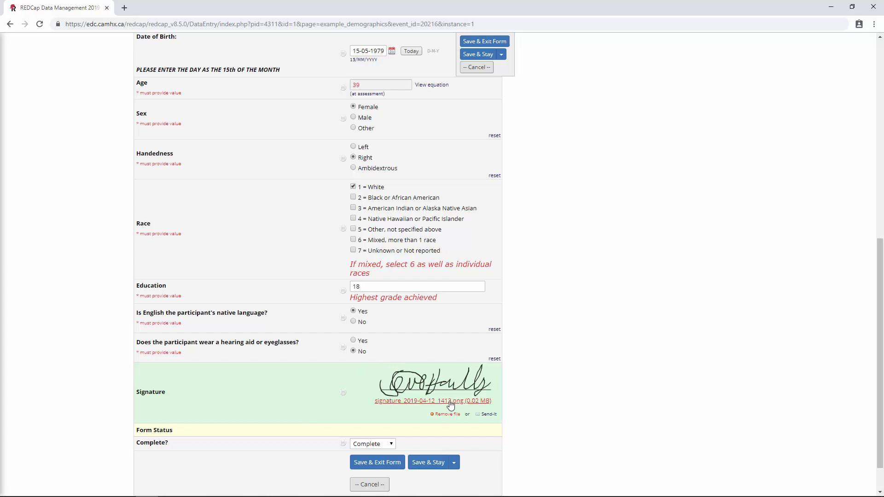
mouse_move(136, 382)
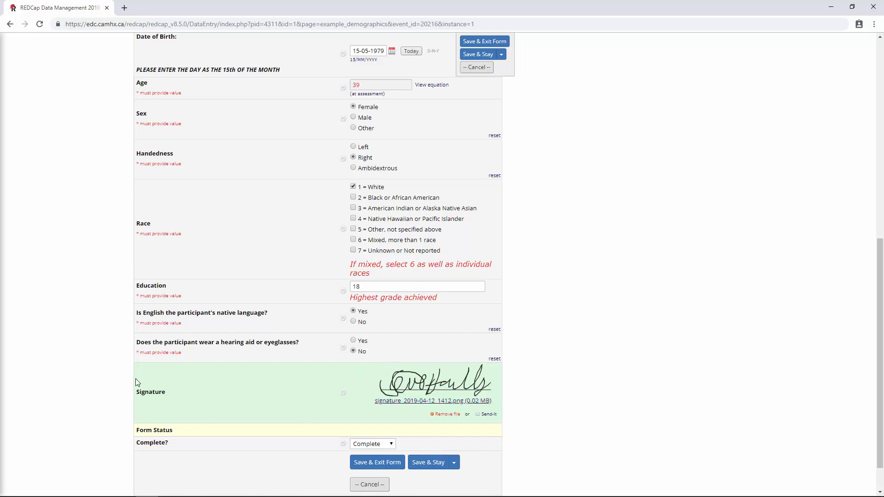
mouse_move(160, 407)
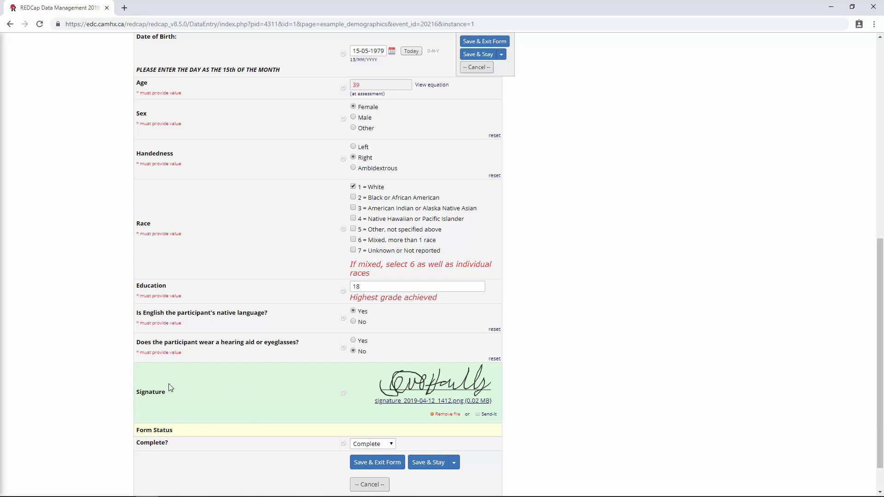
mouse_move(157, 395)
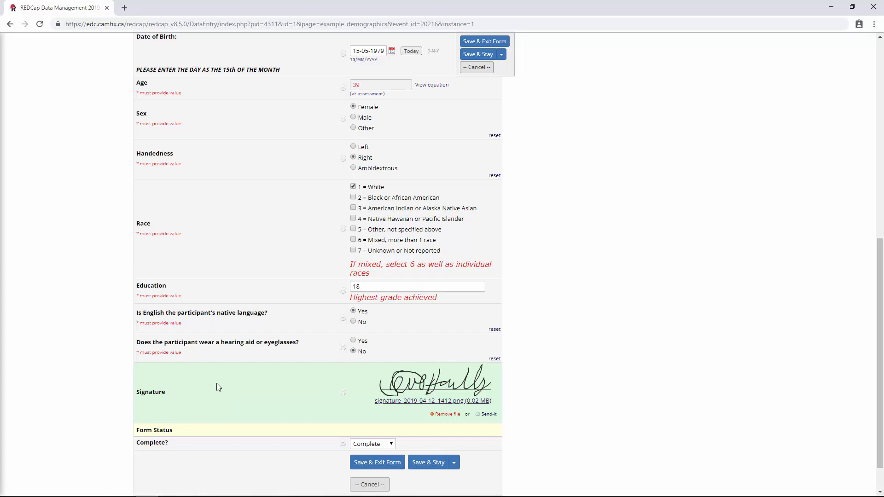
mouse_move(182, 395)
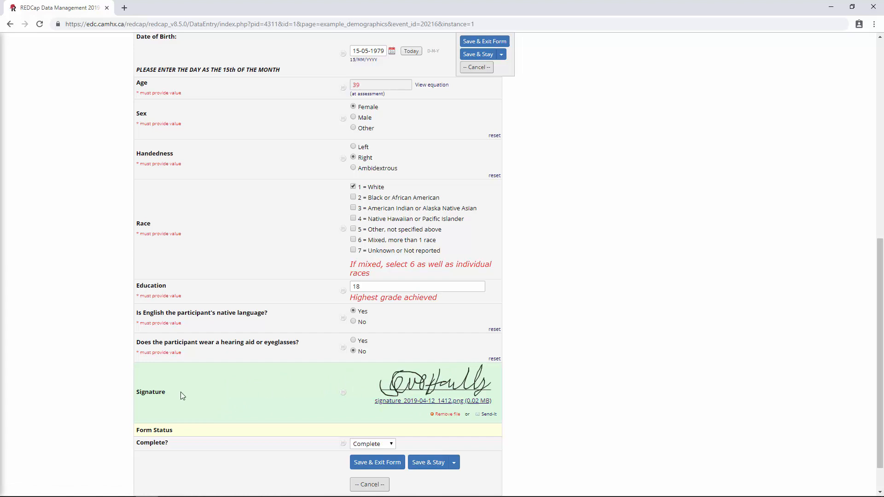
mouse_move(80, 291)
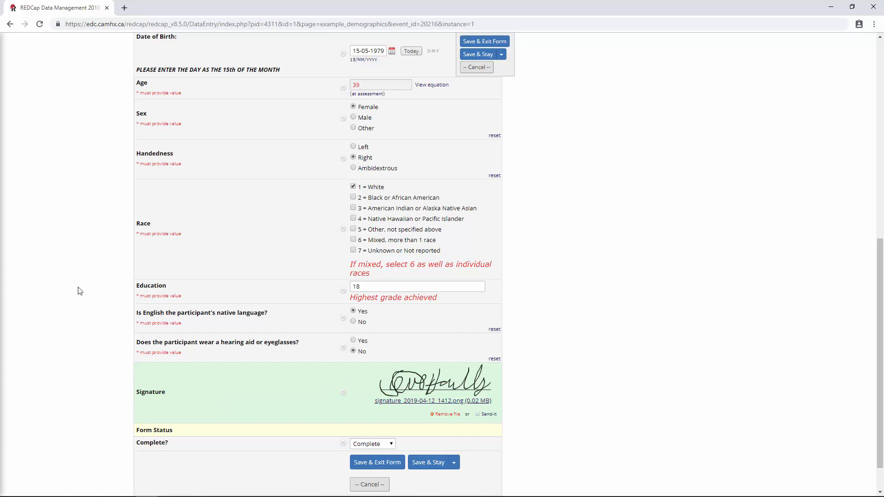
mouse_move(148, 388)
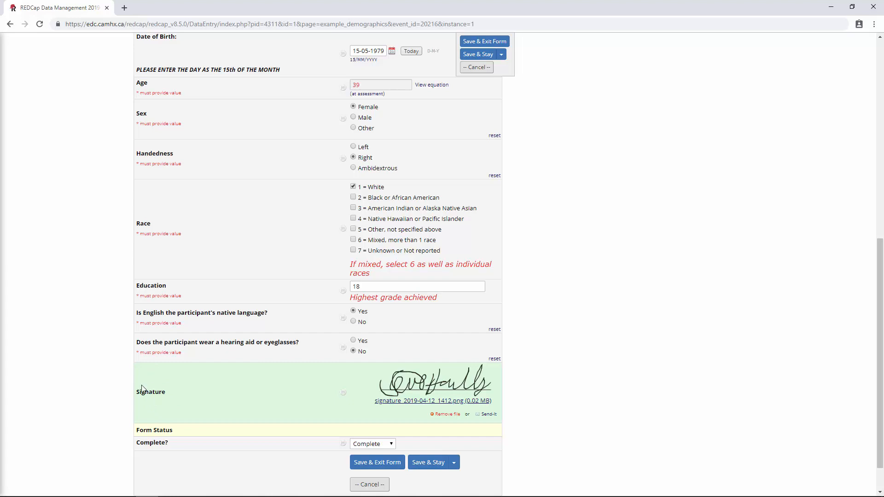
mouse_move(591, 372)
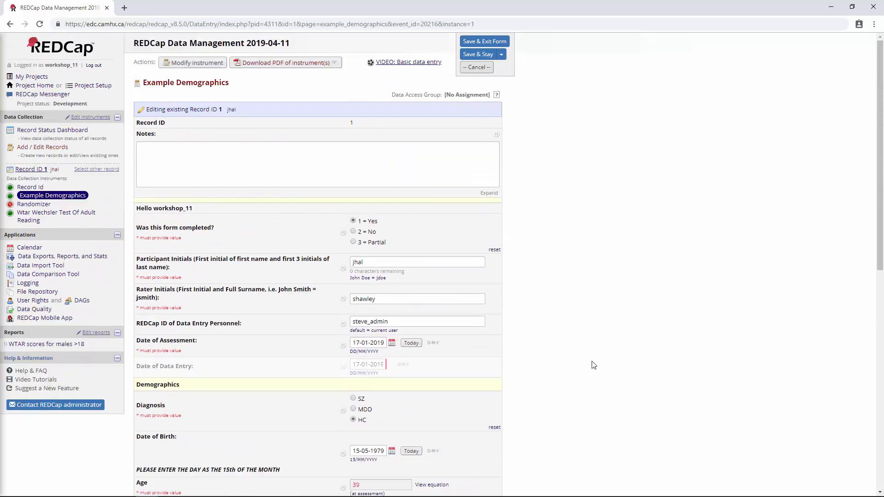
mouse_move(577, 253)
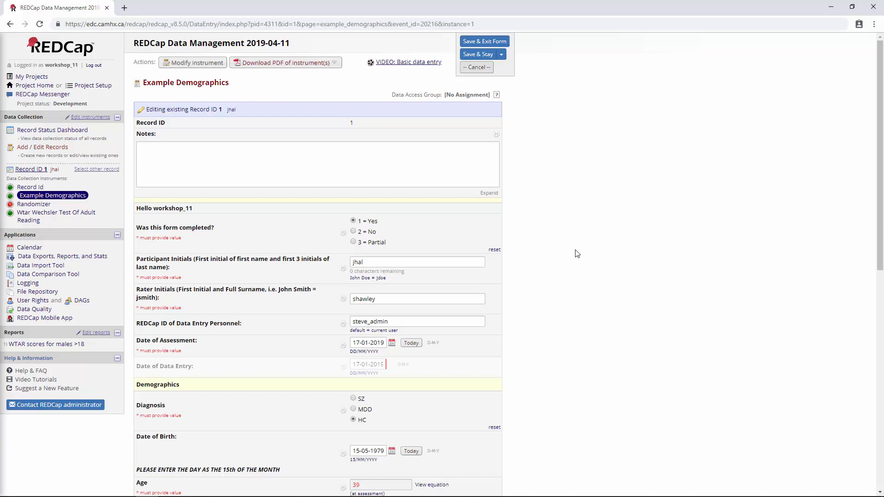
Go to User Rights, leaving the form unsaved, and edit workshop_11's user privileges.
scroll("down", 3)
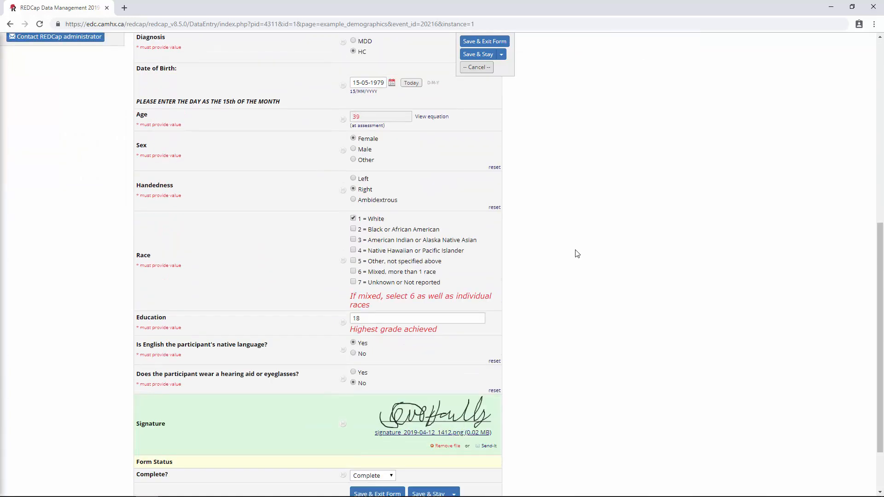
scroll("down", 3)
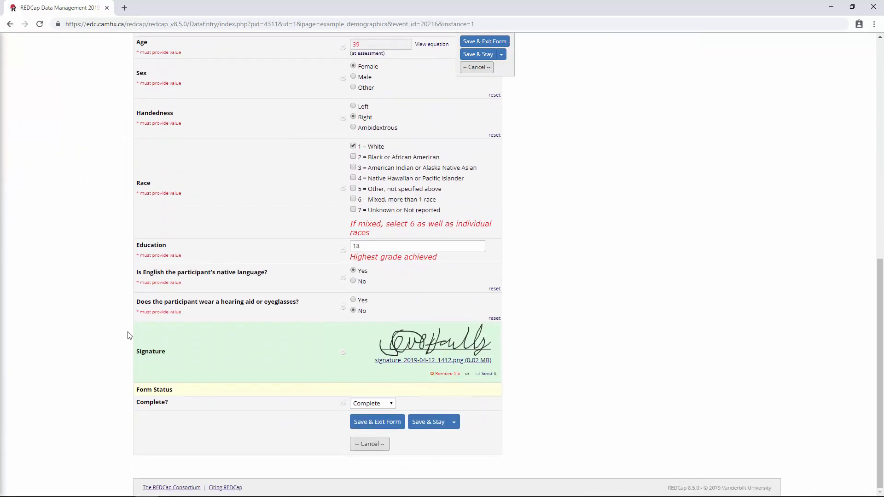
mouse_move(337, 363)
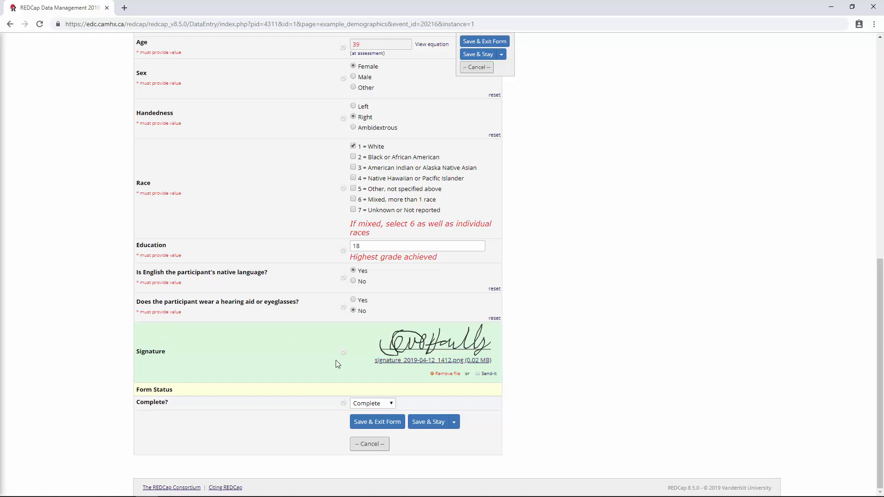
mouse_move(409, 375)
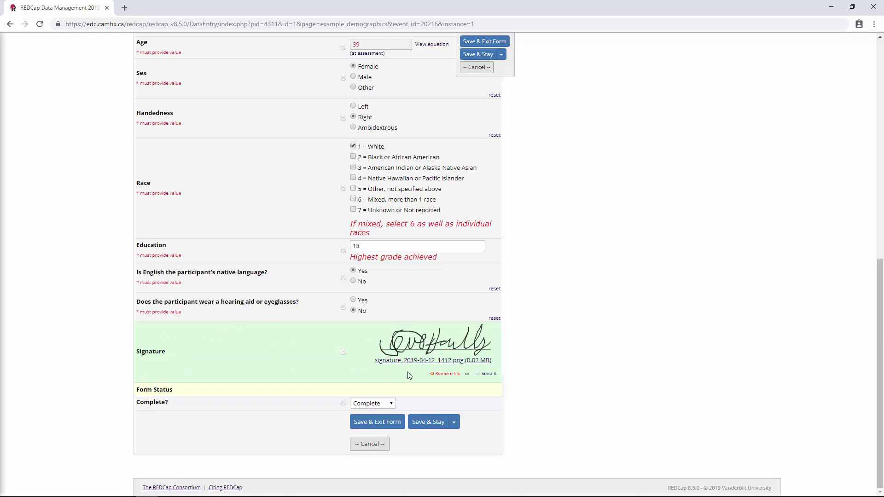
mouse_move(529, 352)
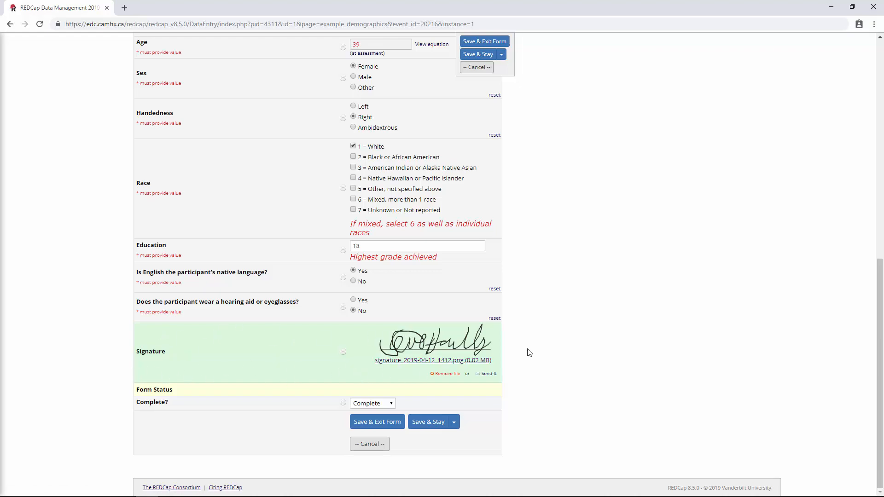
scroll("up", 3)
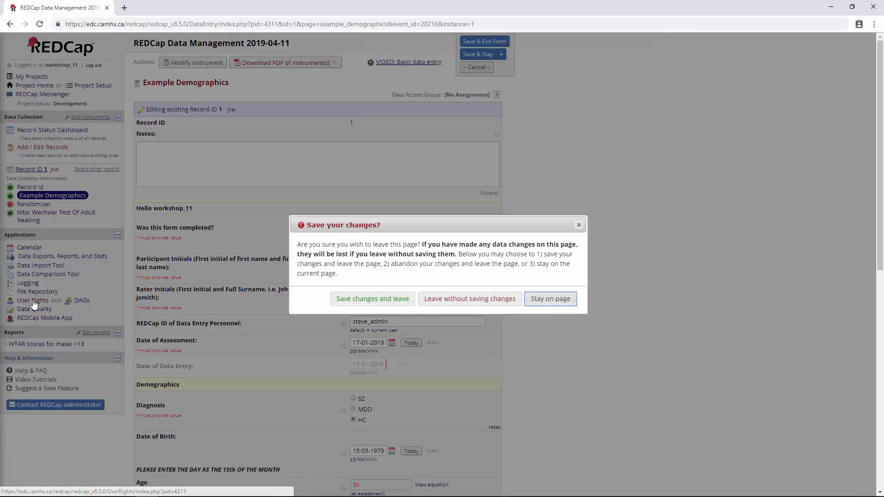
left_click(470, 298)
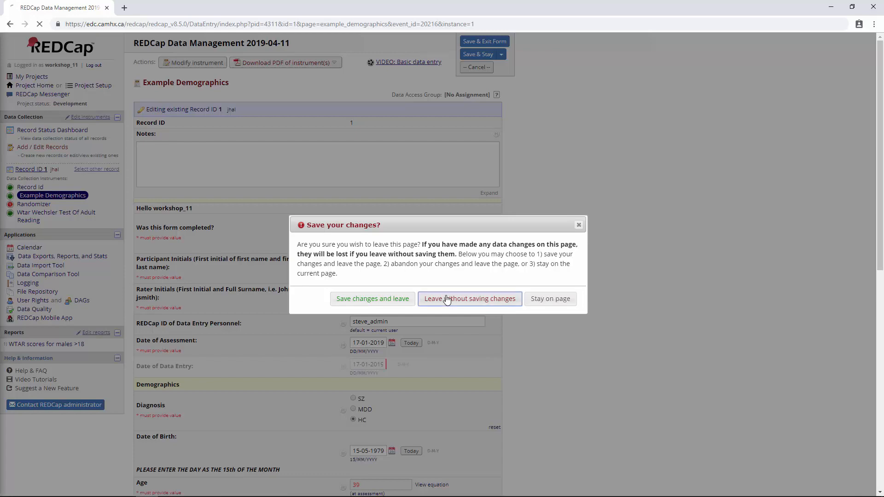
left_click(469, 299)
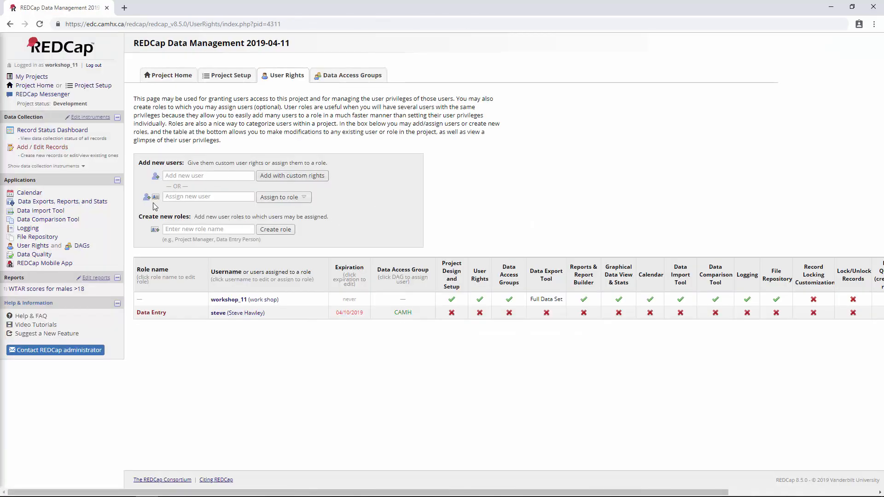
left_click(228, 299)
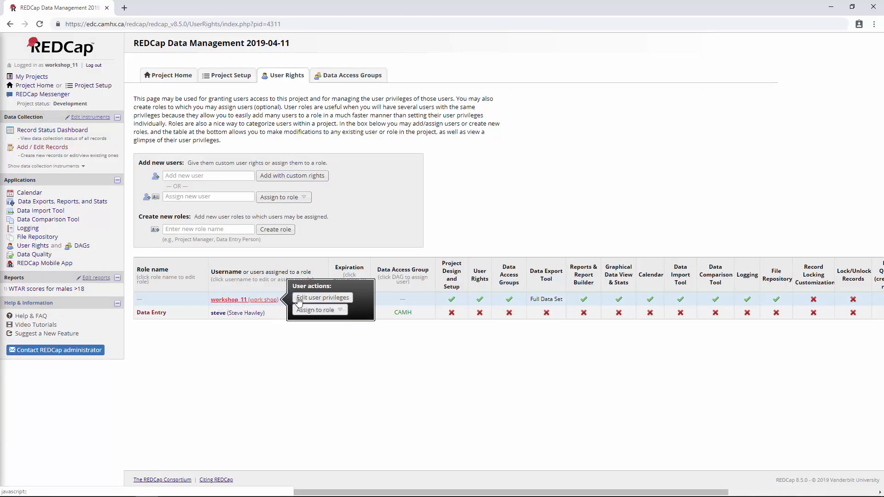
left_click(324, 298)
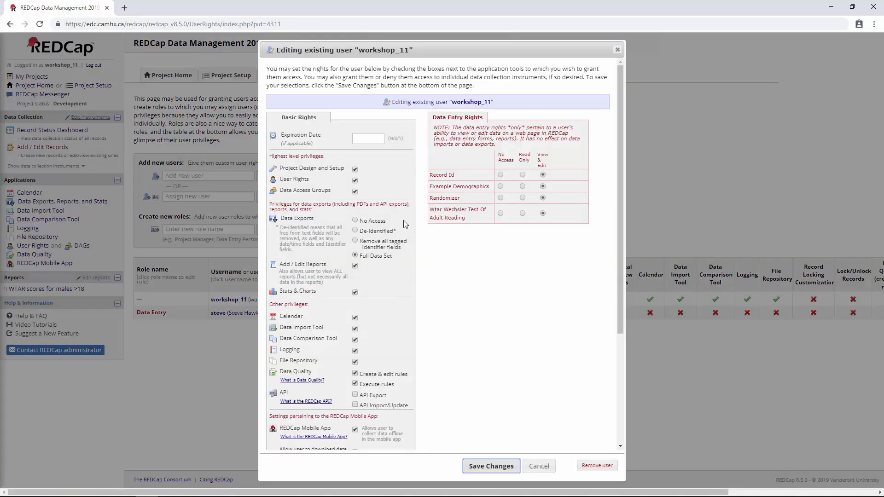
Tick Record Locking Customization and Lock/Unlock with E-signature authority for workshop_11, then save.
scroll("down", 3)
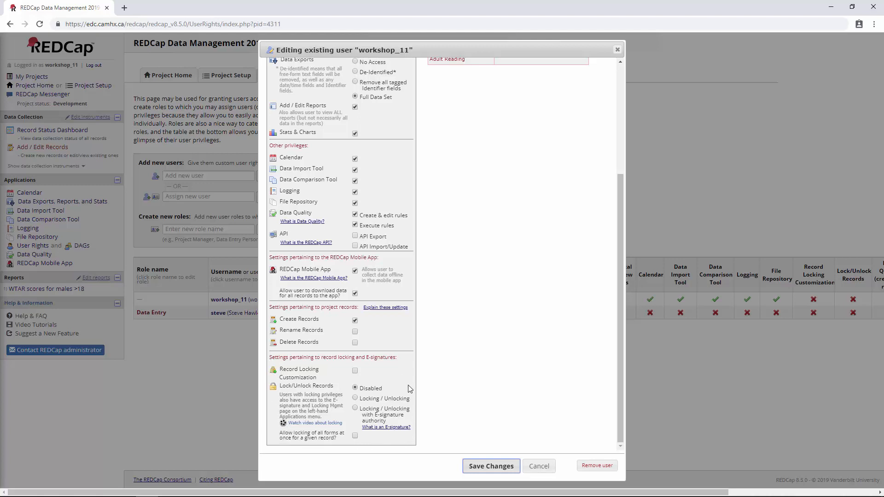
mouse_move(307, 380)
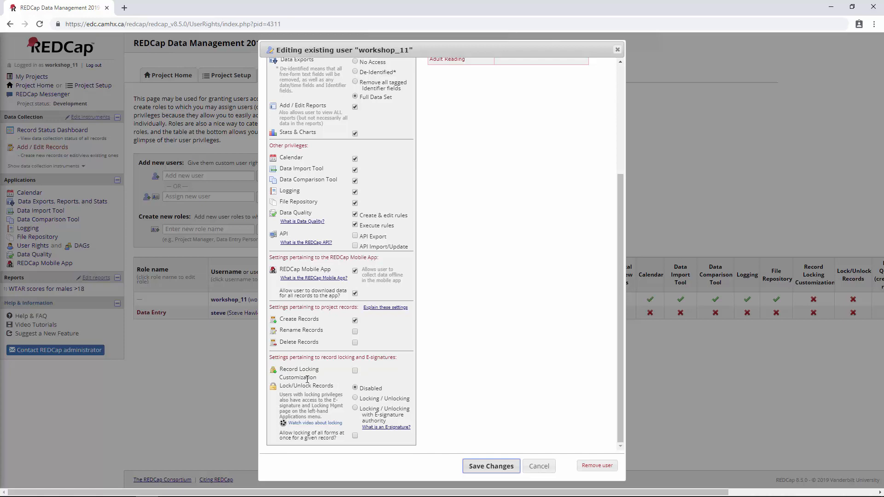
left_click(355, 370)
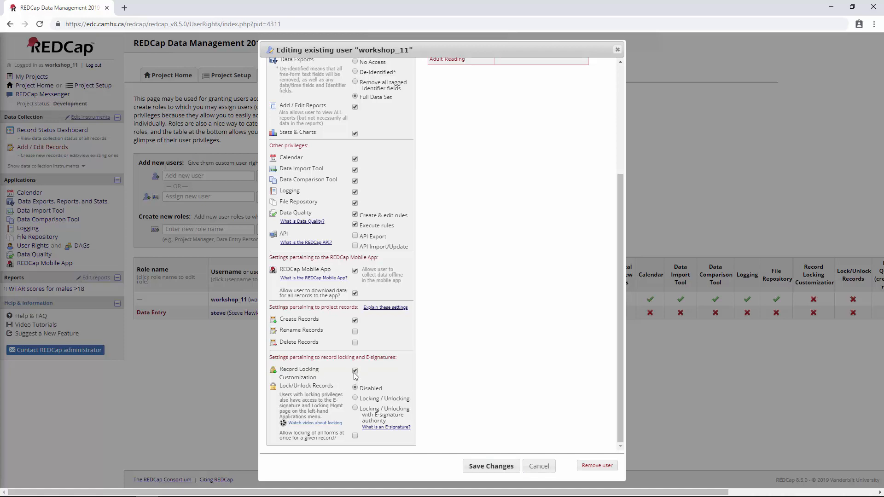
left_click(355, 408)
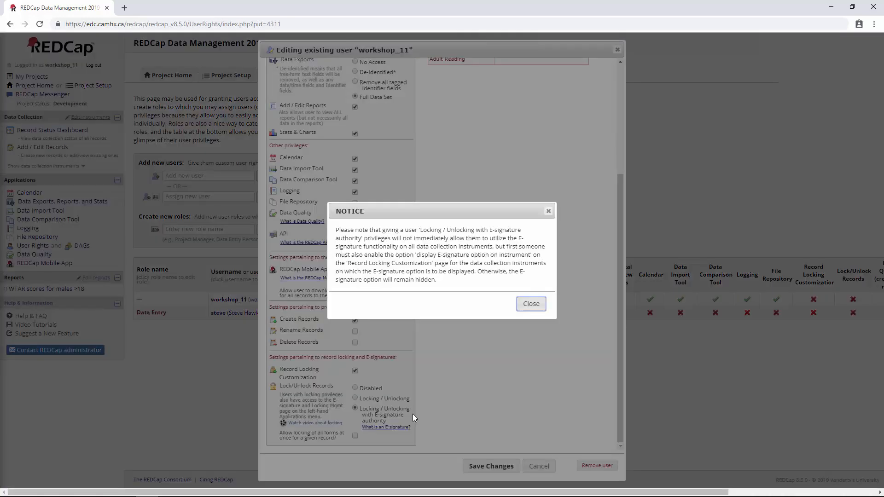
mouse_move(425, 294)
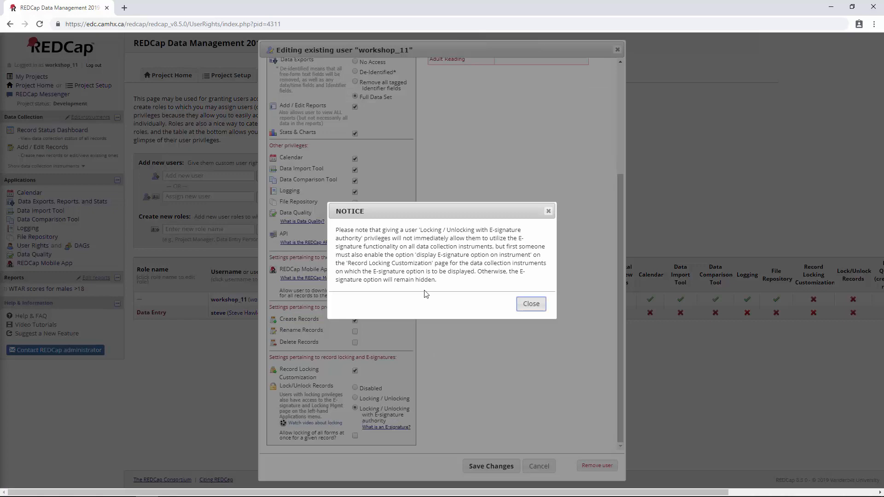
mouse_move(518, 314)
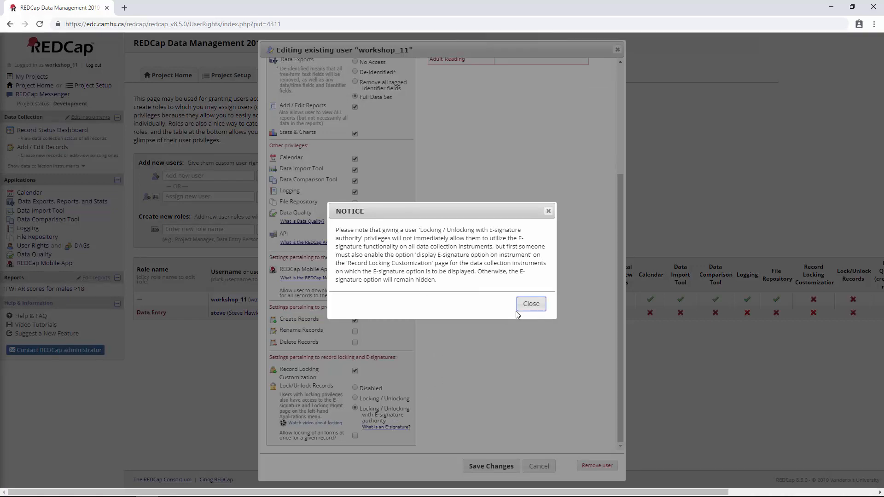
left_click(531, 303)
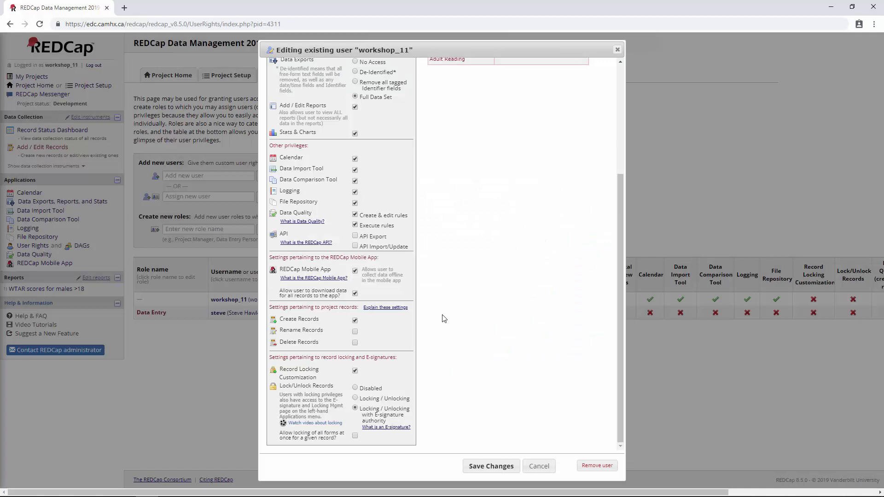
left_click(490, 465)
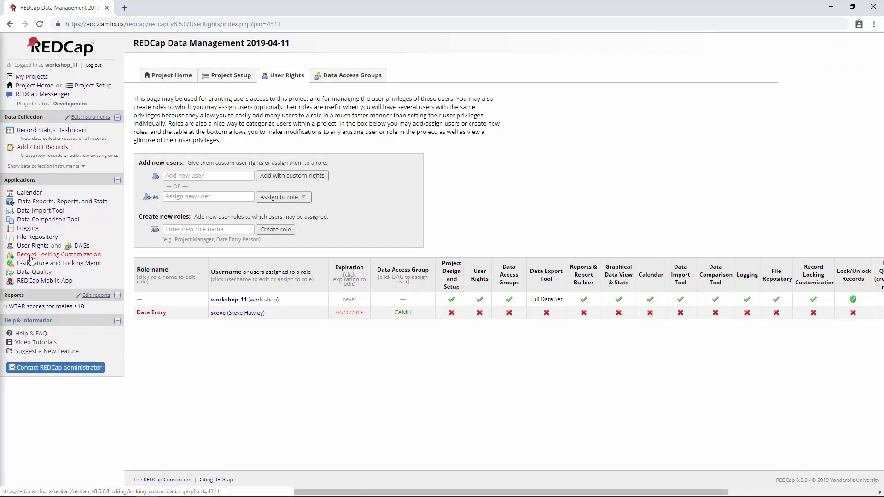
In Record Locking Customization, enable WTAR's e-signature option with lock text 'Please e-sign this form'.
left_click(57, 254)
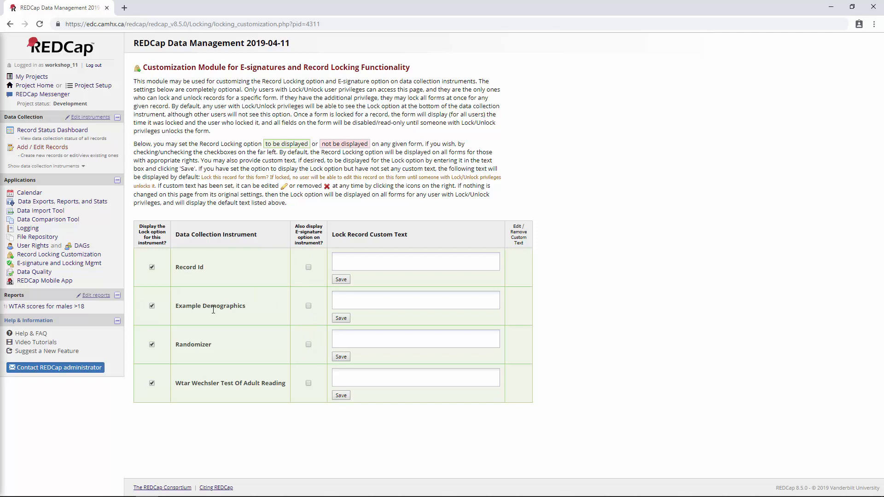
mouse_move(307, 369)
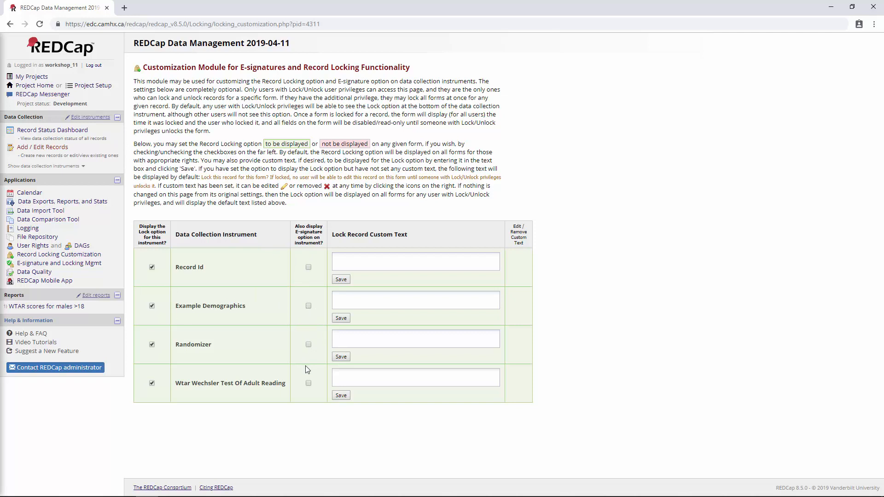
left_click(308, 383)
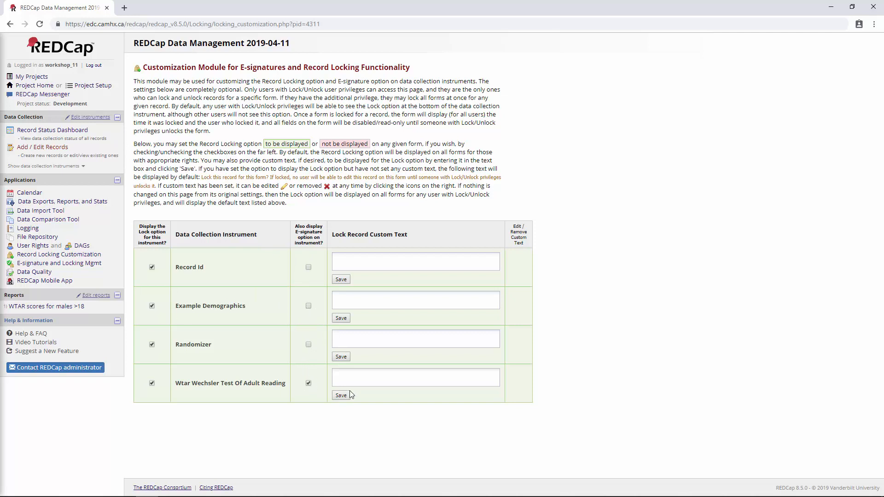
left_click(415, 377)
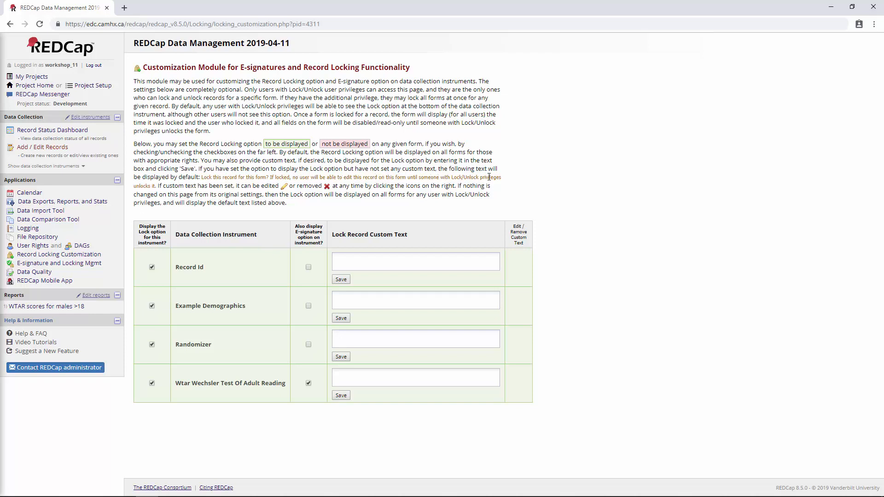
mouse_move(231, 160)
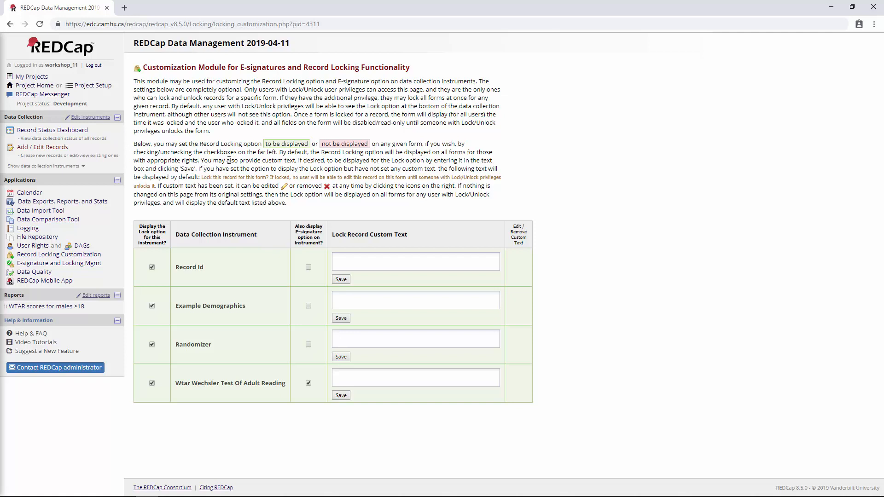
left_click(415, 377)
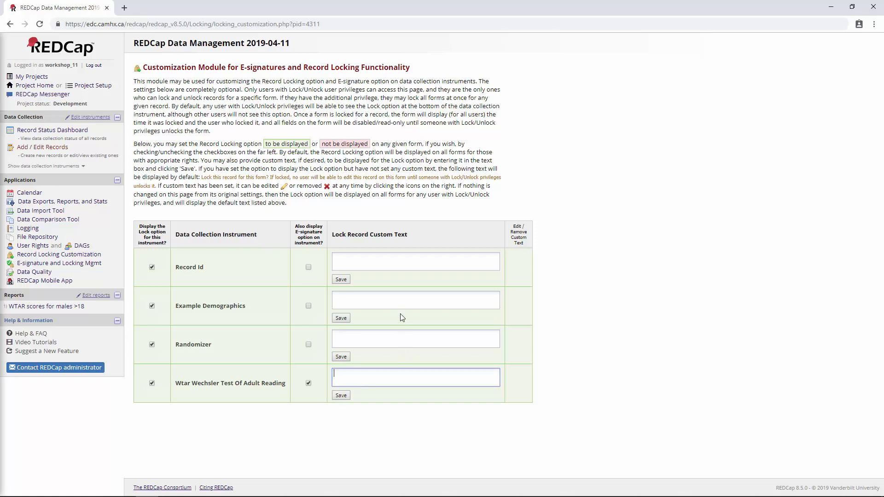
type("Please")
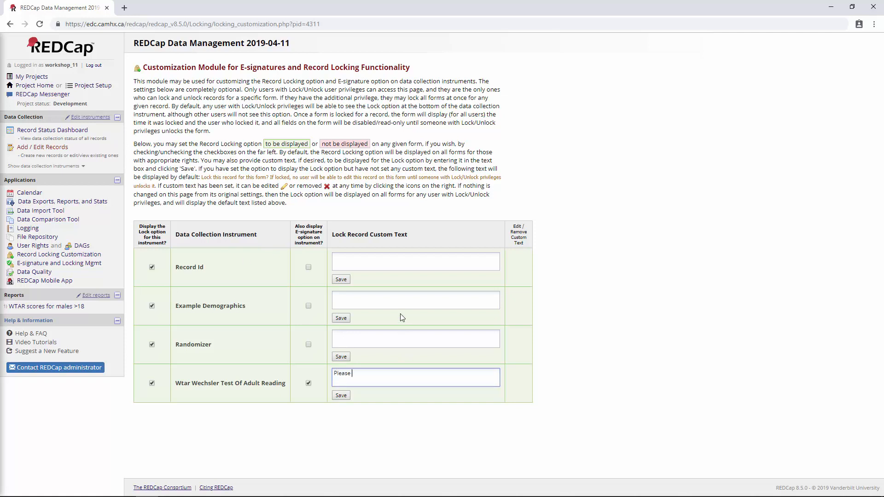
type("e-sign this form")
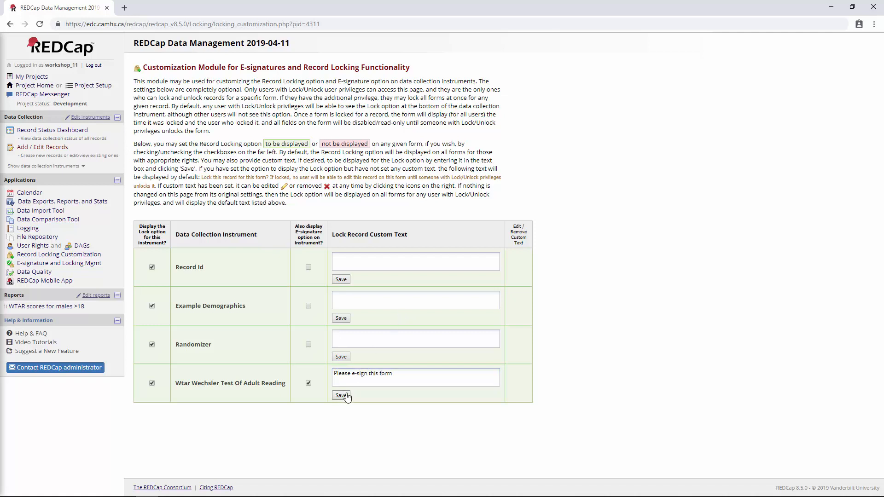
left_click(341, 394)
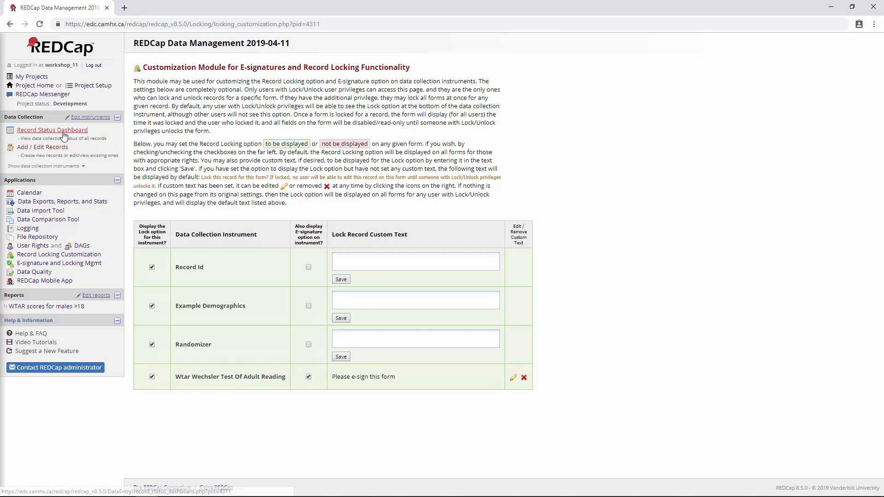
From the Record Status Dashboard, save the WTAR form with Lock and E-signature checked.
left_click(52, 130)
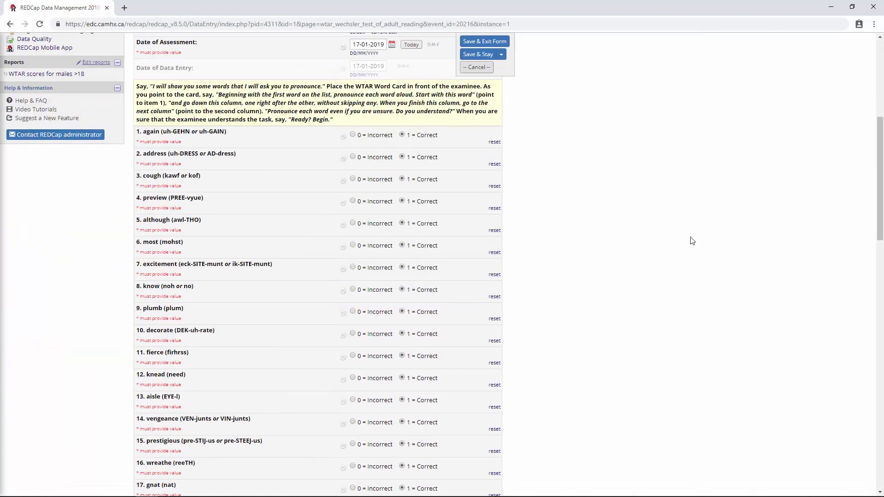
scroll("down", 3)
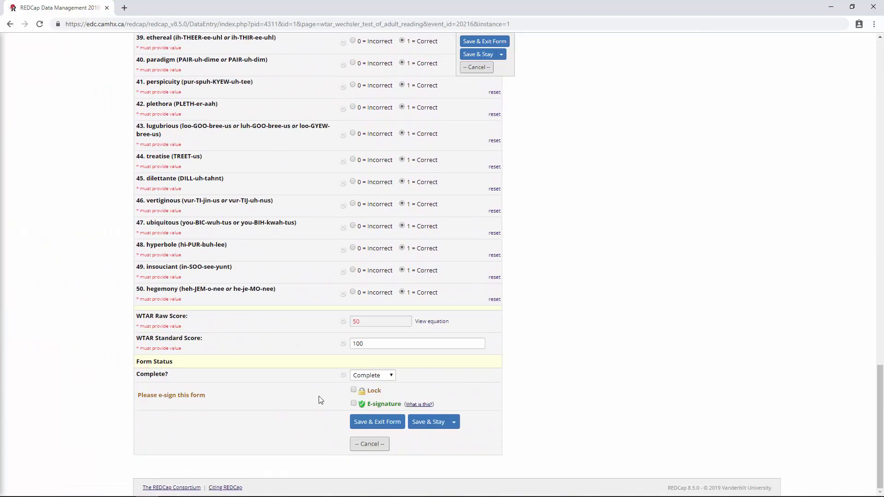
mouse_move(274, 382)
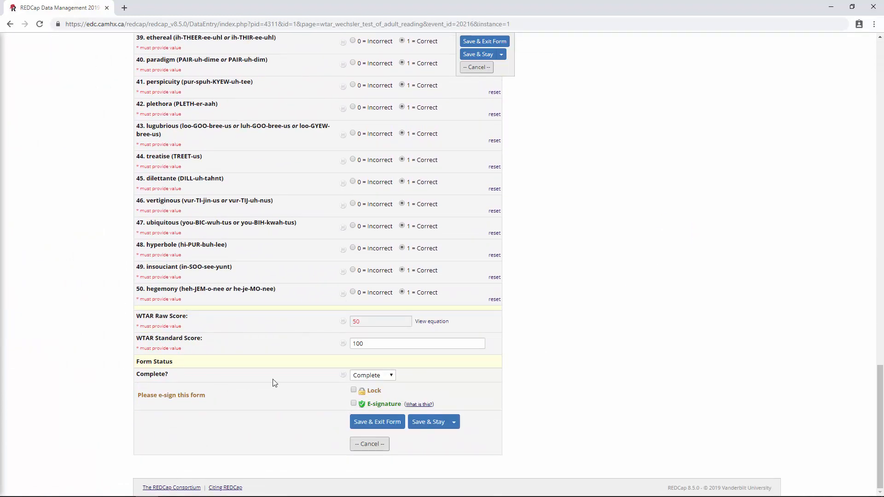
mouse_move(408, 407)
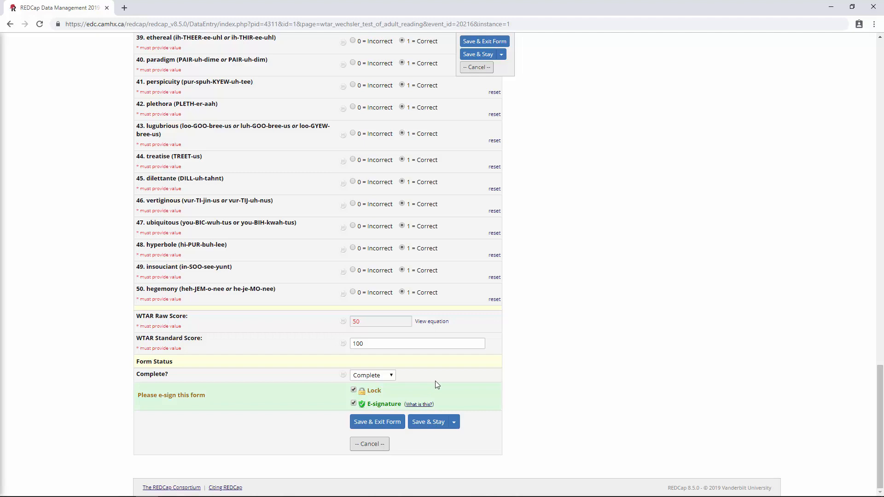
mouse_move(376, 422)
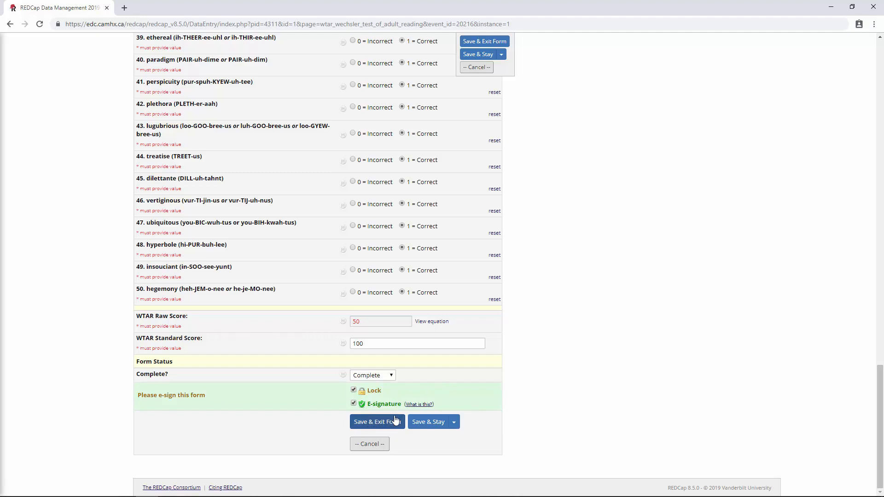
left_click(376, 421)
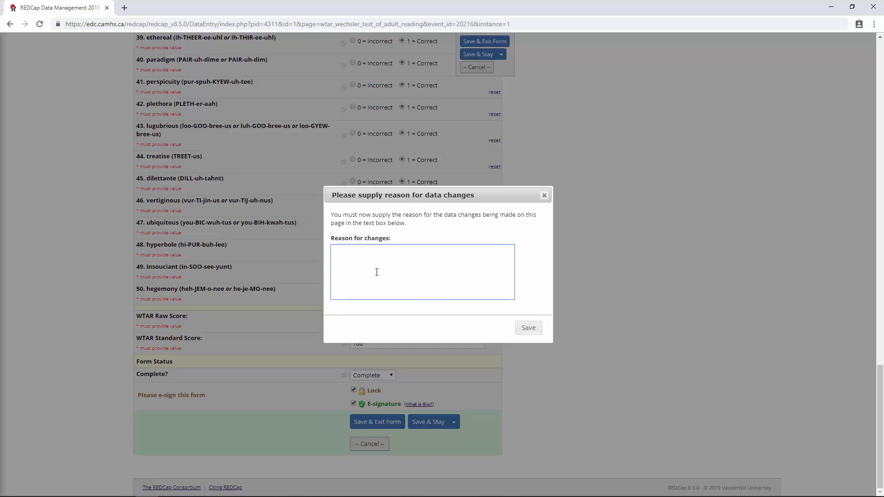
Enter 'e-signing' as the reason for changes and submit it.
type("e")
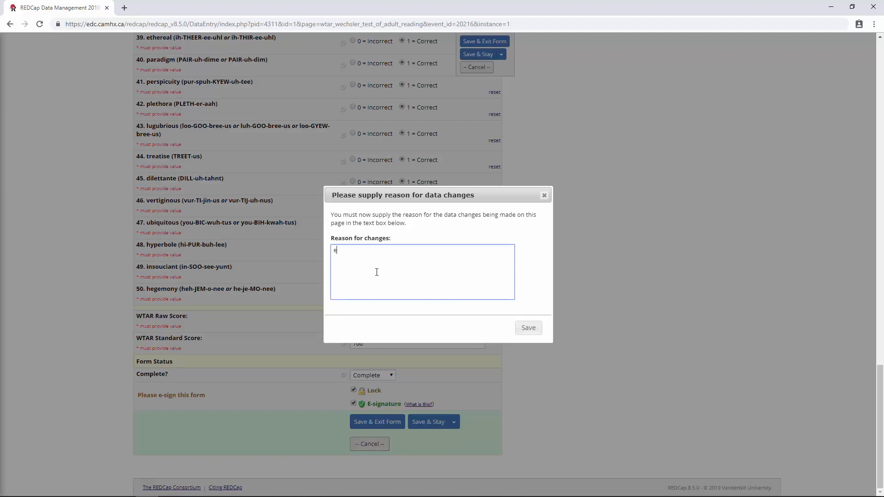
type("-signe")
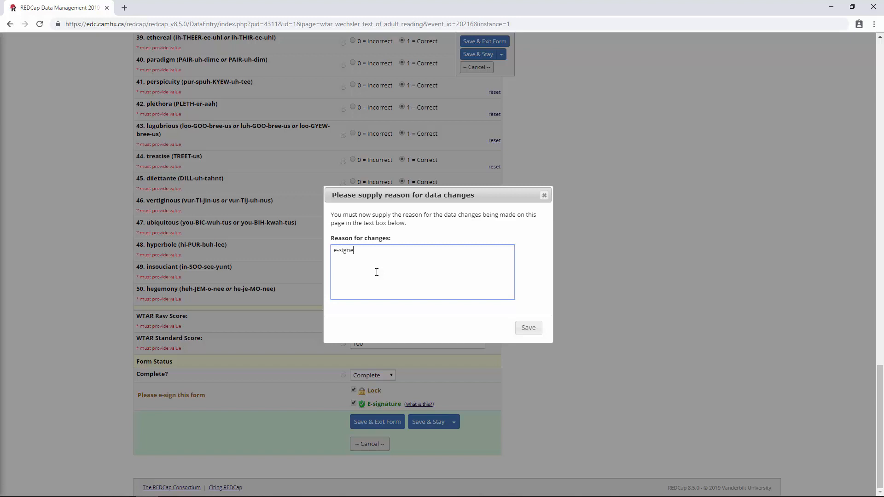
type("ing")
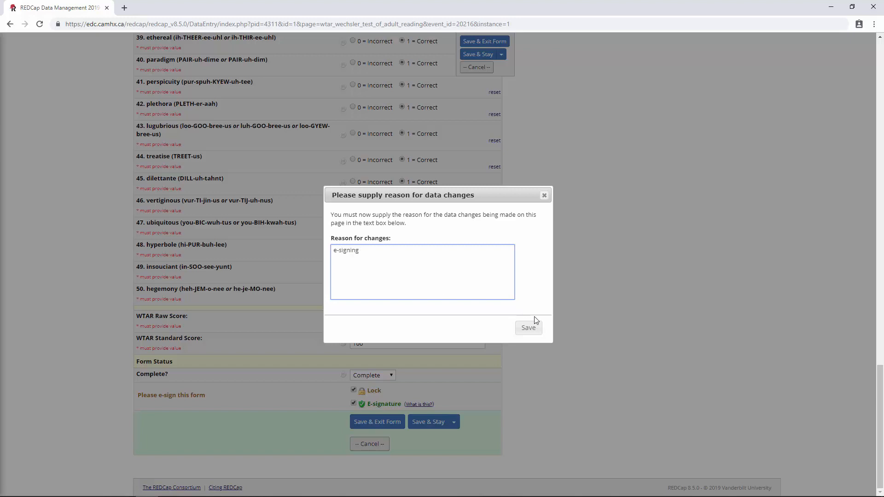
left_click(528, 328)
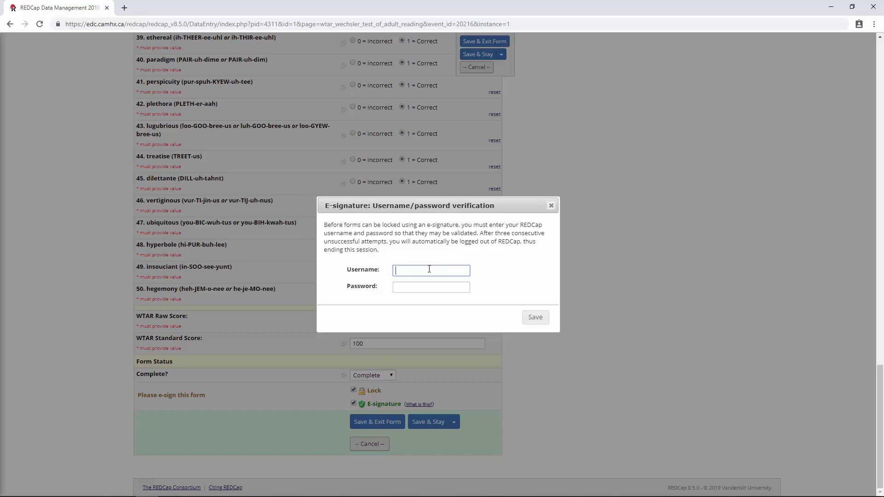
Enter the REDCap username and password to verify the e-signature and lock the form.
type("W")
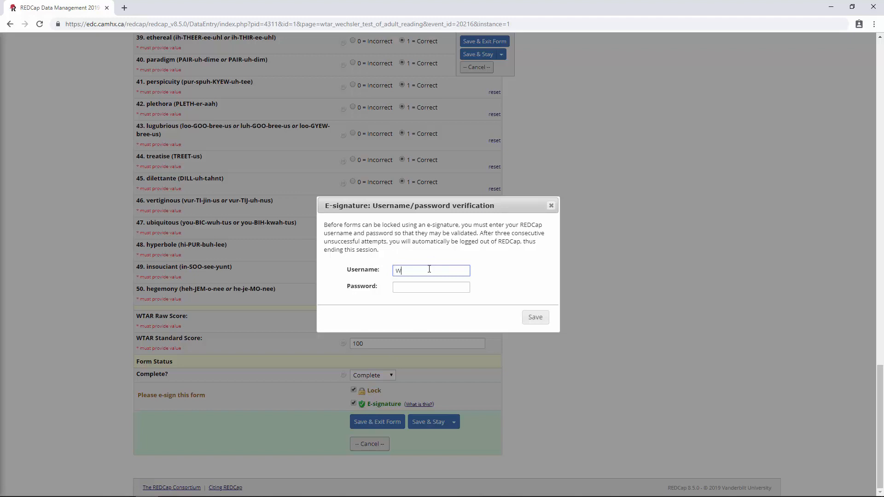
type("orksh")
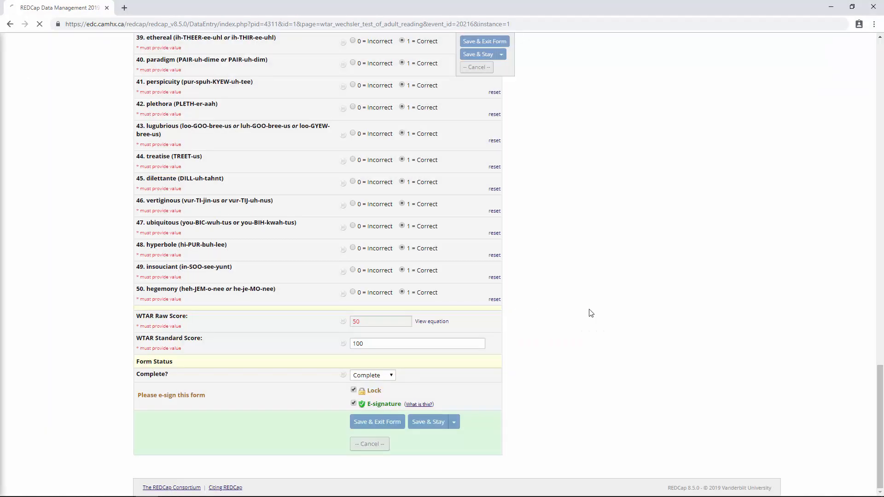
left_click(377, 421)
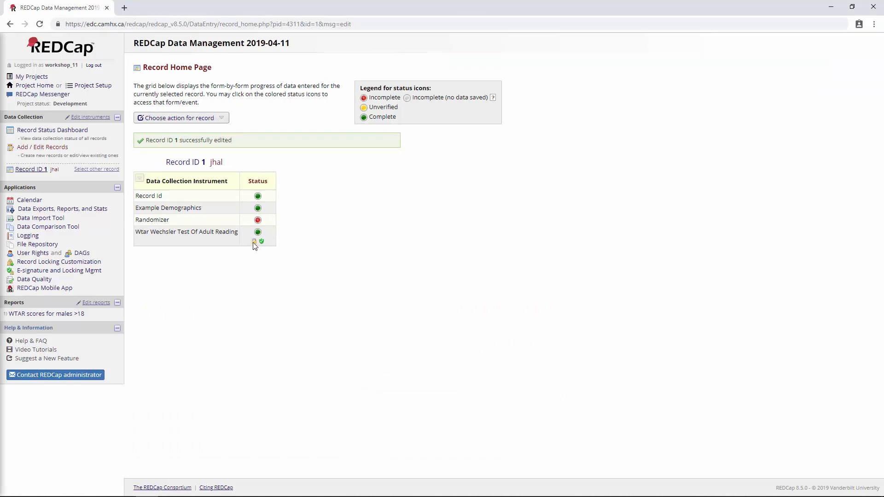
mouse_move(260, 242)
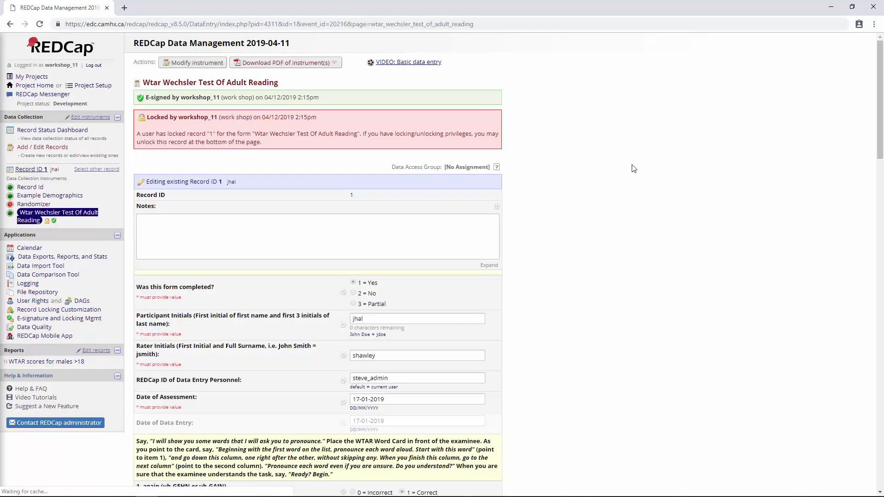
Scroll through record 1's reopened WTAR form to check the locked, e-signed, read-only state.
scroll("down", 3)
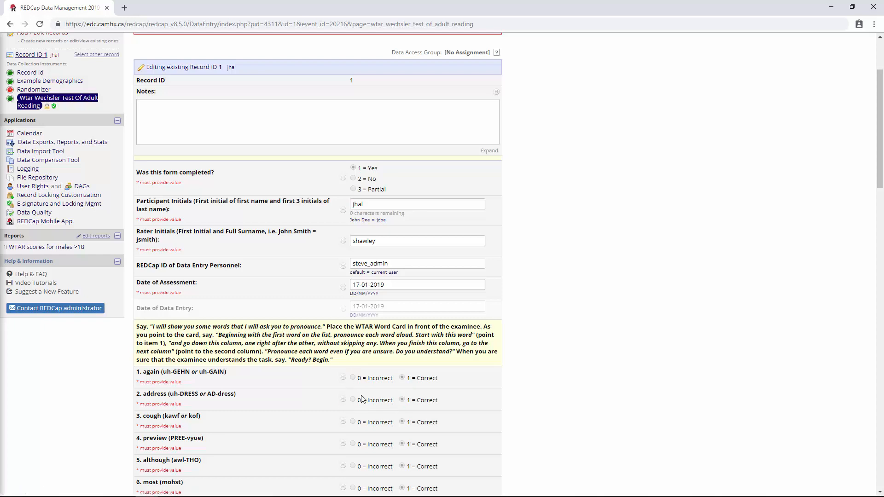
scroll("down", 3)
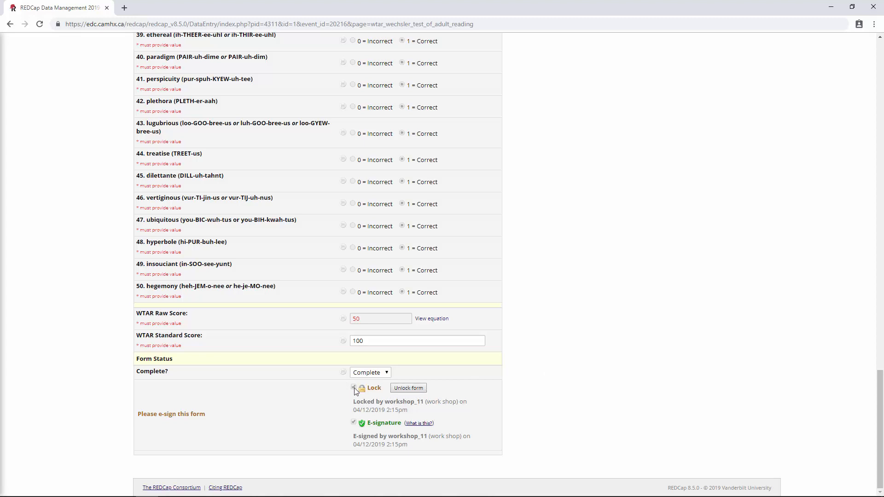
left_click(353, 387)
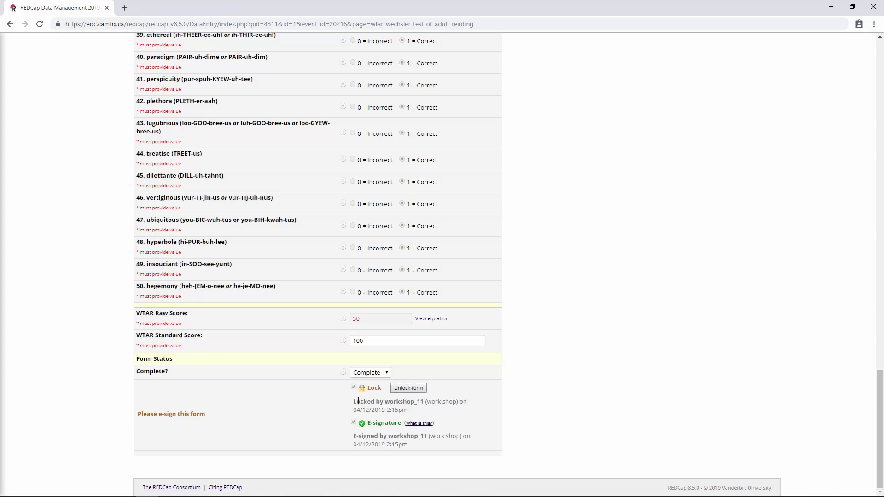
mouse_move(413, 388)
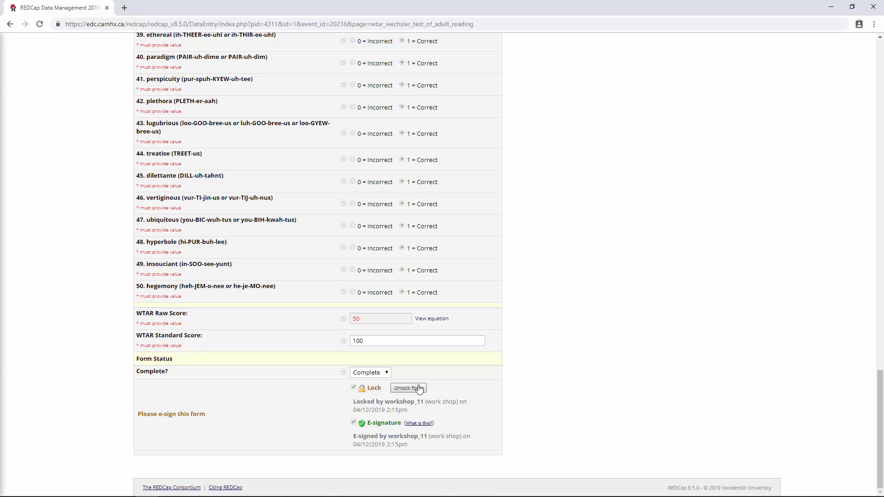
mouse_move(441, 393)
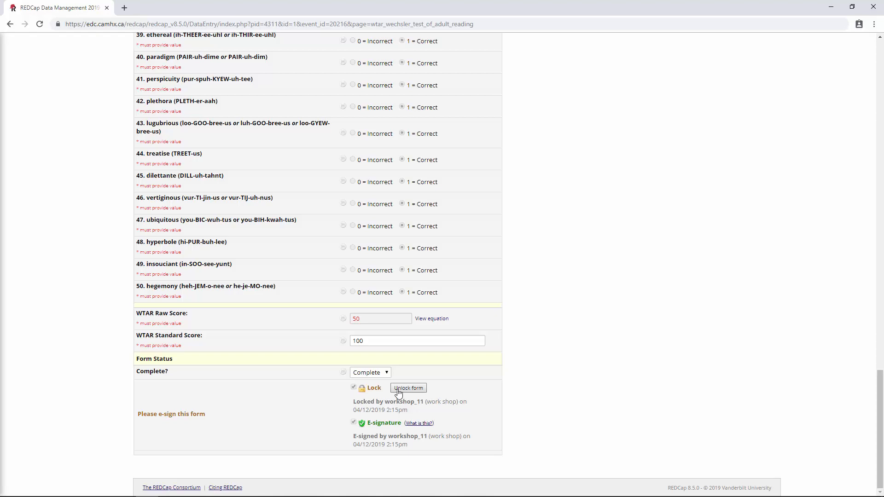
mouse_move(519, 421)
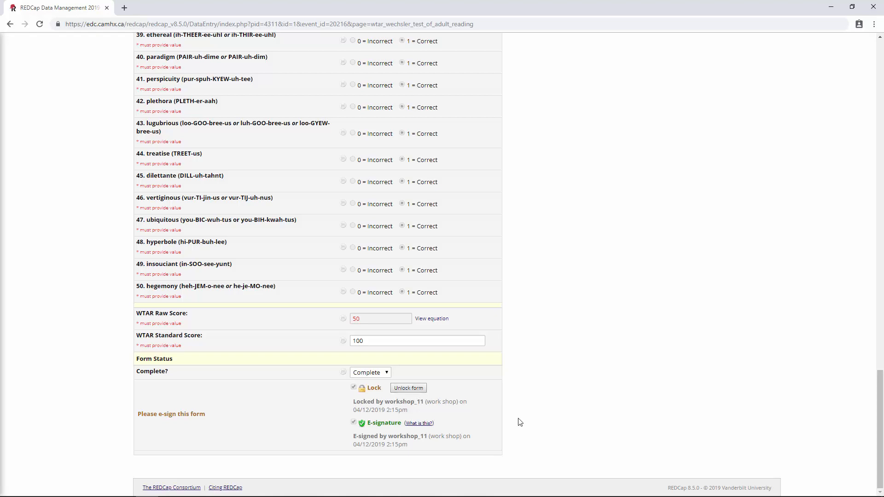
scroll("up", 3)
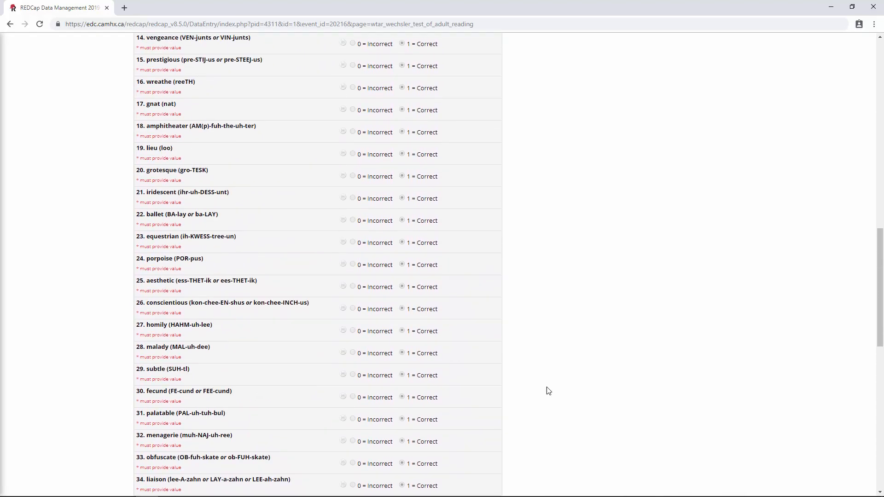
scroll("down", 3)
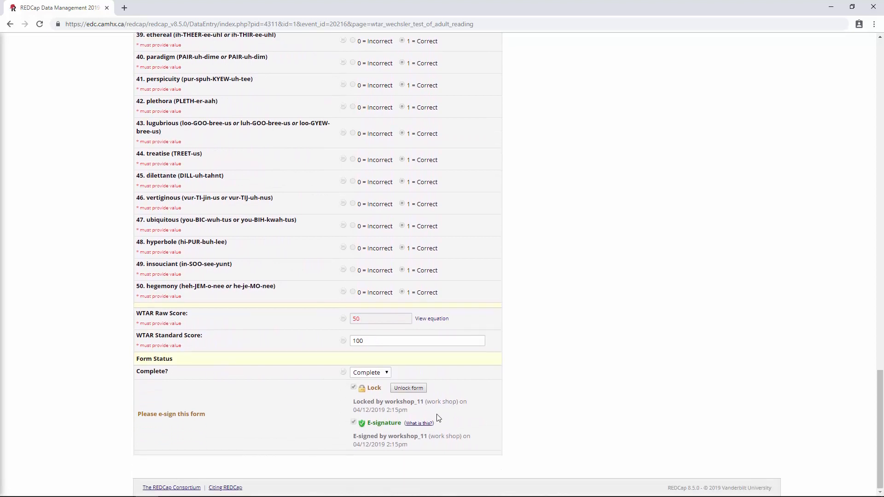
mouse_move(491, 451)
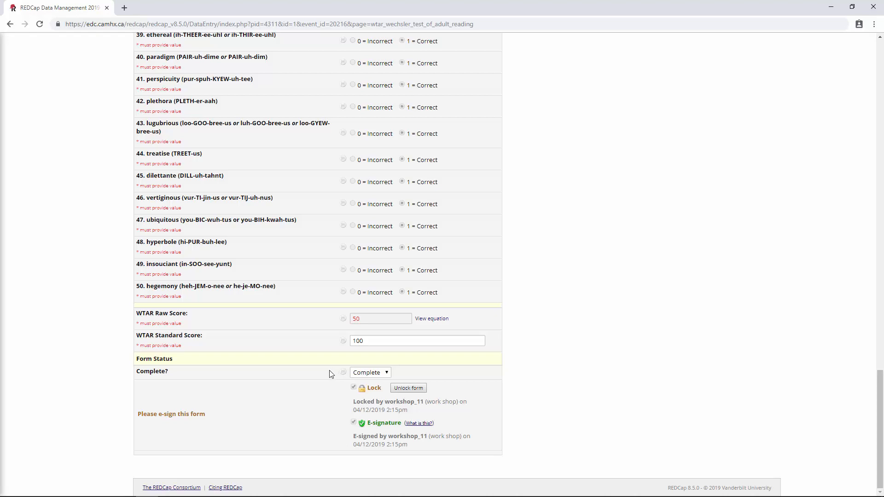
mouse_move(428, 464)
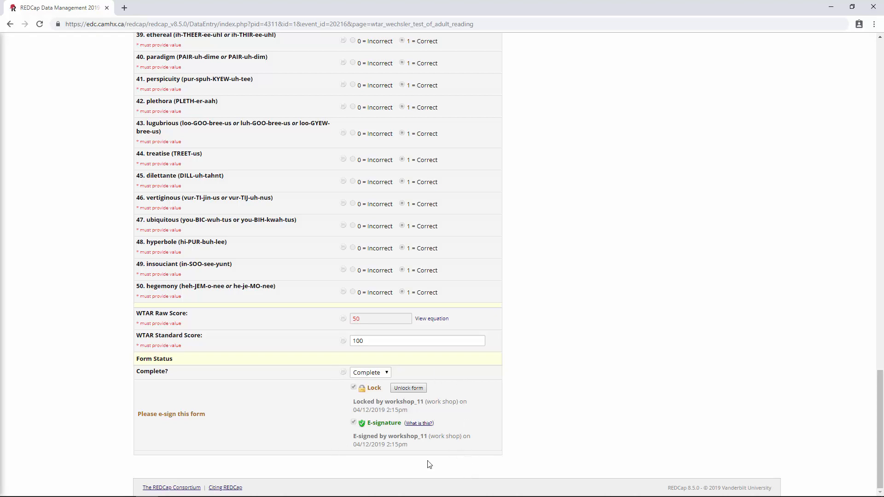
scroll("up", 3)
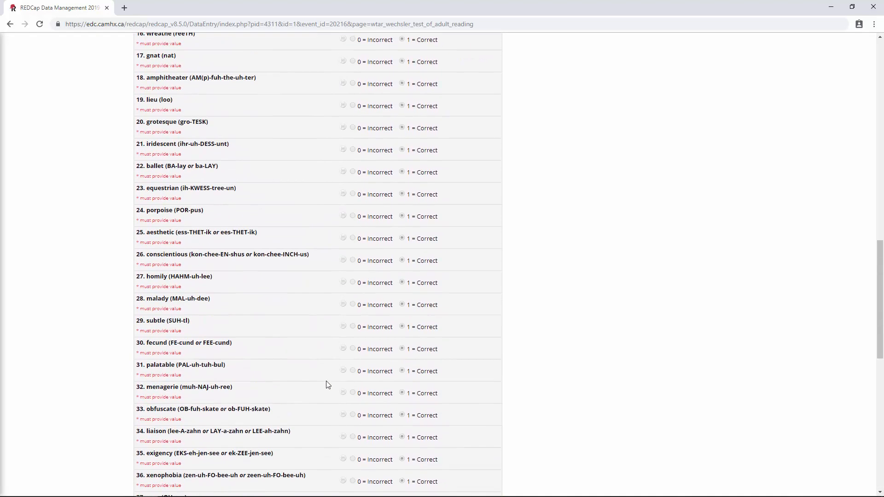
scroll("up", 3)
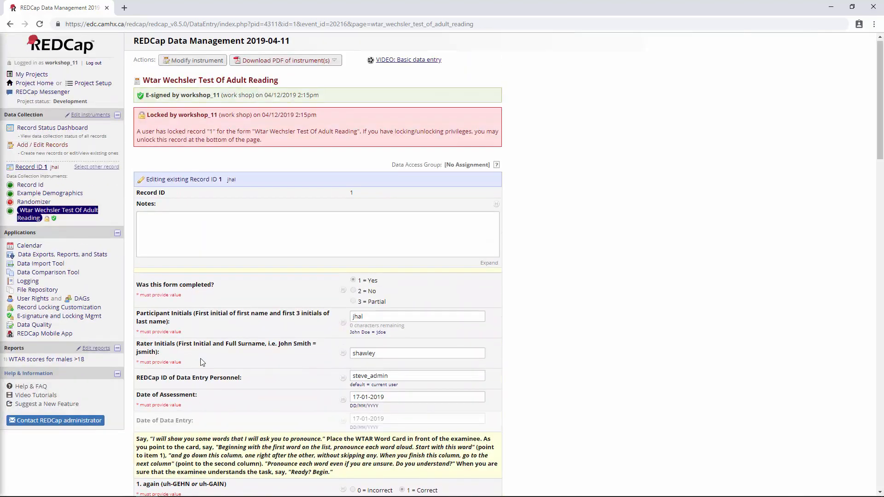
mouse_move(287, 284)
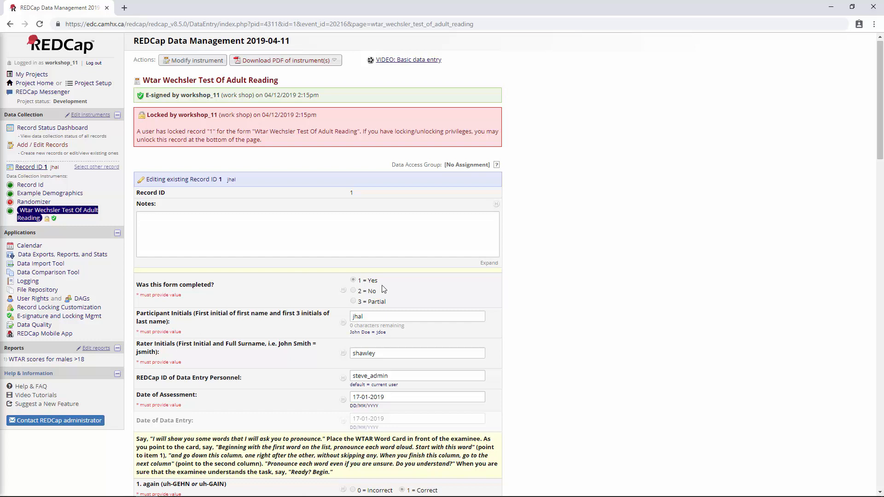
mouse_move(616, 218)
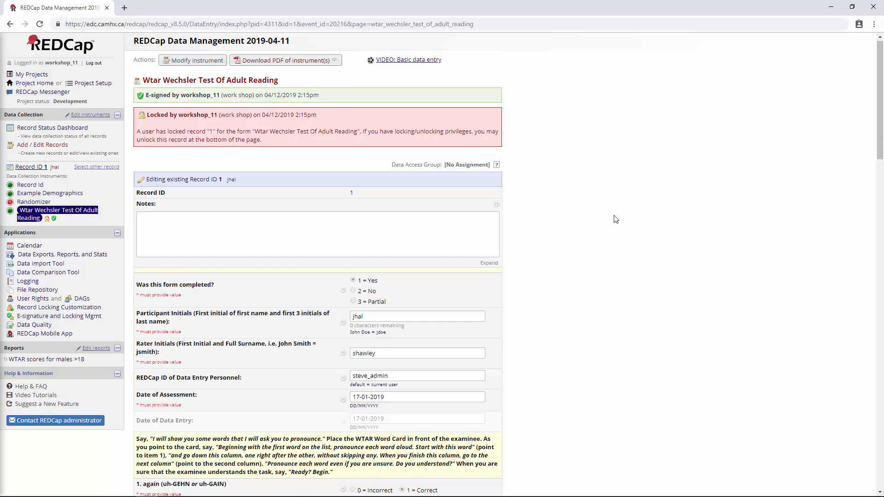
mouse_move(596, 197)
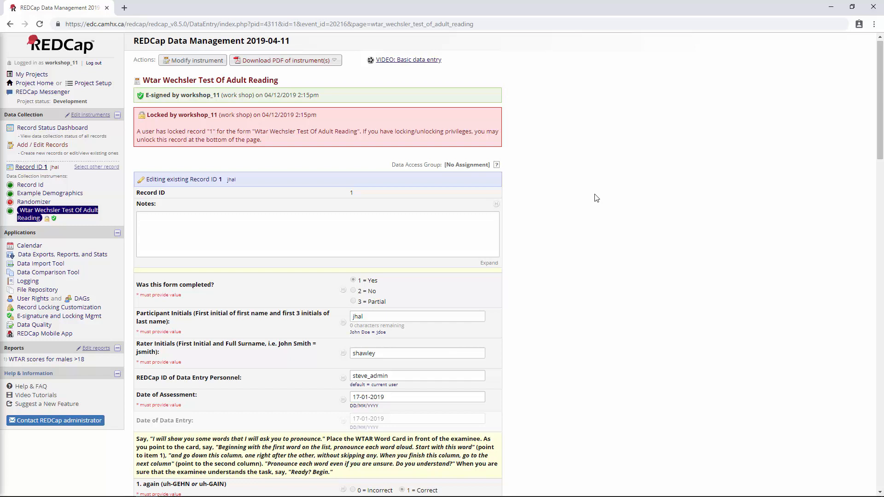
mouse_move(633, 203)
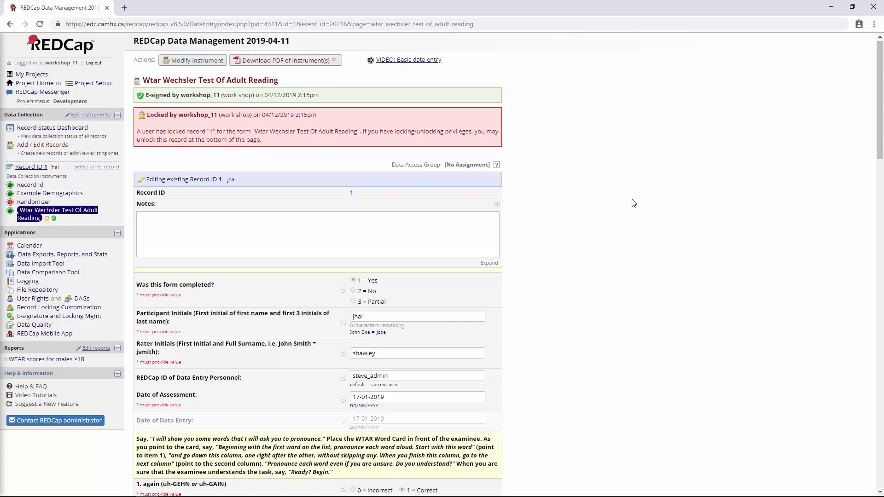